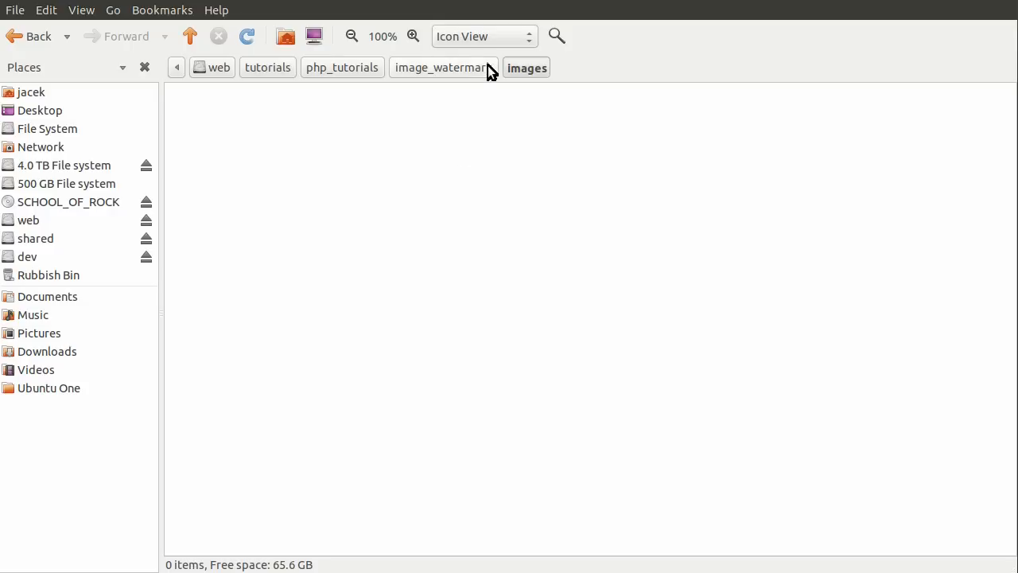
# Browse the image_watermark project folder, checking image.php, the empty images folder and the core folder.
pyautogui.click(442, 67)
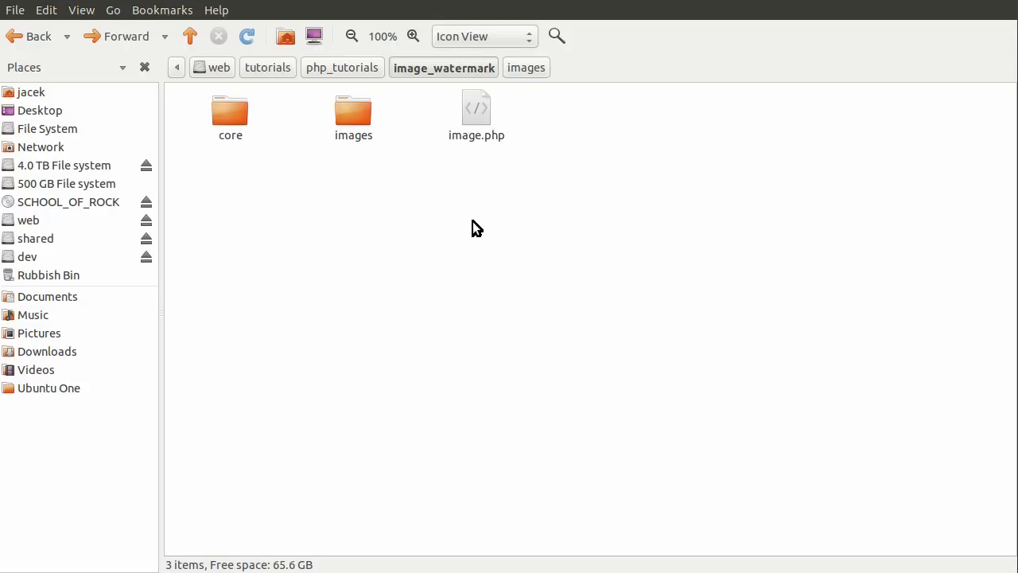
pyautogui.click(478, 112)
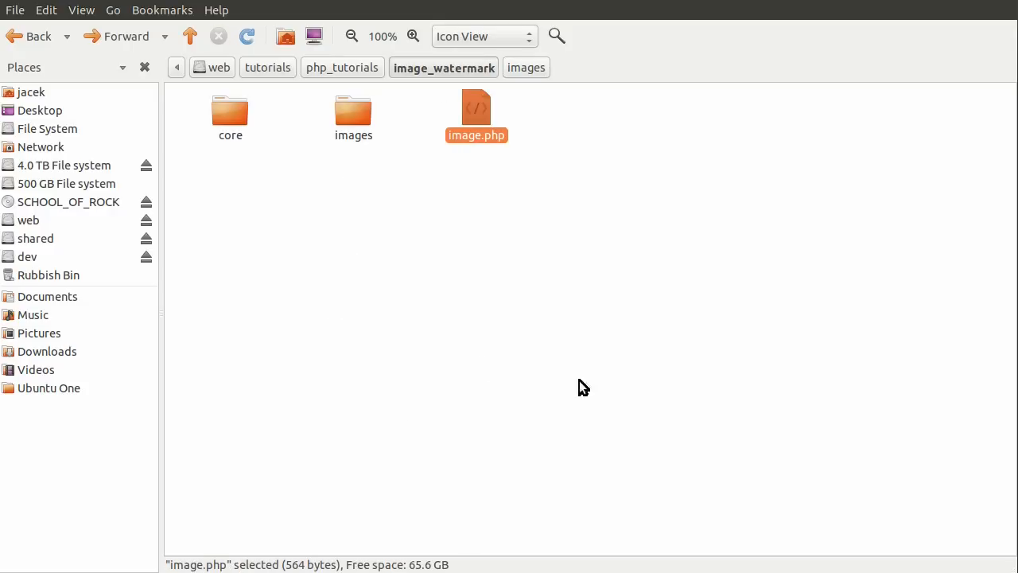
pyautogui.click(346, 178)
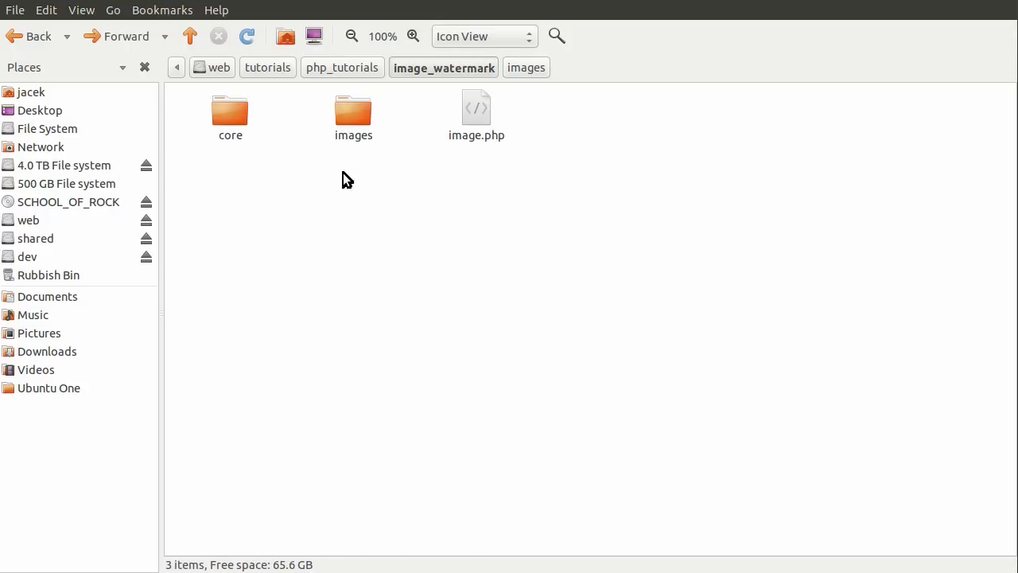
pyautogui.click(353, 115)
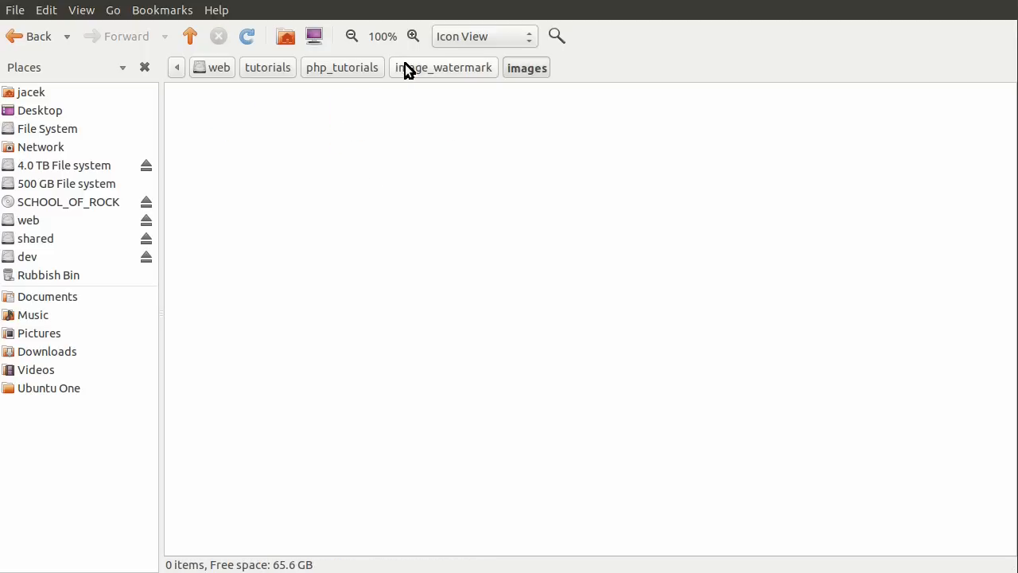
pyautogui.click(442, 67)
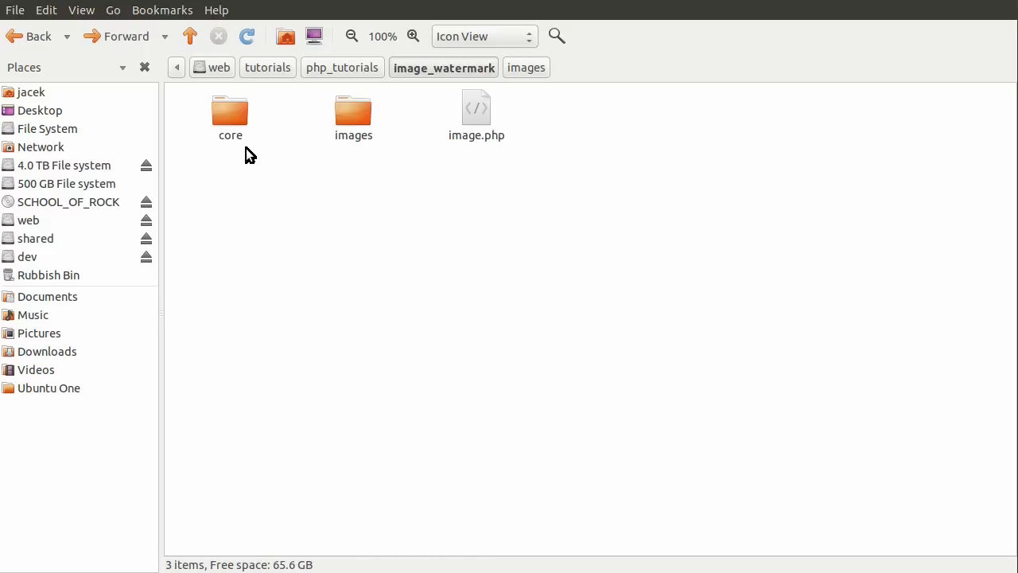
pyautogui.click(229, 115)
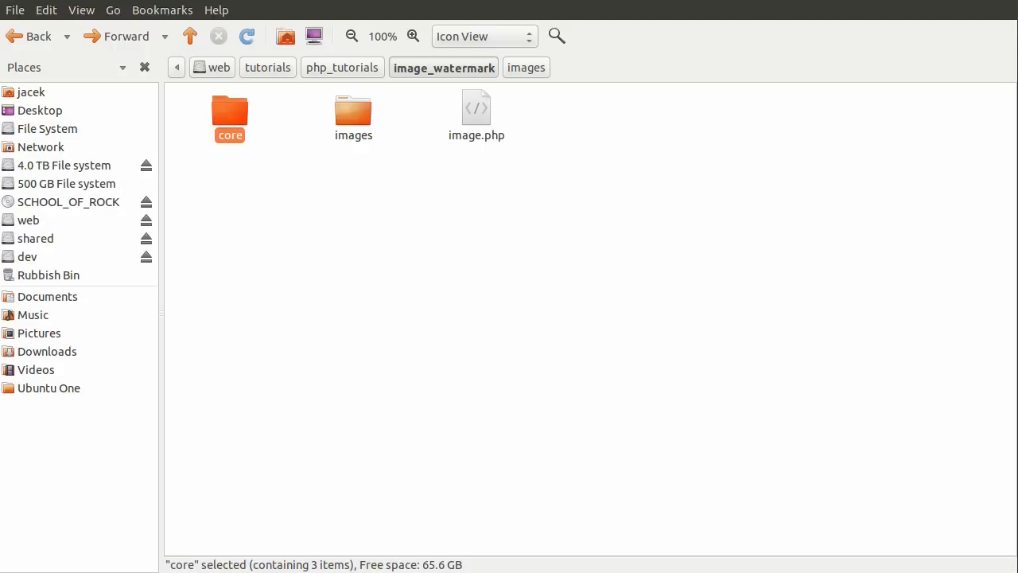
pyautogui.moveTo(235, 121)
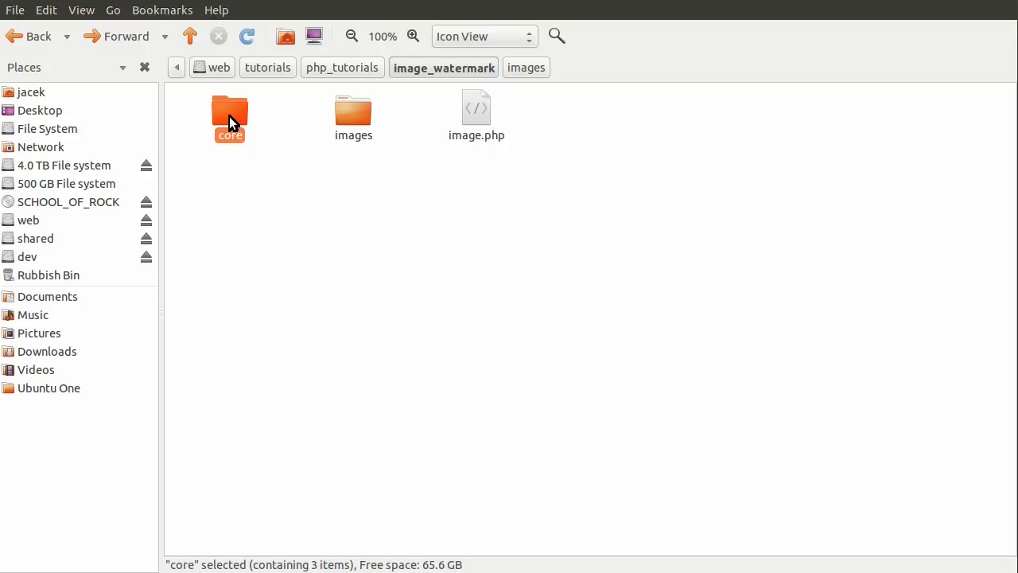
# Open core, look over init.inc.php and watermark.png, then go into the inc folder.
pyautogui.doubleClick(229, 118)
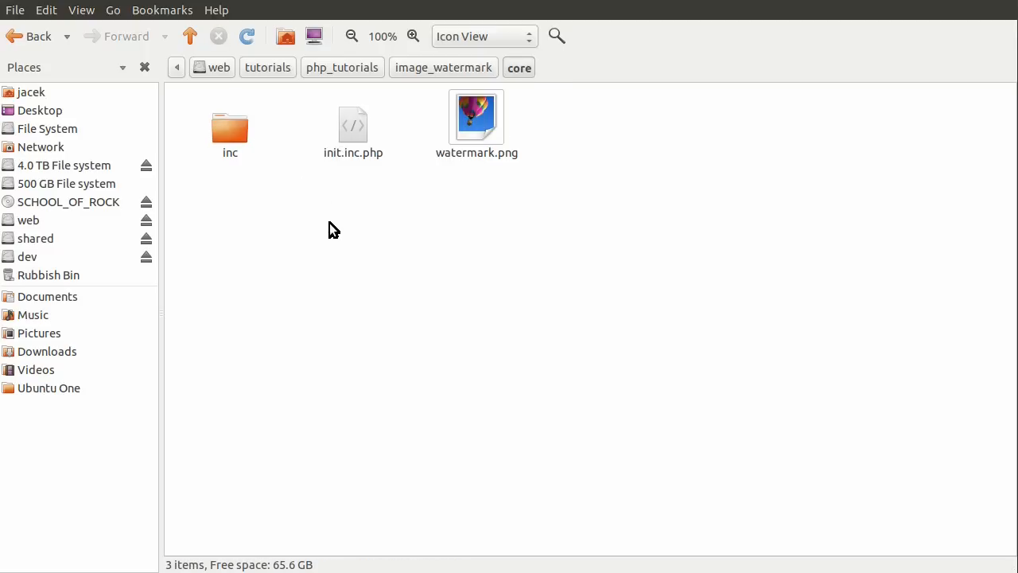
pyautogui.click(353, 127)
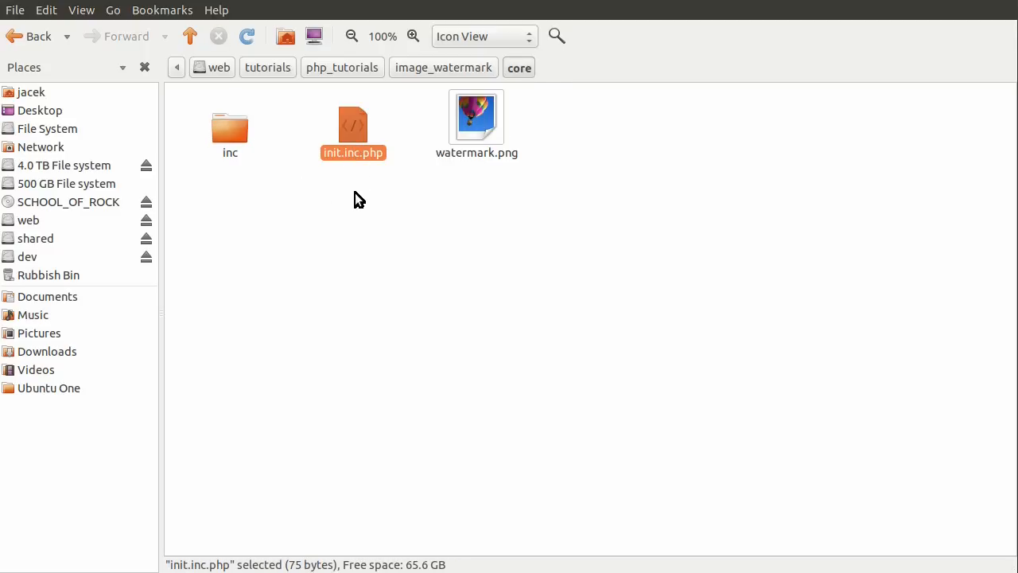
pyautogui.moveTo(359, 189)
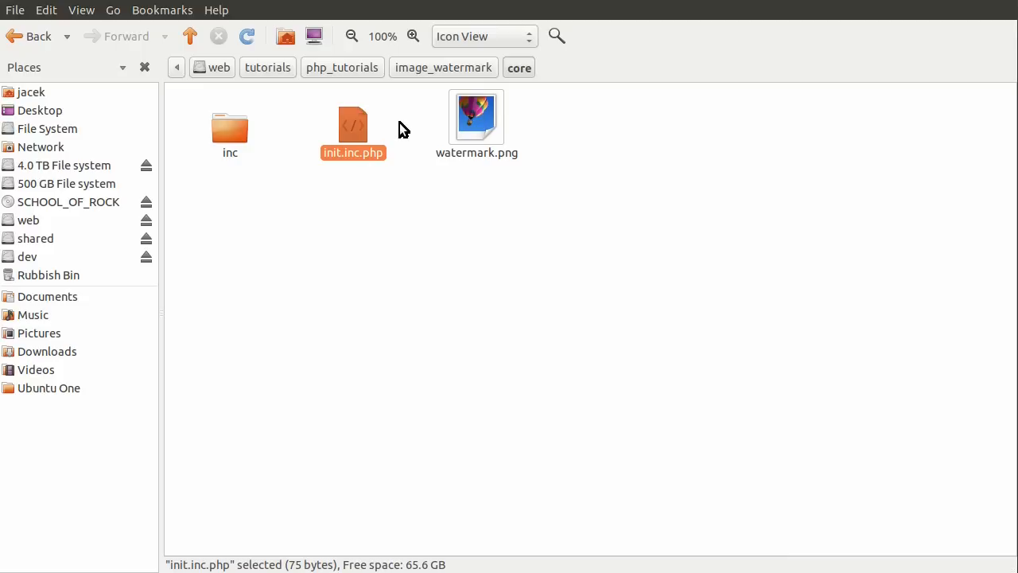
pyautogui.click(477, 118)
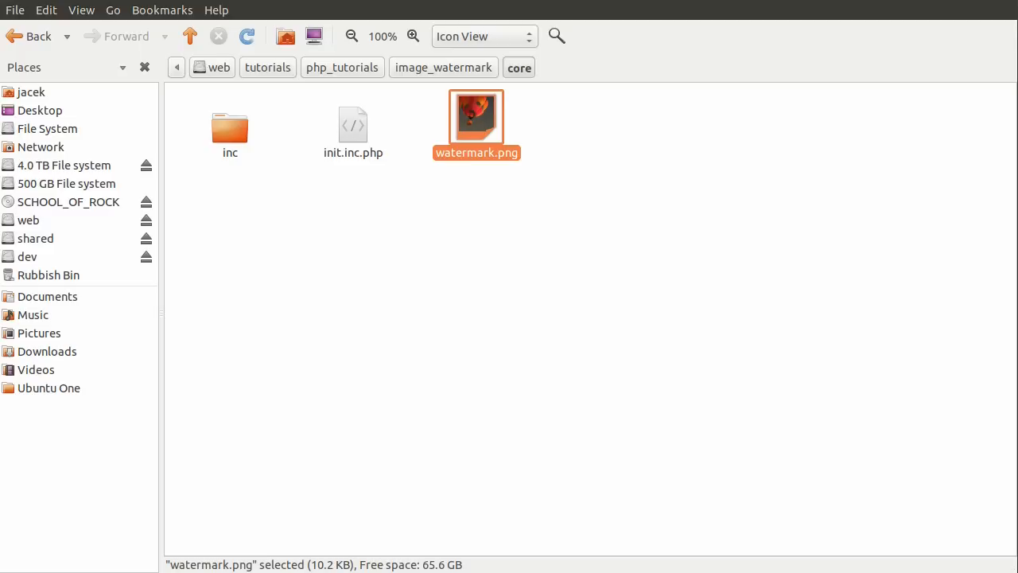
pyautogui.click(229, 129)
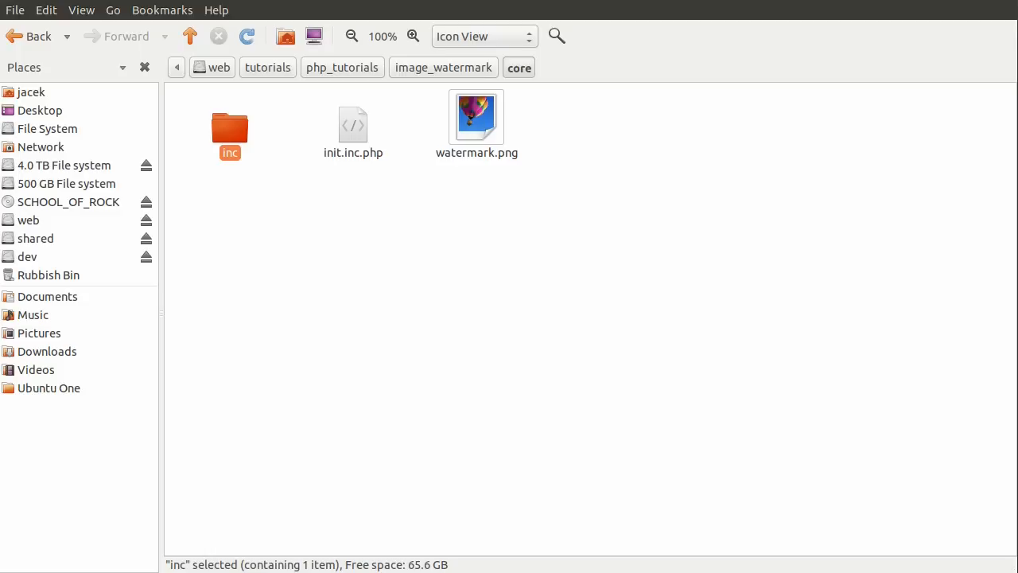
pyautogui.moveTo(229, 140)
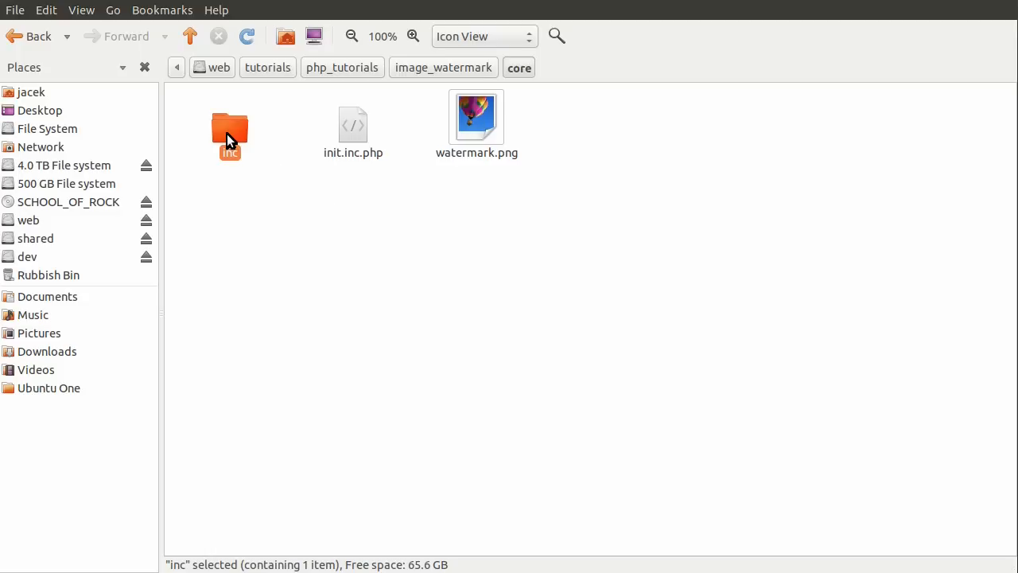
pyautogui.doubleClick(230, 135)
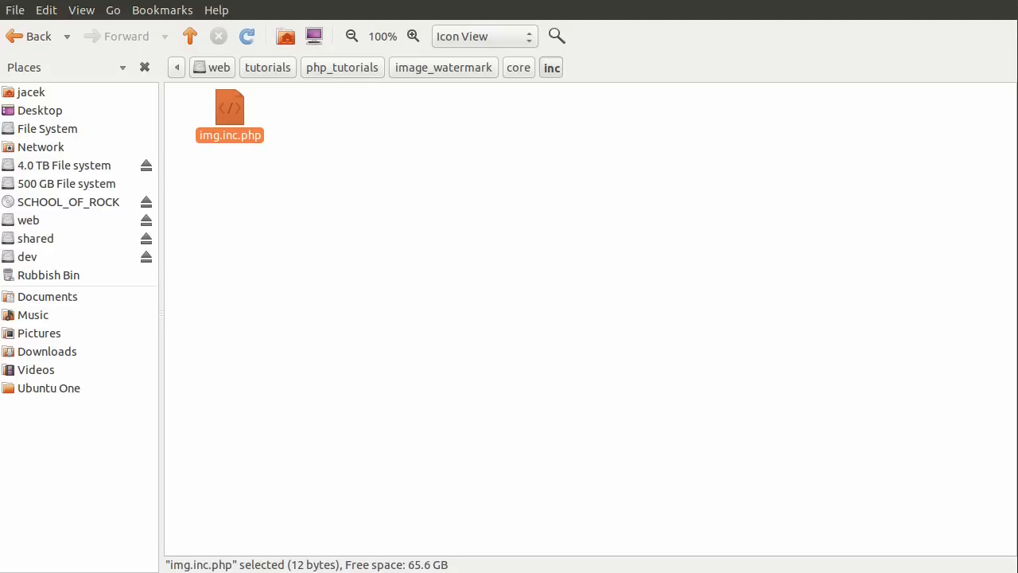
pyautogui.moveTo(404, 516)
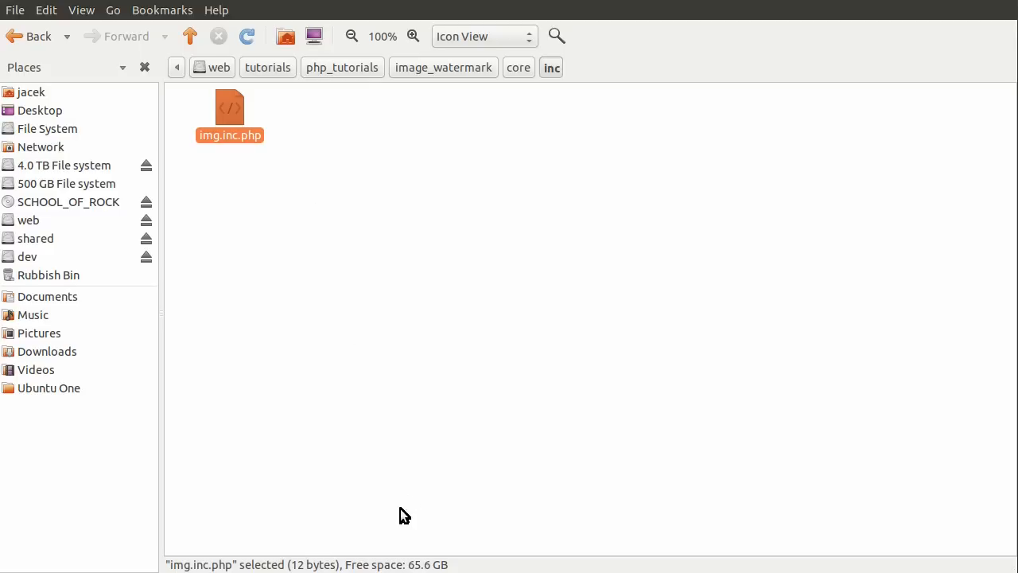
# Open img.inc.php in gedit and highlight the upload input name in image.php.
pyautogui.doubleClick(229, 108)
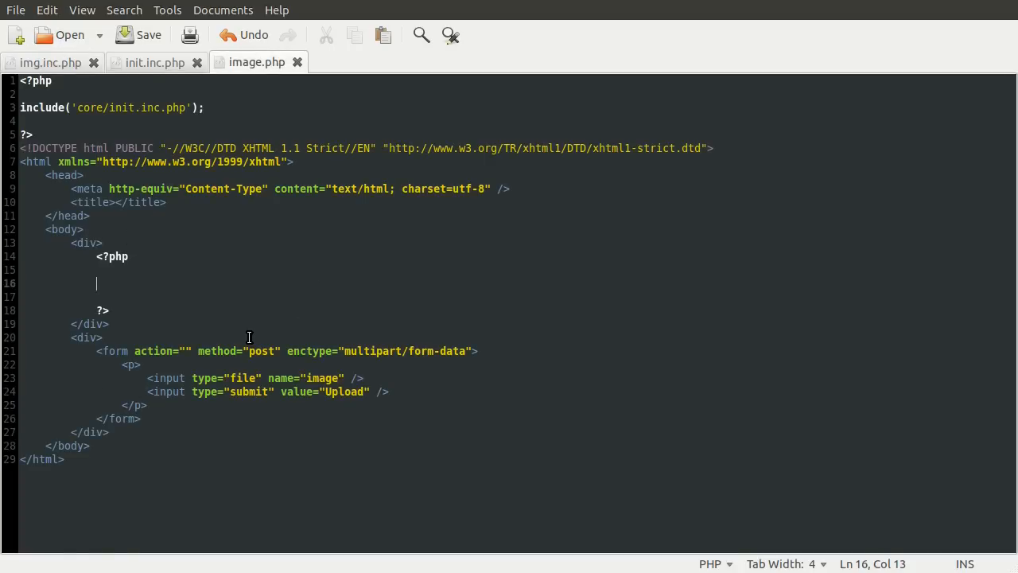
pyautogui.moveTo(183, 379)
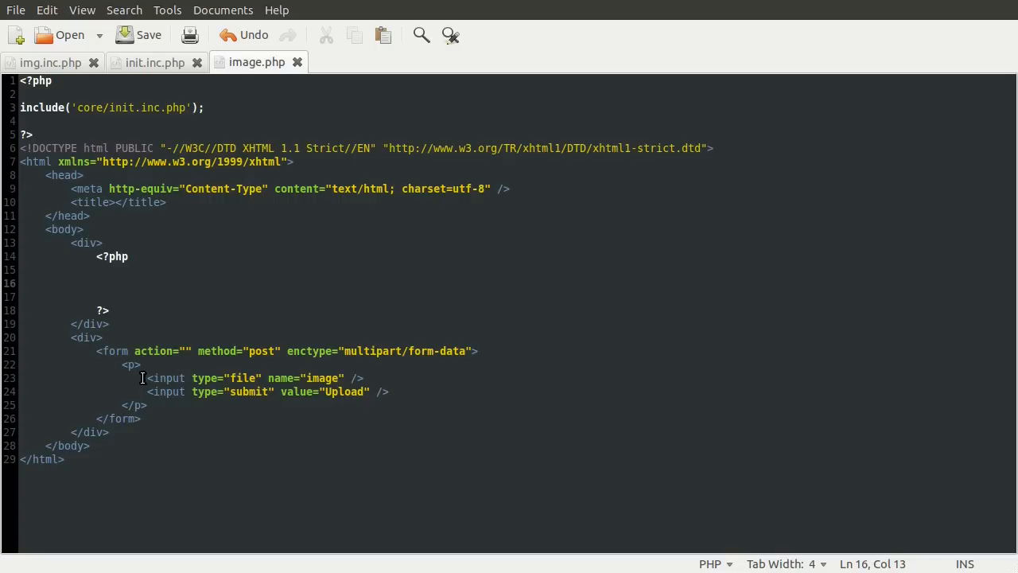
pyautogui.click(366, 379)
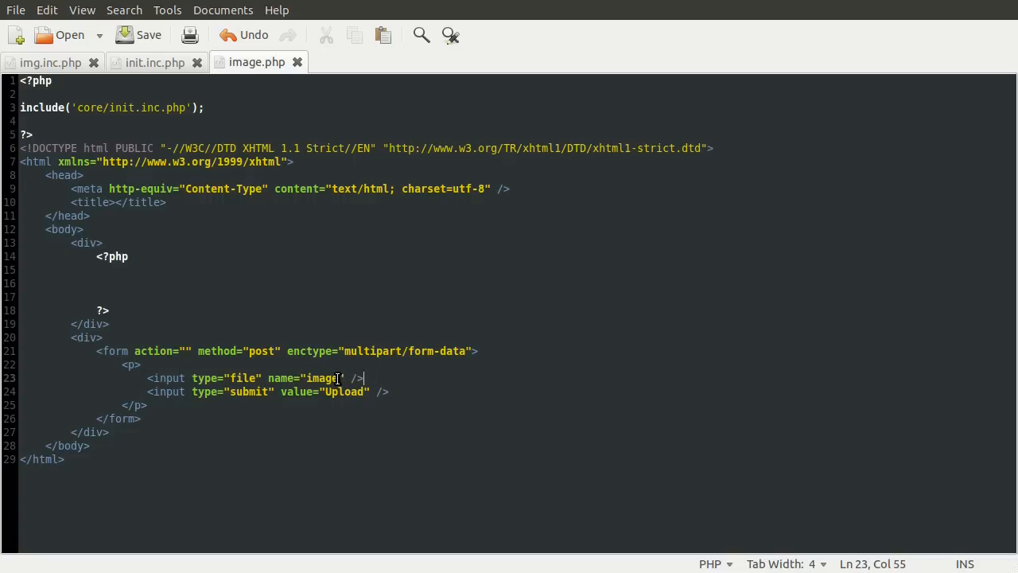
pyautogui.doubleClick(322, 379)
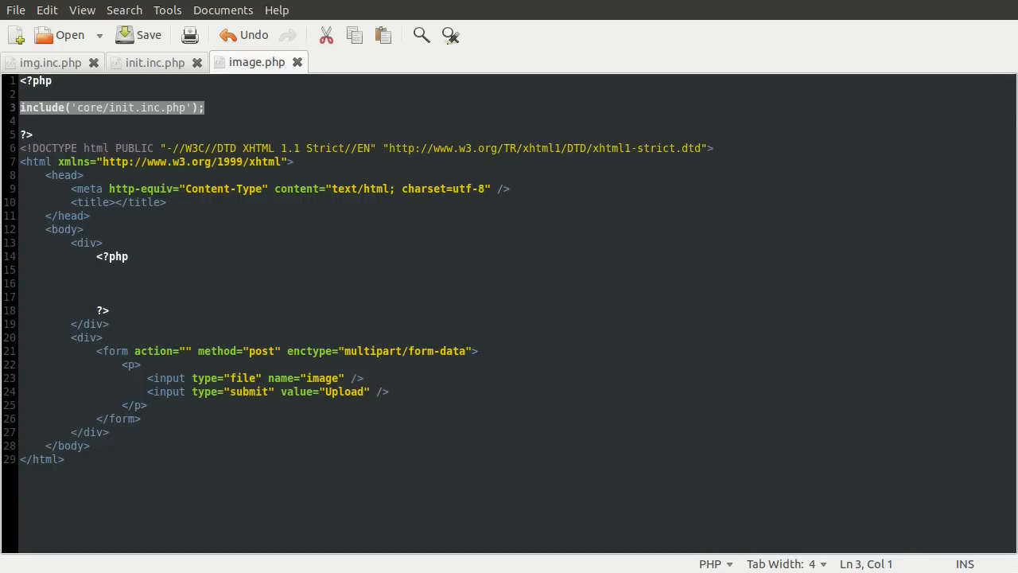
pyautogui.moveTo(194, 108)
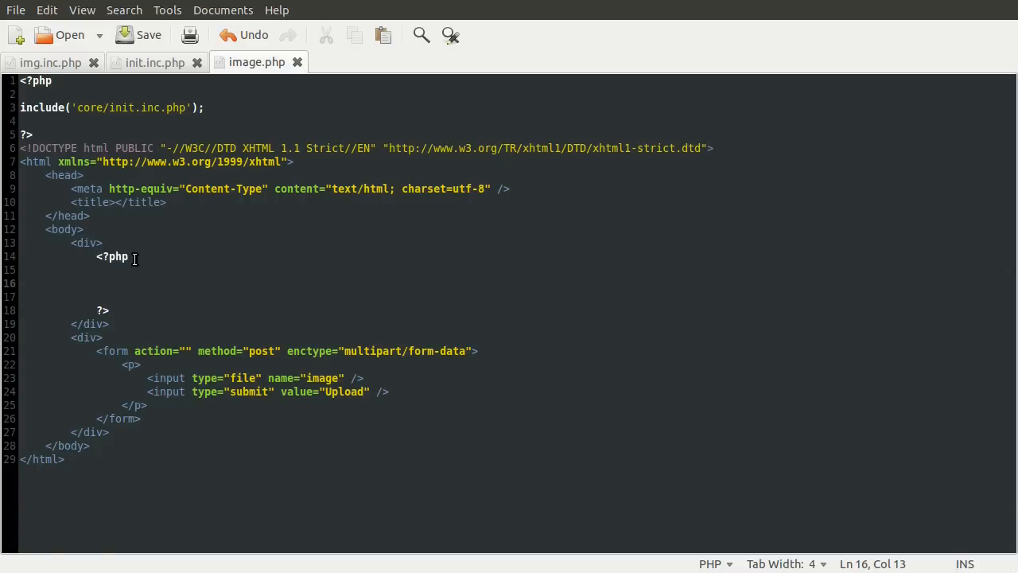
pyautogui.moveTo(151, 242)
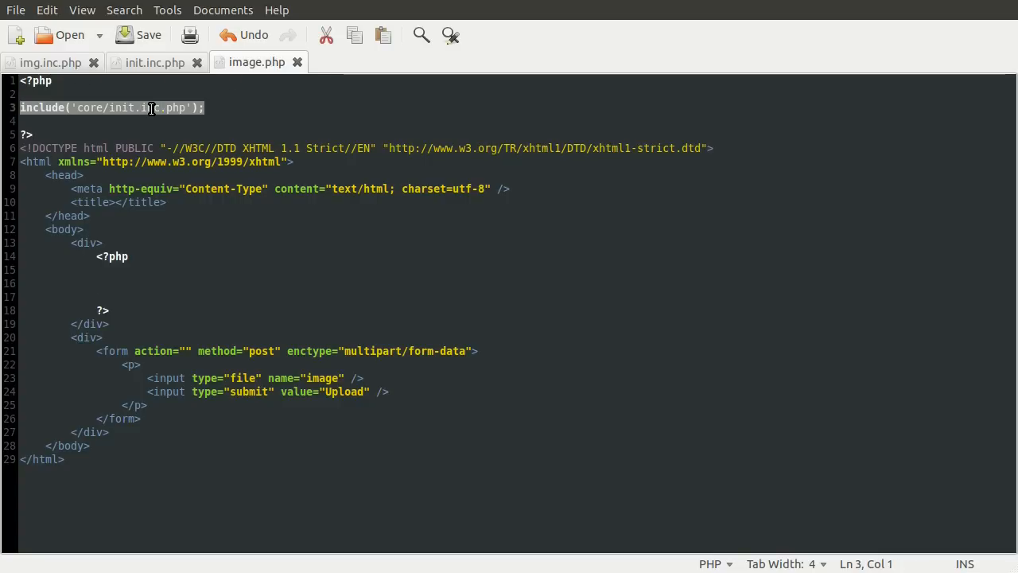
# Review init.inc.php, which sets $path and includes inc/img.inc.php, then show empty img.inc.php.
pyautogui.click(156, 62)
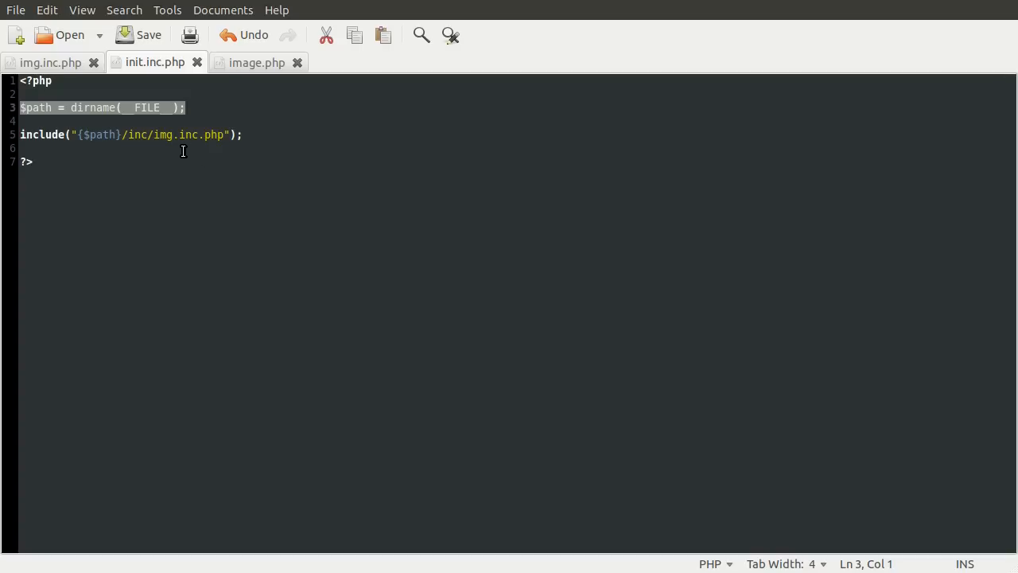
pyautogui.moveTo(160, 131)
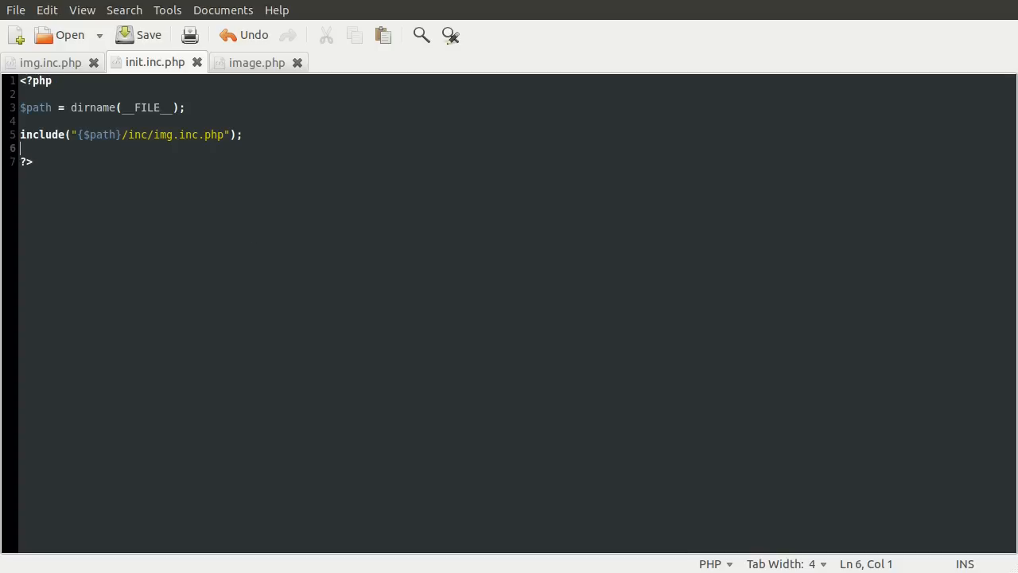
pyautogui.moveTo(248, 343)
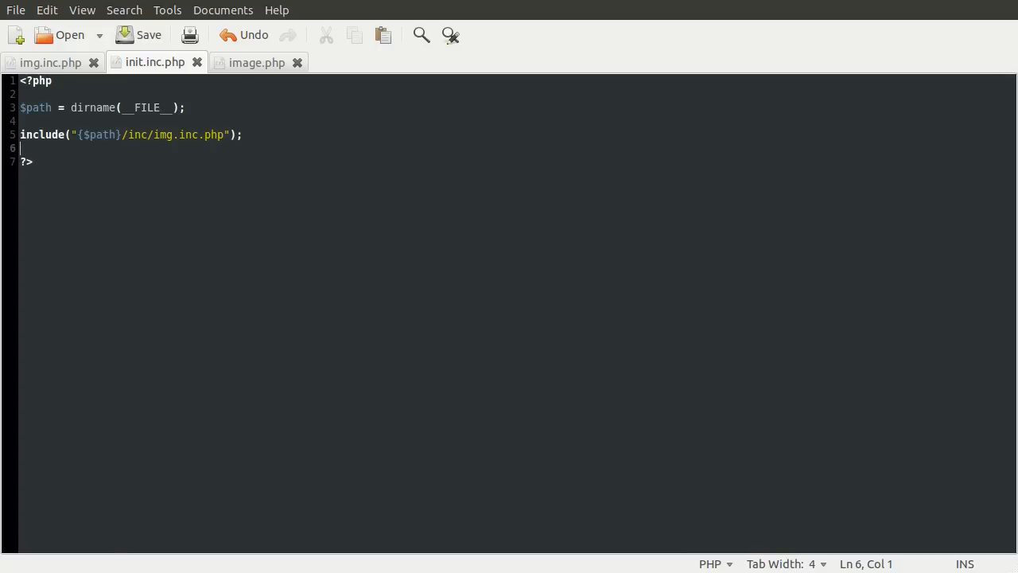
pyautogui.click(257, 62)
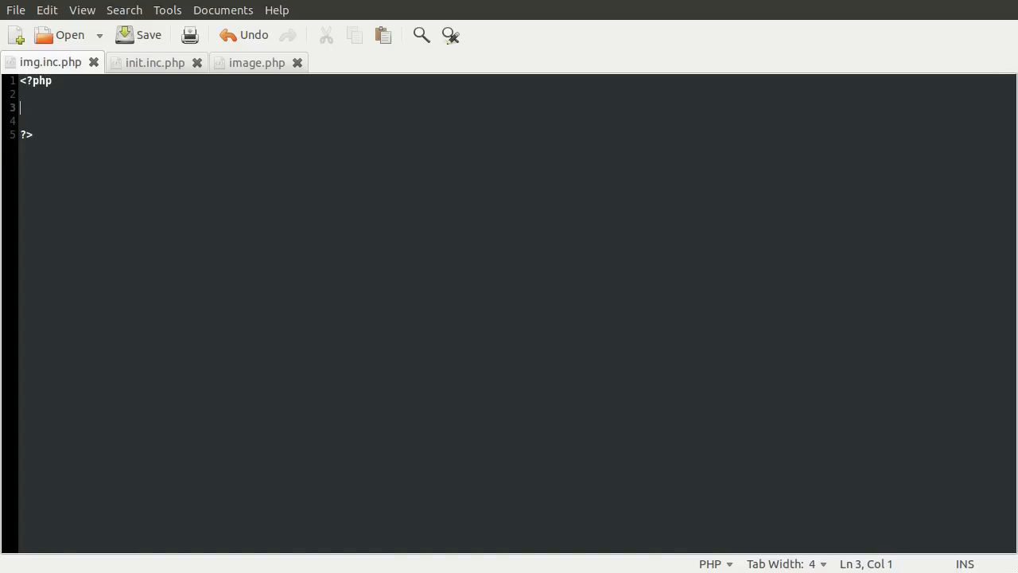
# Declare function watermark_image($image, $output) with an empty body in img.inc.php.
pyautogui.write('function w')
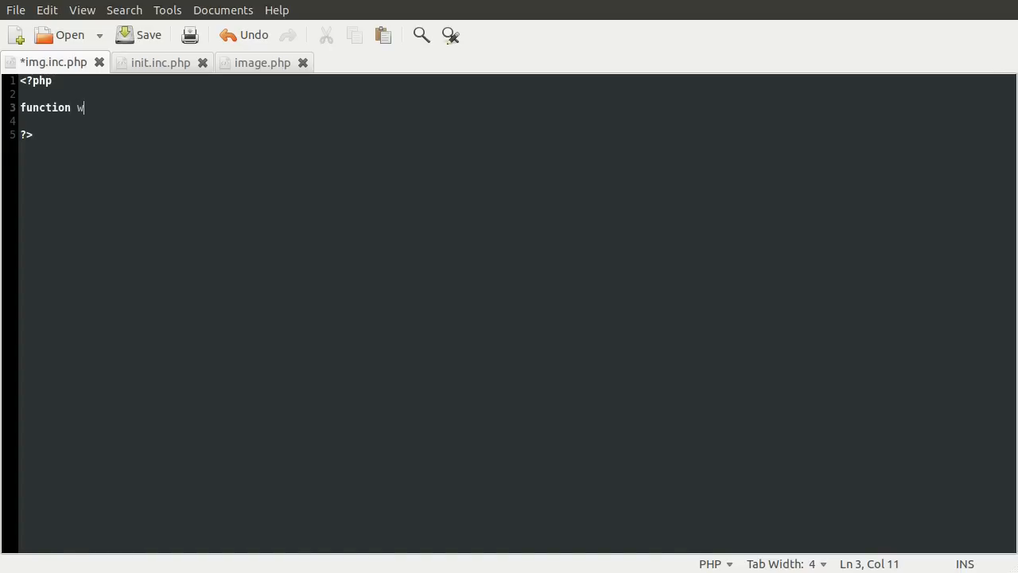
pyautogui.write('atermatrk')
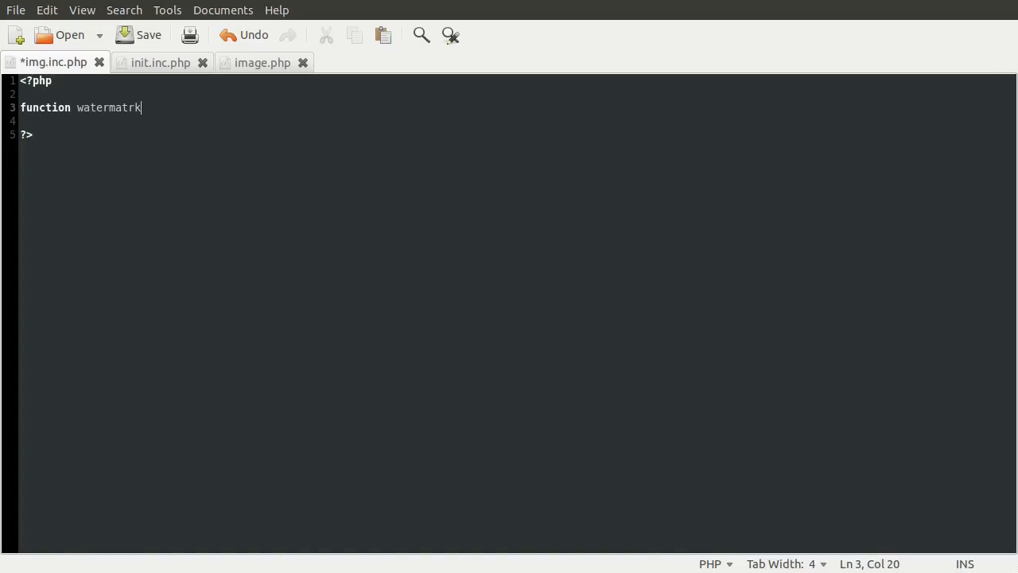
pyautogui.press('BackSpace')
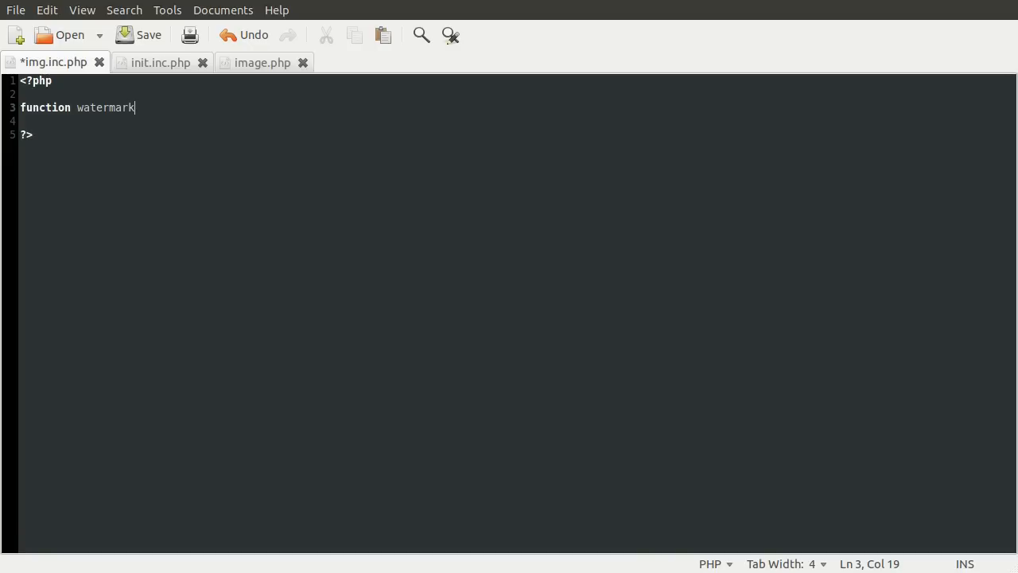
pyautogui.write('_image(')
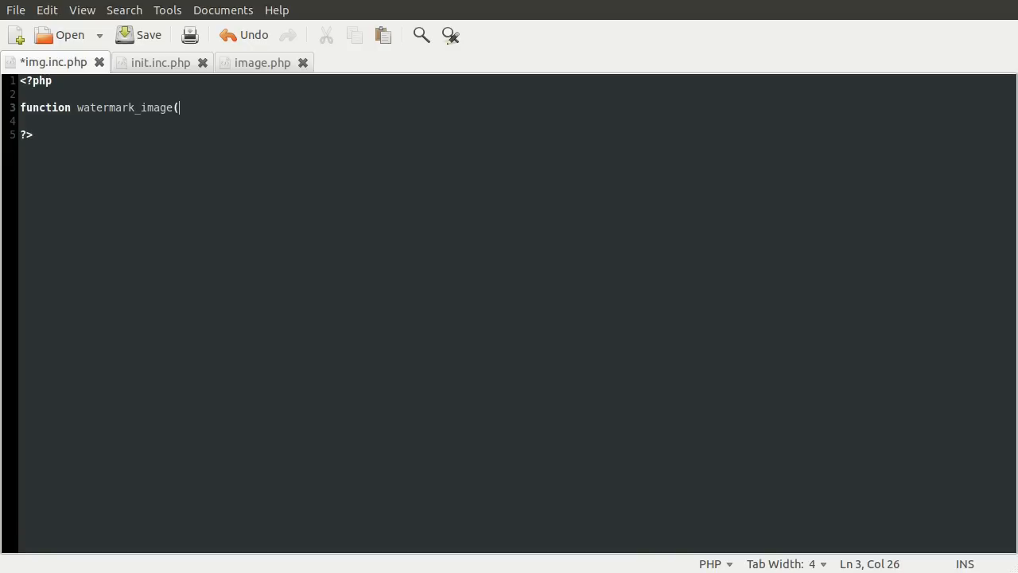
pyautogui.write('$')
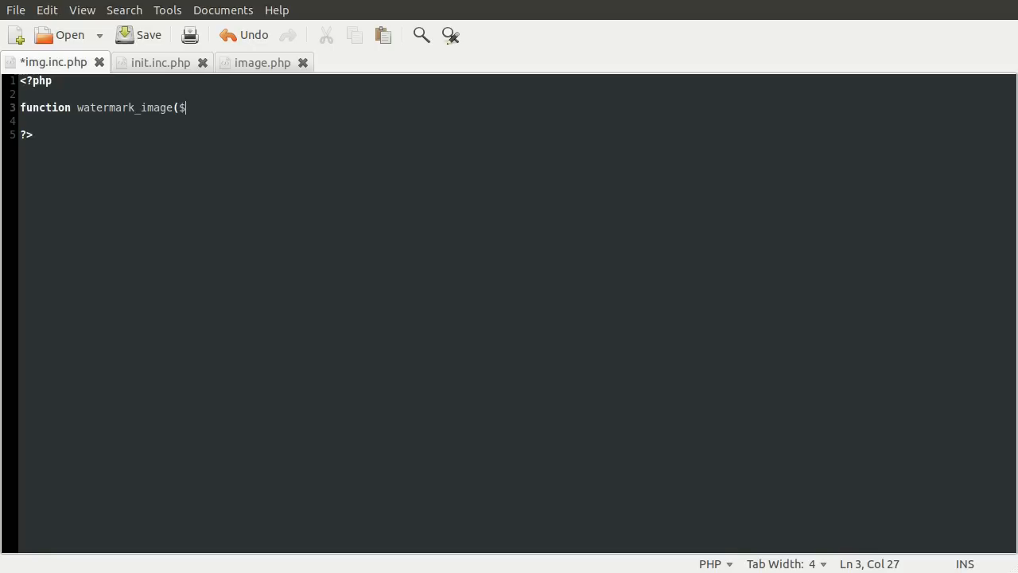
pyautogui.write('image')
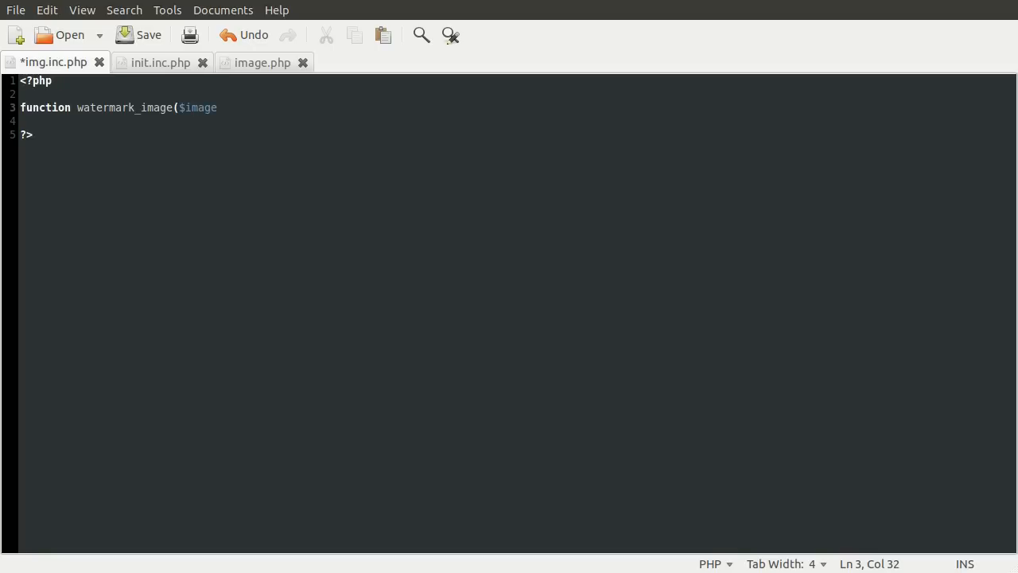
pyautogui.write(', $')
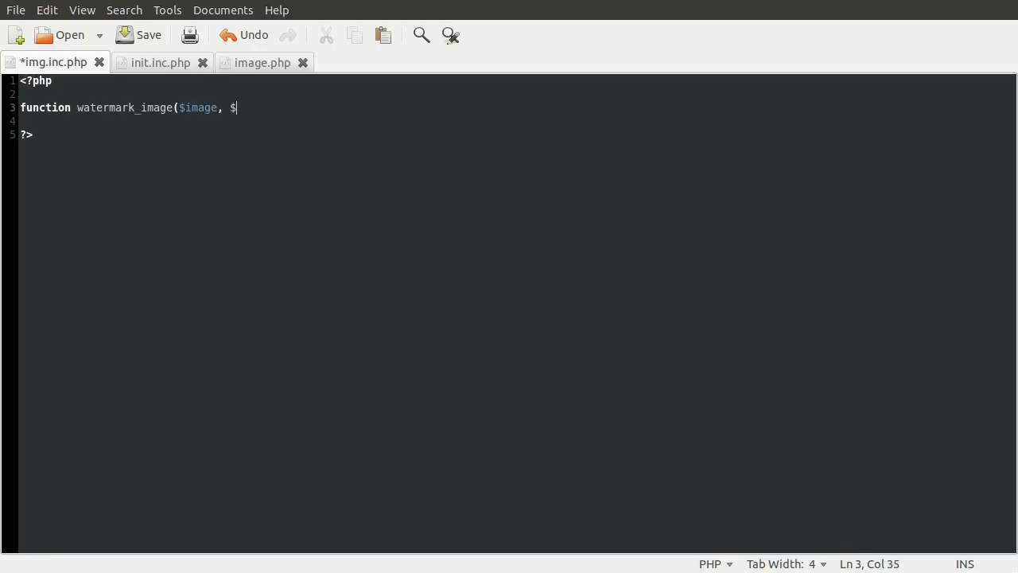
pyautogui.write('o')
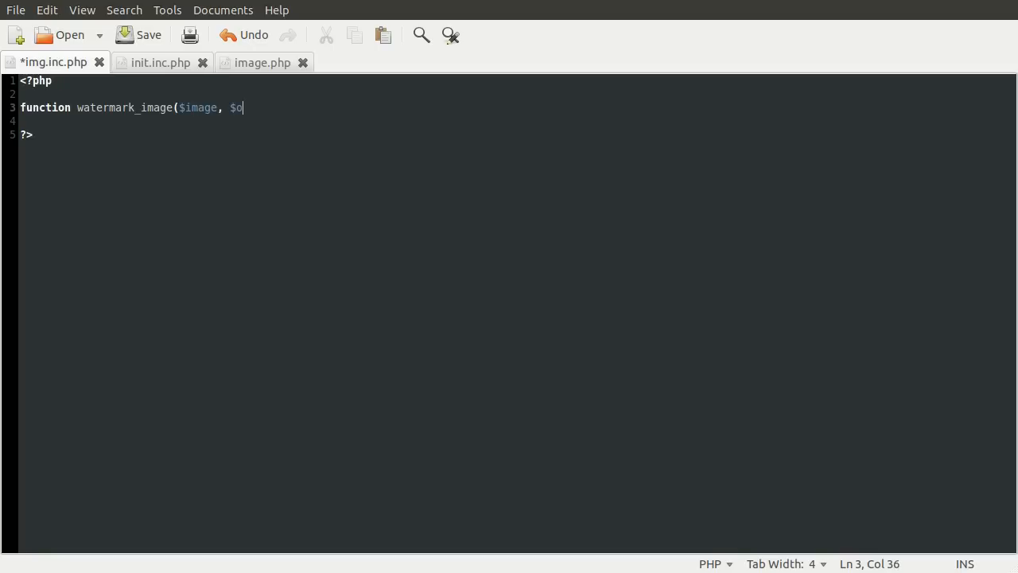
pyautogui.write('utput(P')
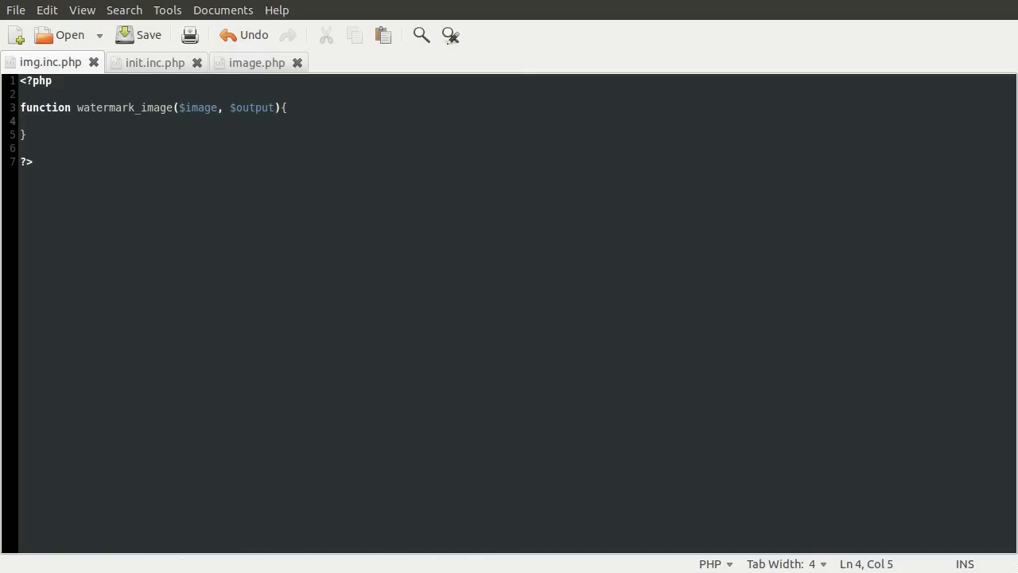
# Store getimagesize($image) in $info and print it with print_r($info) inside the function.
pyautogui.doubleClick(197, 109)
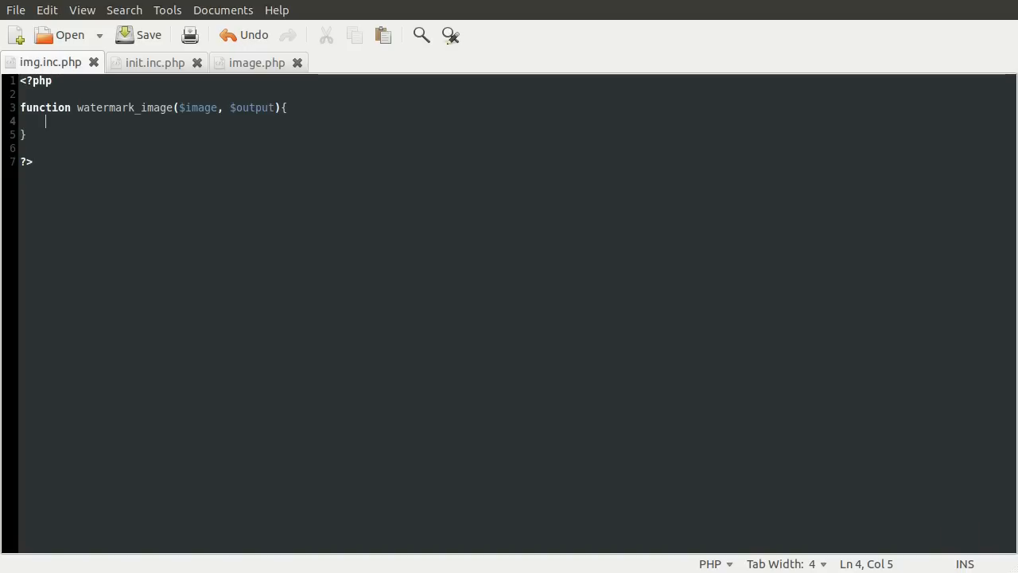
pyautogui.moveTo(160, 118)
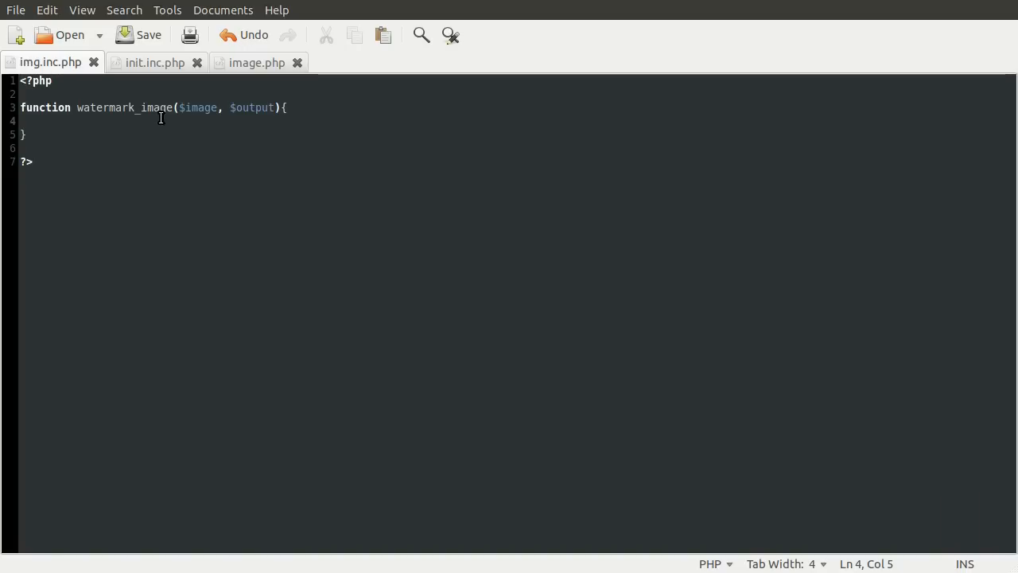
pyautogui.write('getimagesi')
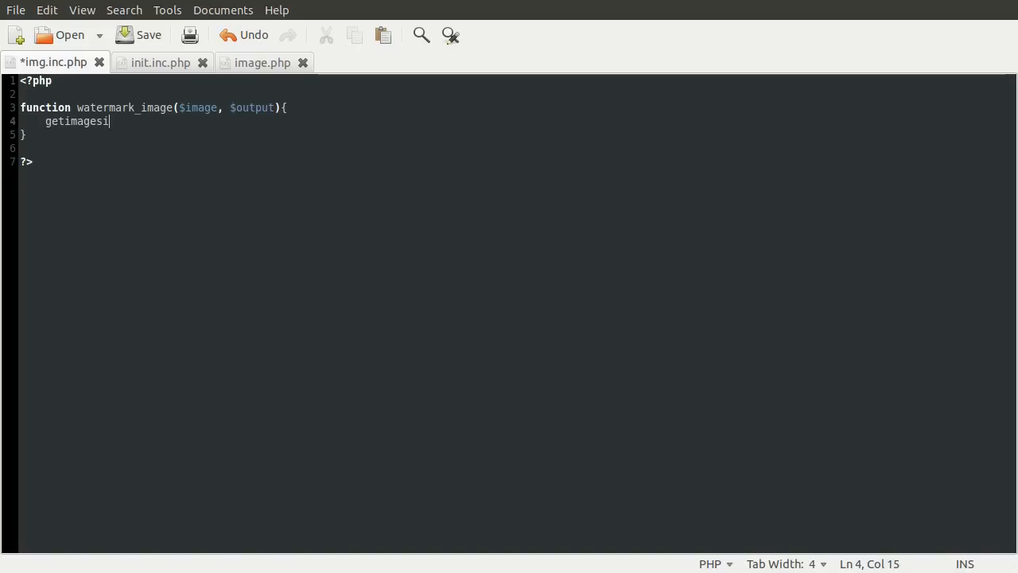
pyautogui.write('ze();')
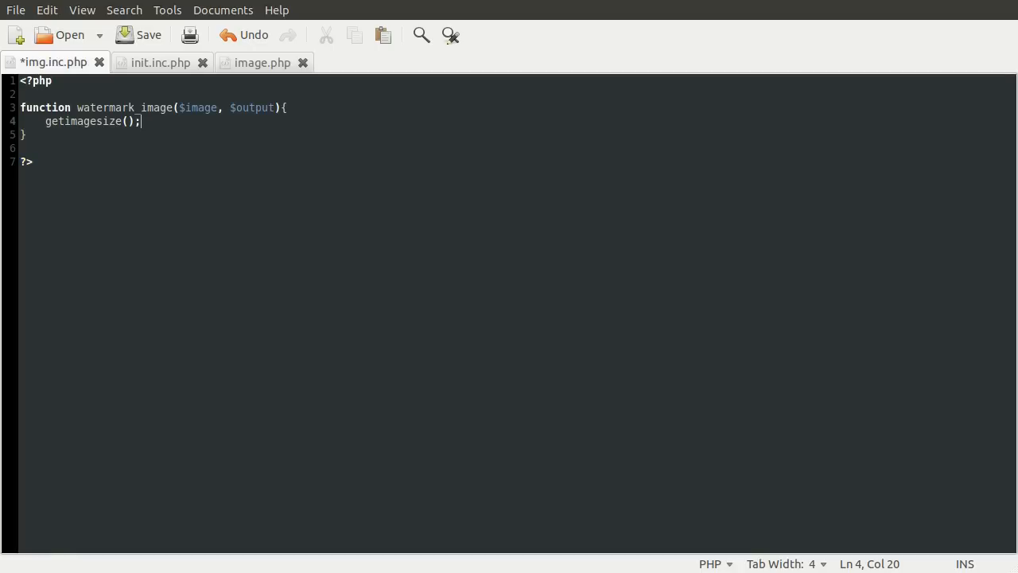
pyautogui.write('$')
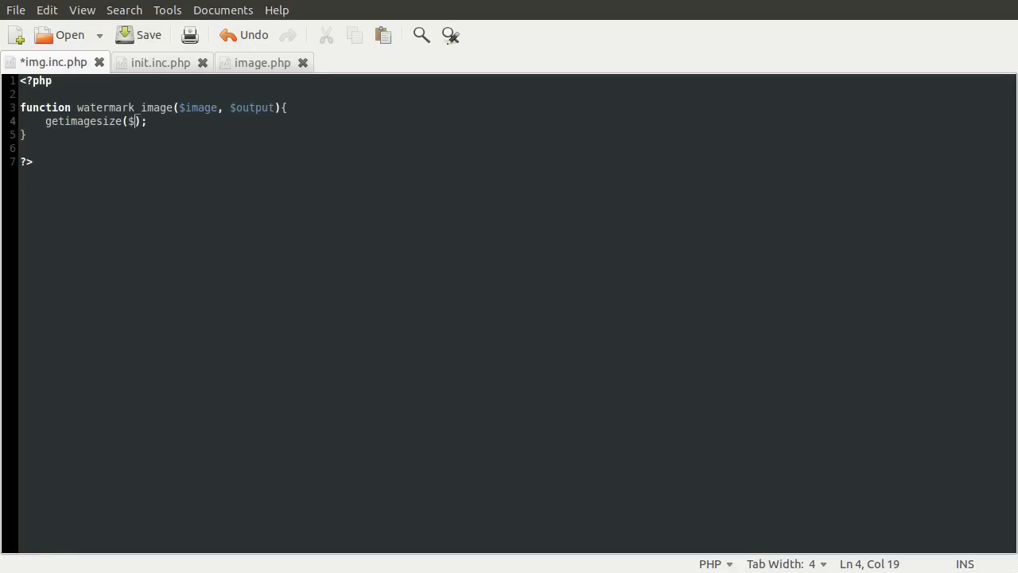
pyautogui.write('image')
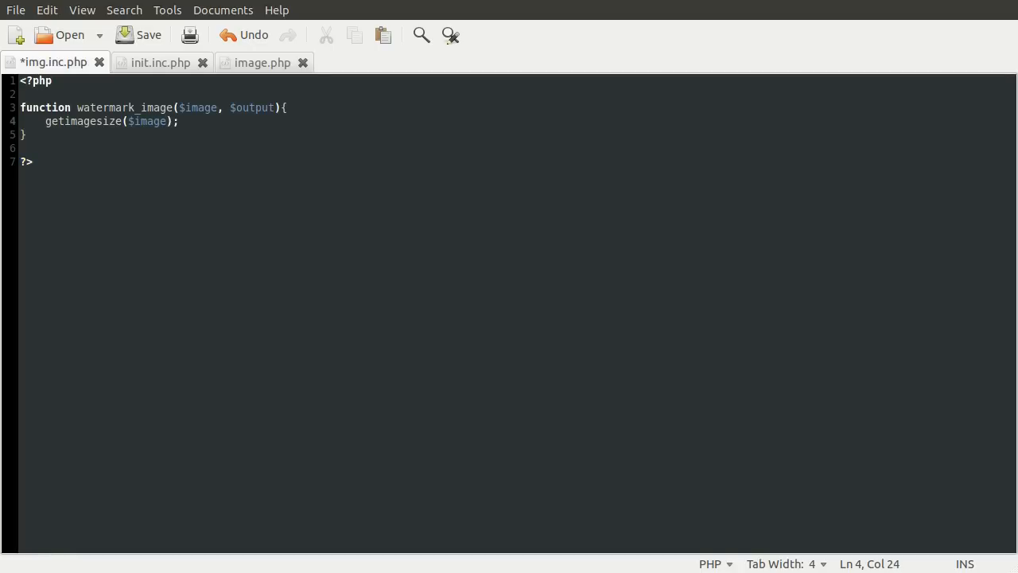
pyautogui.click(138, 35)
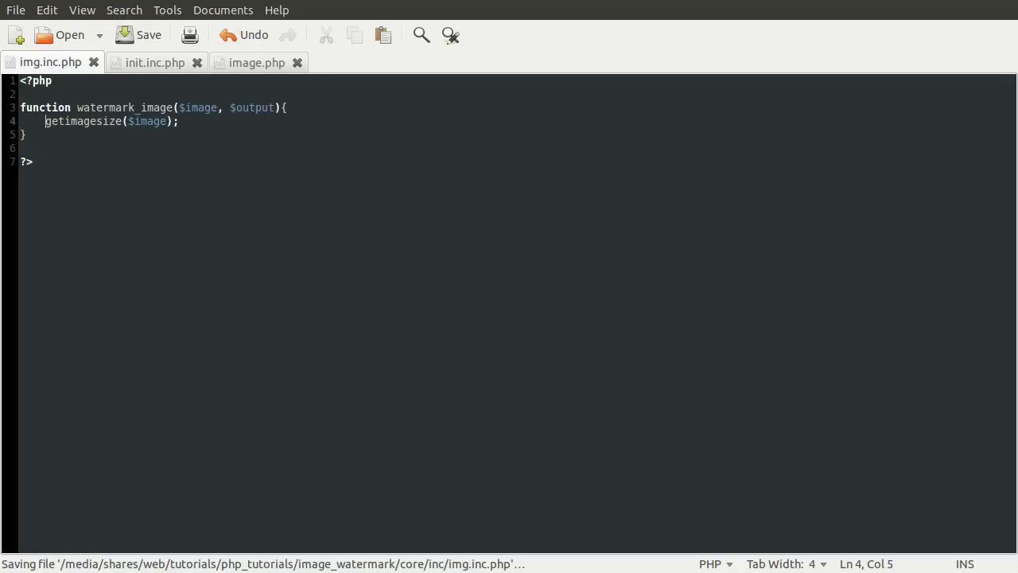
pyautogui.write('$info =')
pyautogui.write('print')
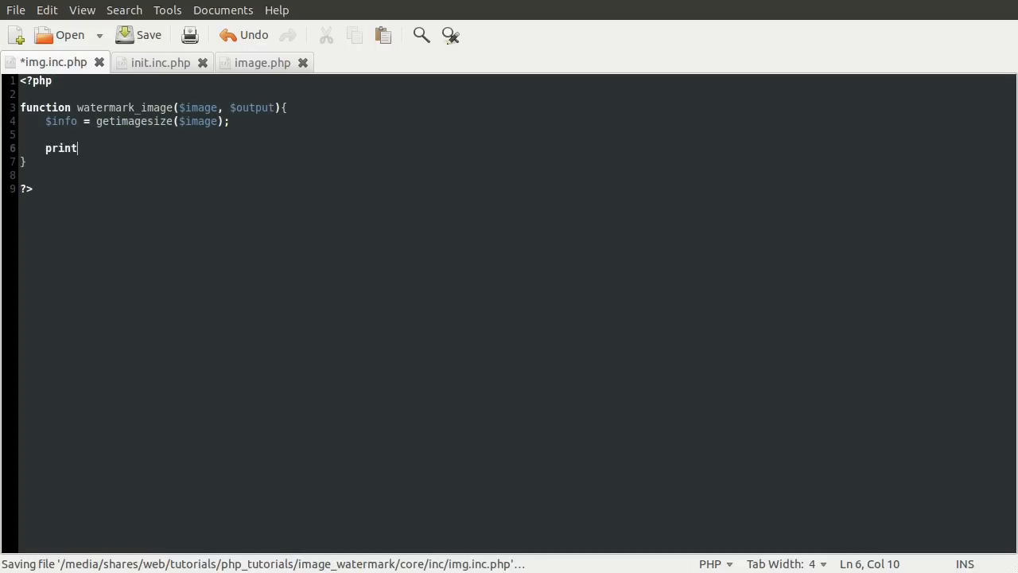
pyautogui.write('_r($info);')
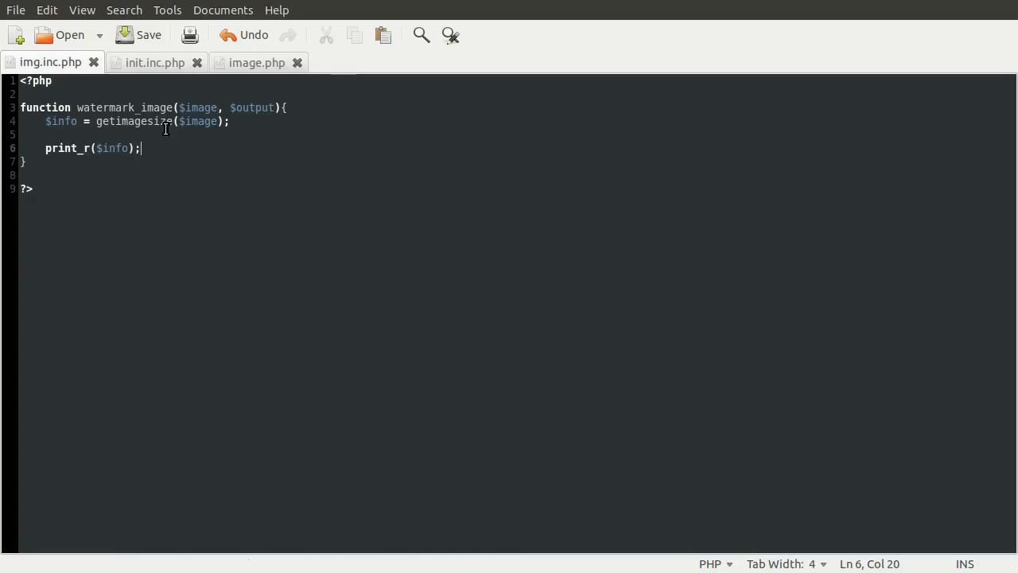
pyautogui.moveTo(141, 150)
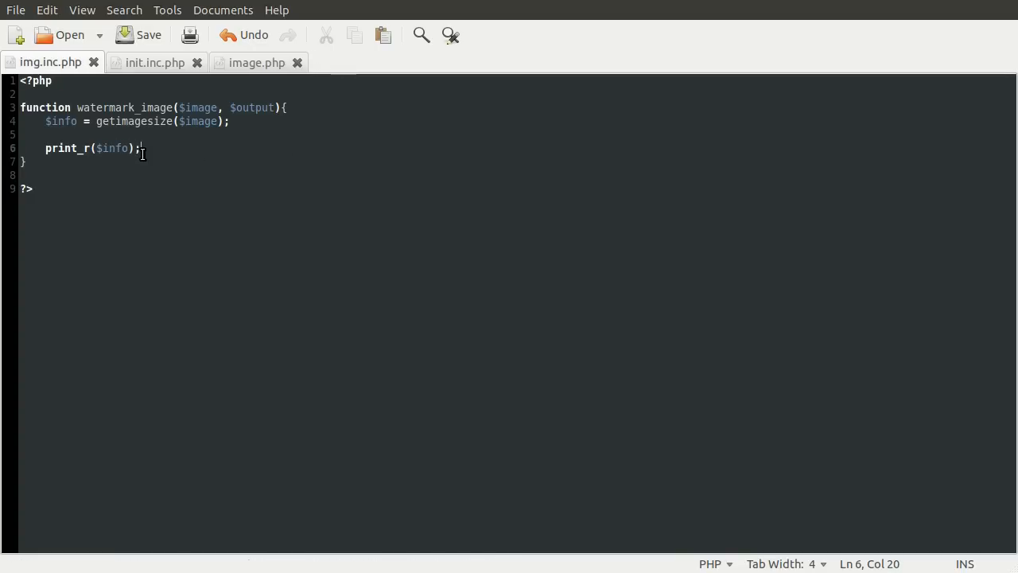
pyautogui.moveTo(184, 152)
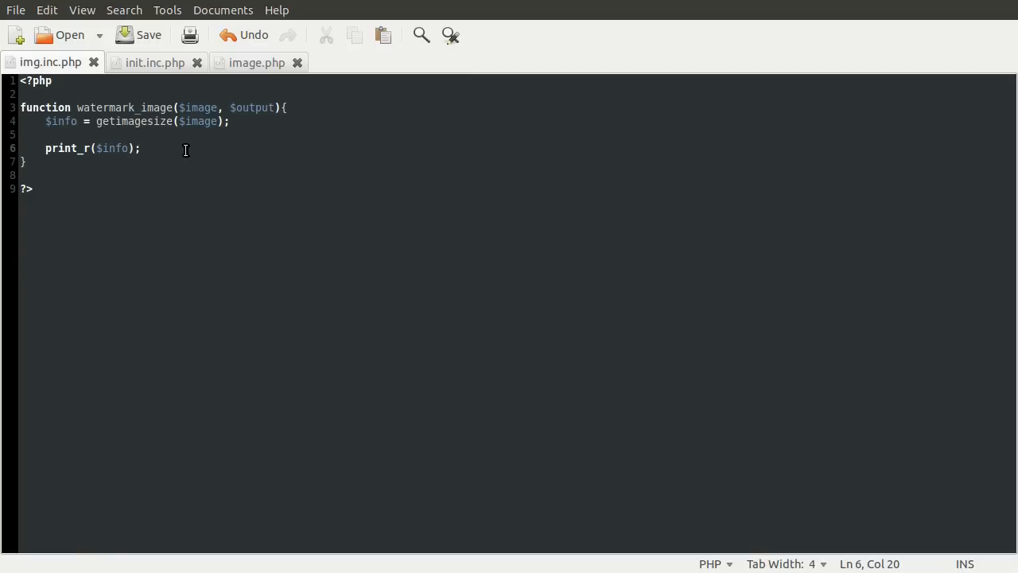
pyautogui.moveTo(255, 62)
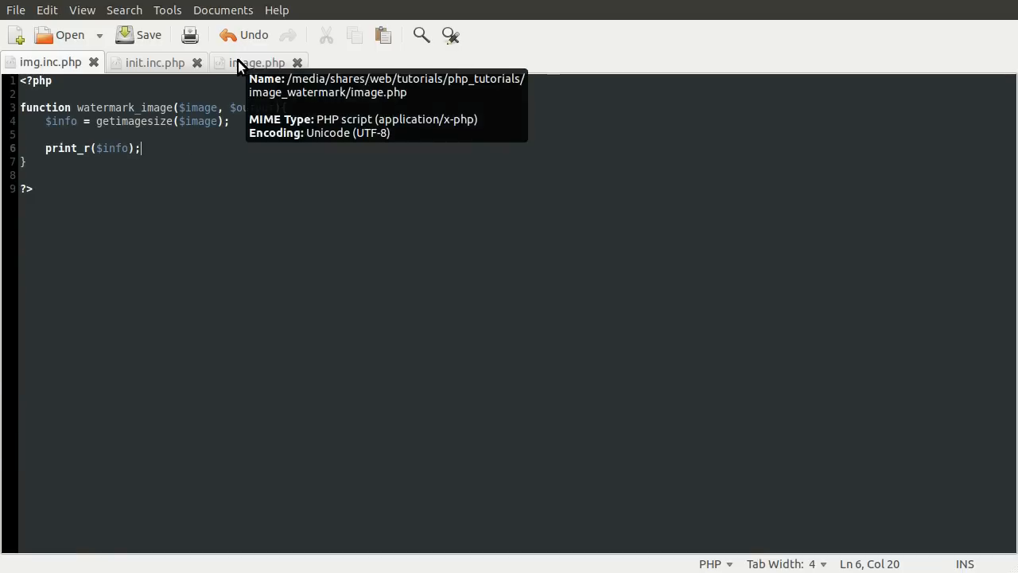
pyautogui.click(256, 62)
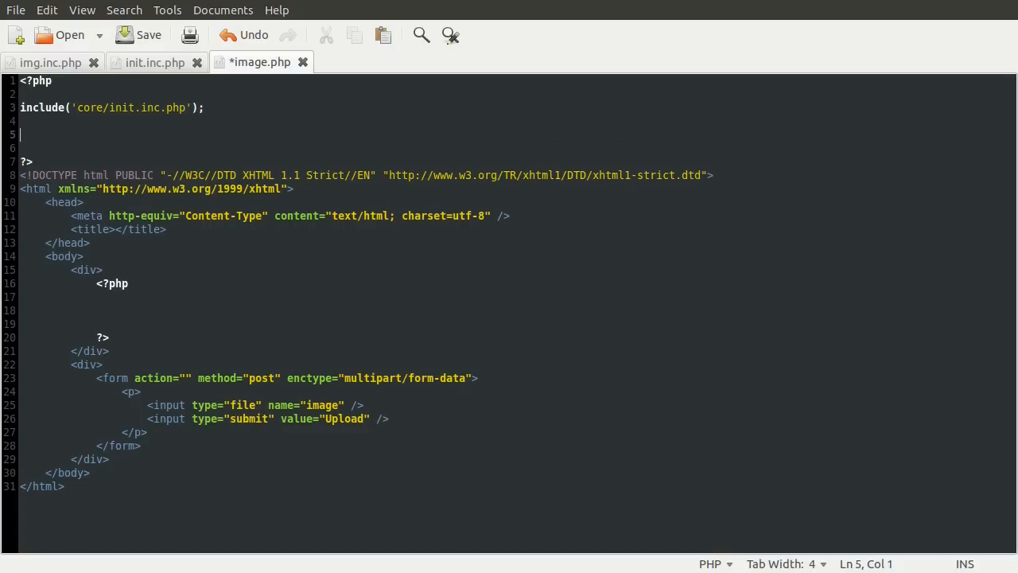
# Add an if(isset($_FILES['image'])) block to image.php's upload check.
pyautogui.write('if')
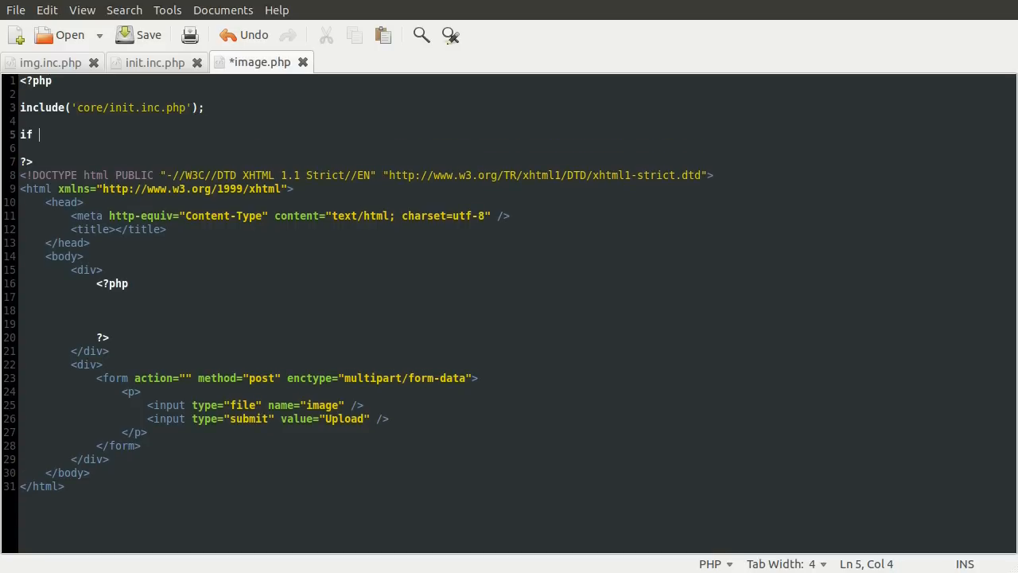
pyautogui.write('(isset(')
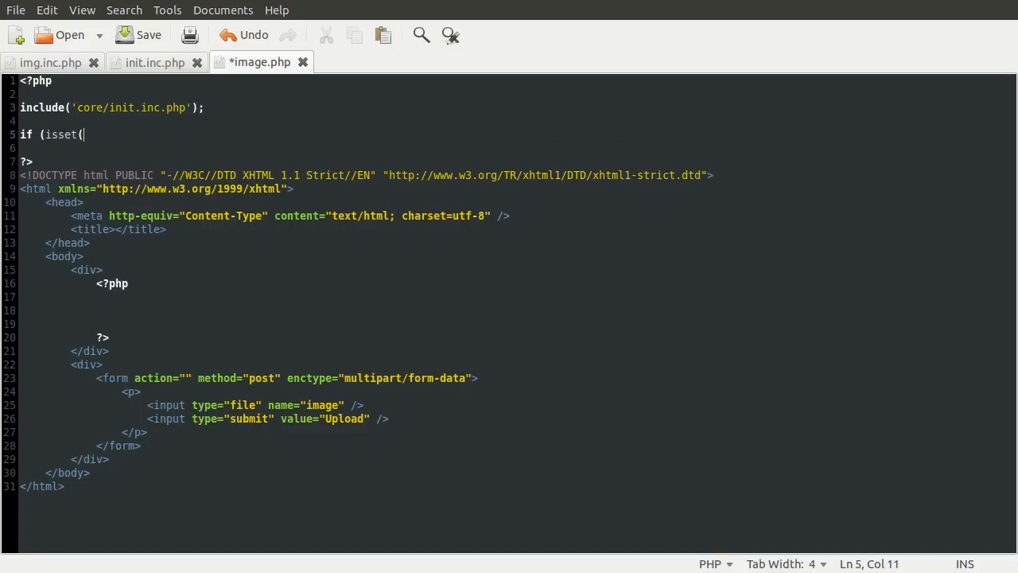
pyautogui.write("$_FILES['")
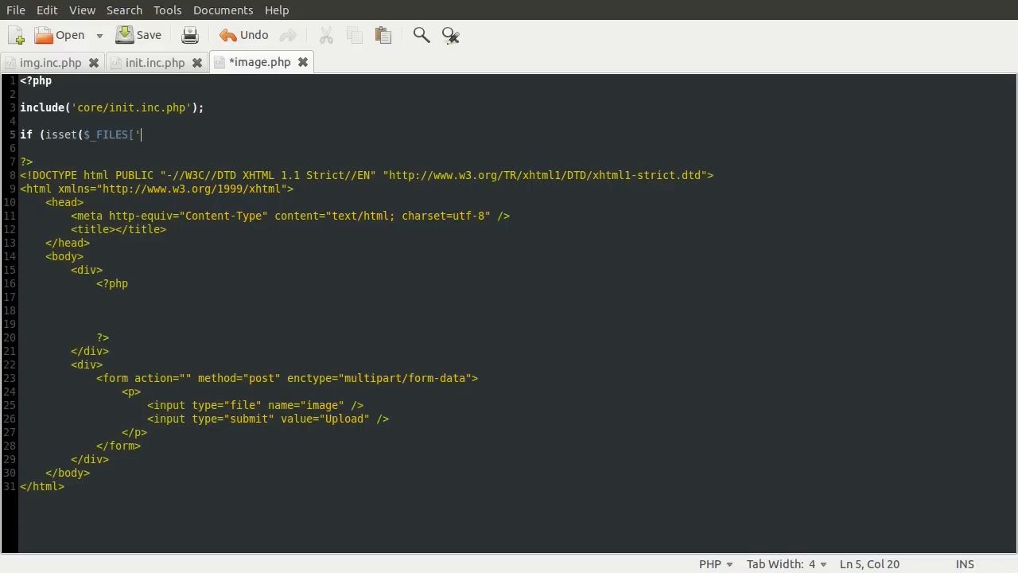
pyautogui.write('image')
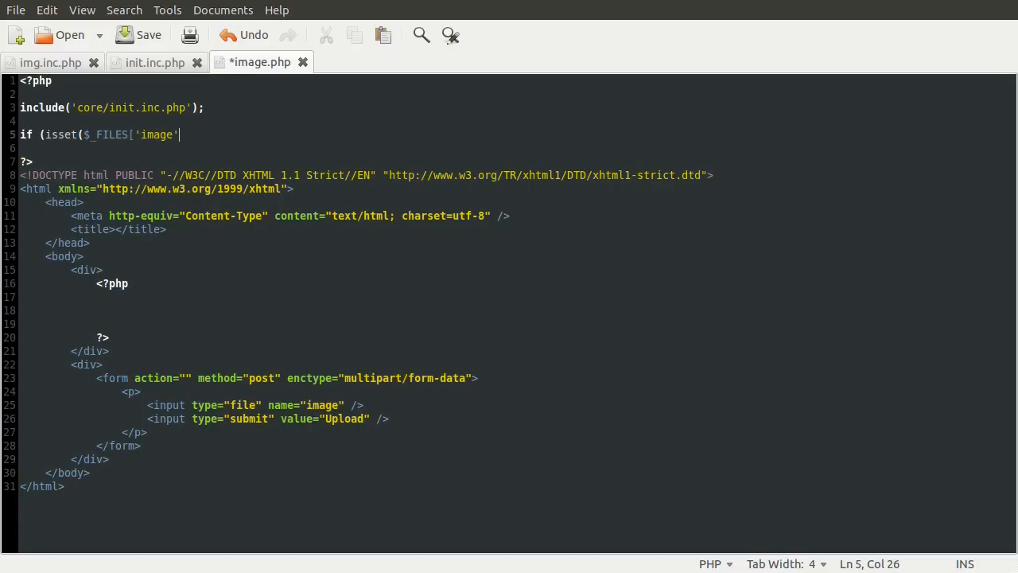
pyautogui.write('])){')
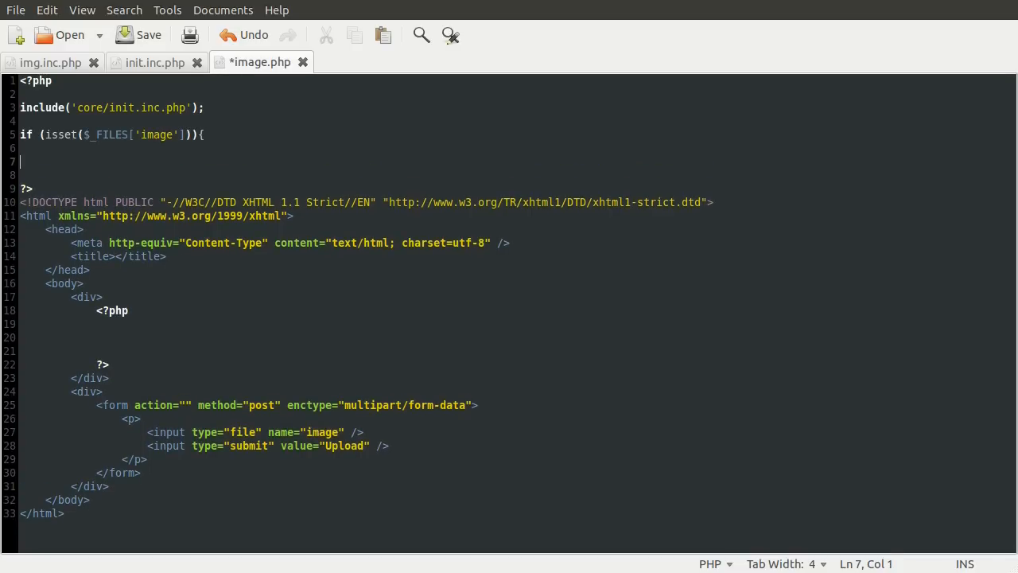
pyautogui.write('}')
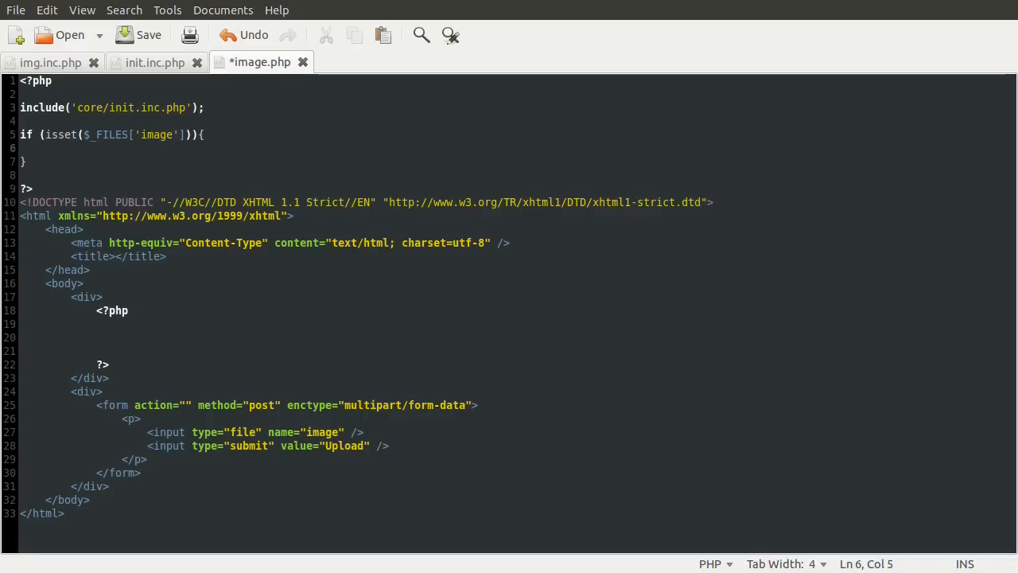
pyautogui.click(47, 148)
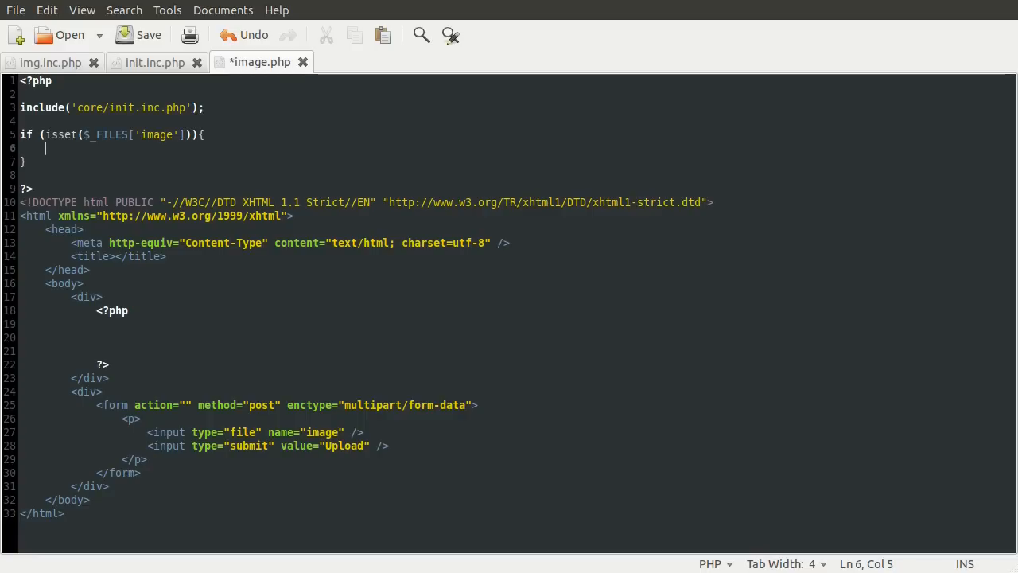
# Call watermark_image($_FILES['upload']['tmp_name'], '') inside the isset block.
pyautogui.write('watermark_')
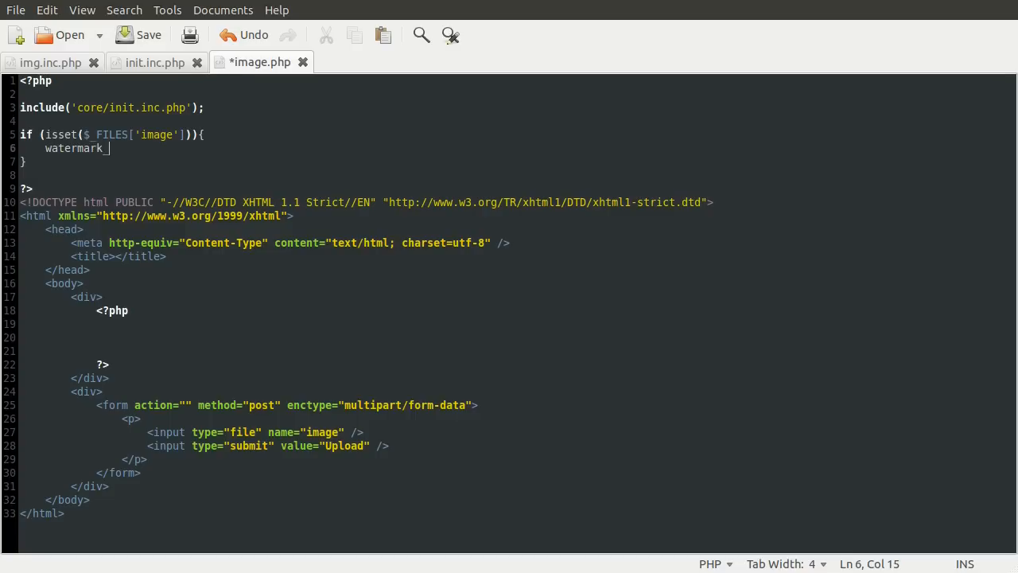
pyautogui.write('image')
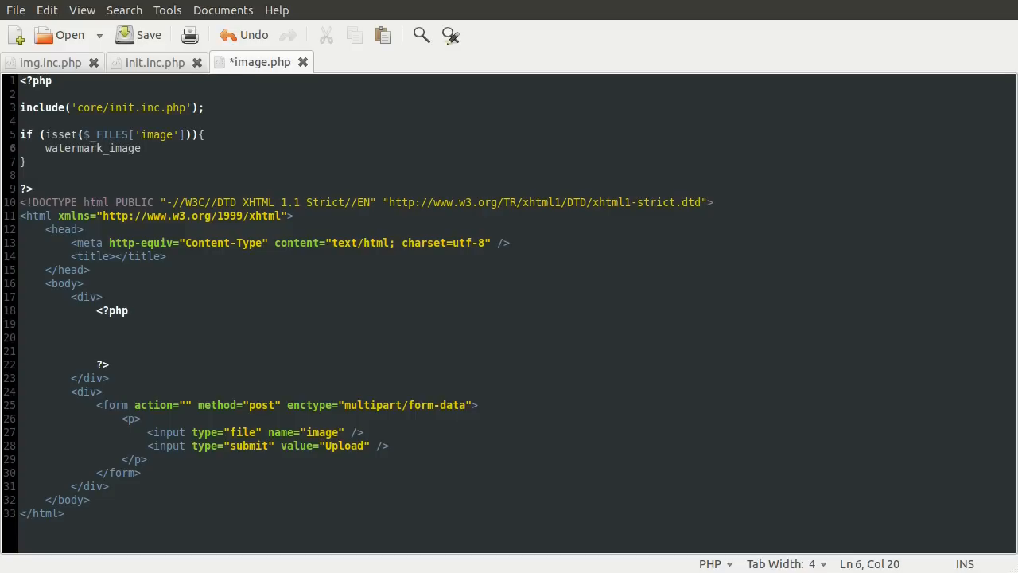
pyautogui.write('(')
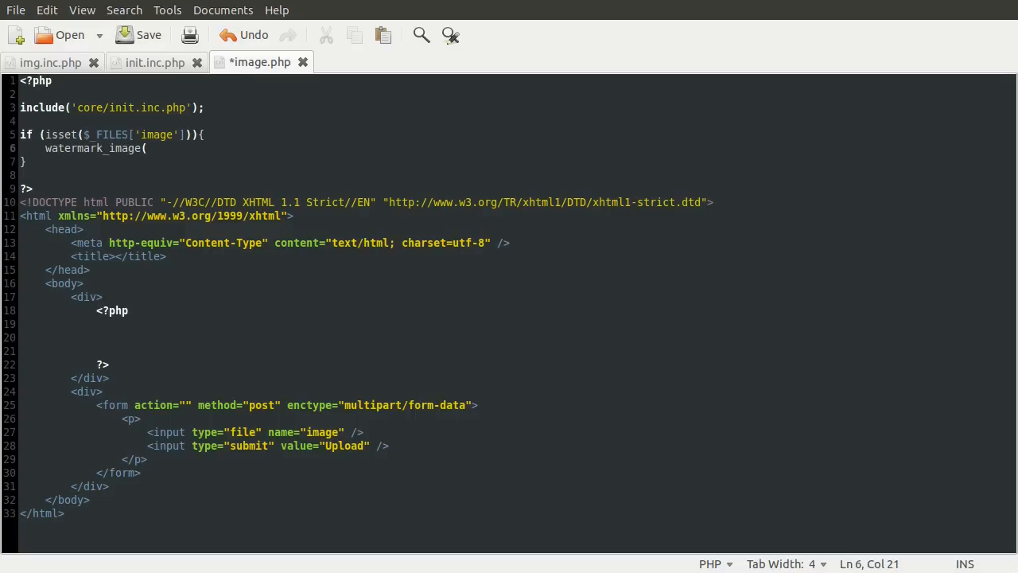
pyautogui.write('$')
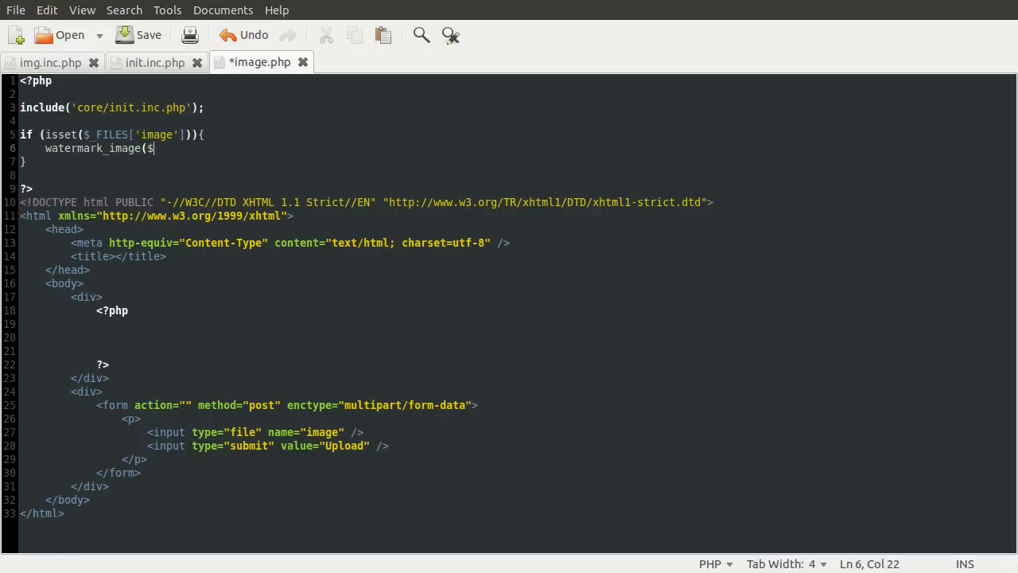
pyautogui.write("_FILES['")
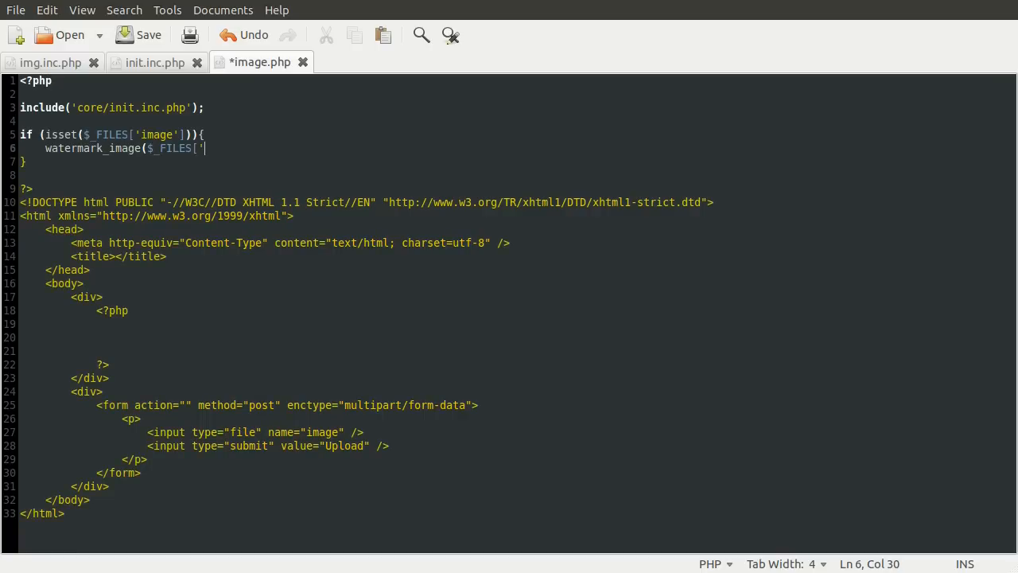
pyautogui.write("upload']['")
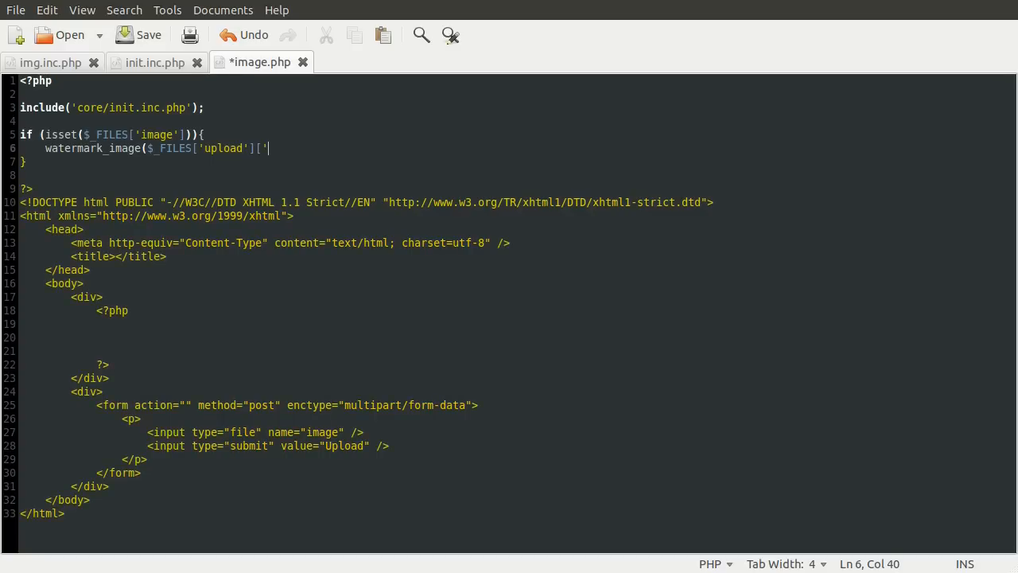
pyautogui.write('tmp_')
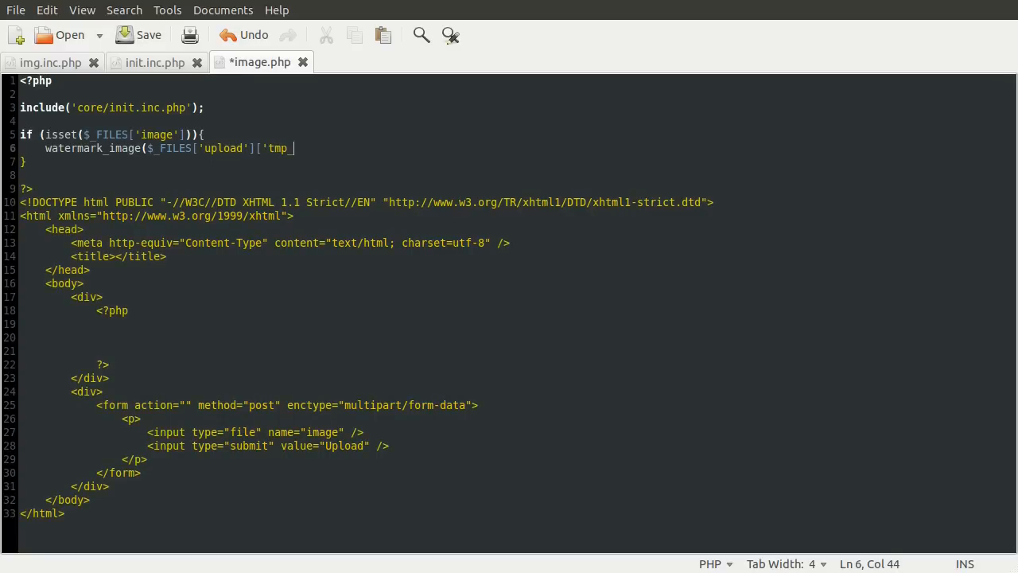
pyautogui.write("name']")
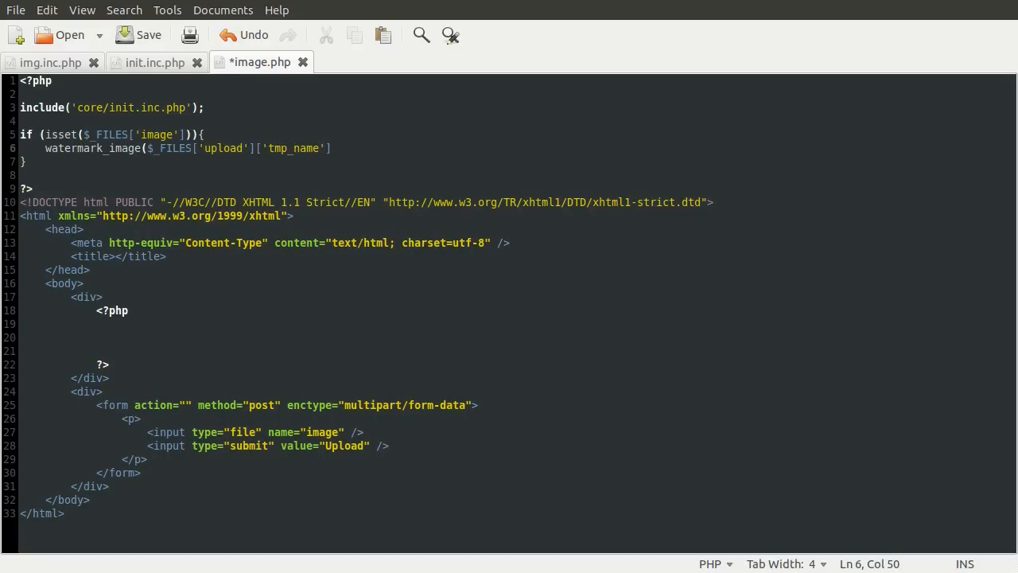
pyautogui.write(", '');")
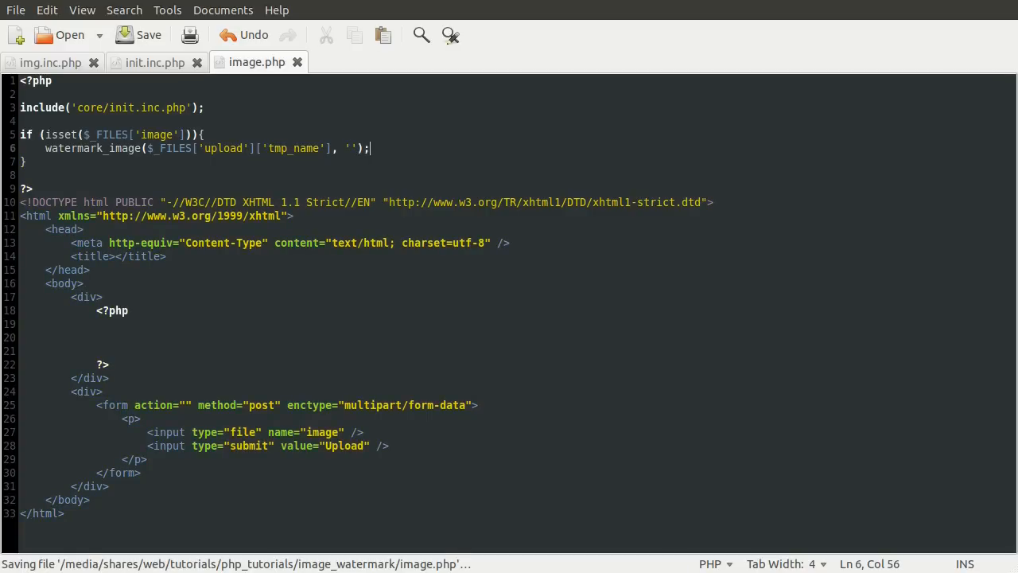
pyautogui.moveTo(379, 179)
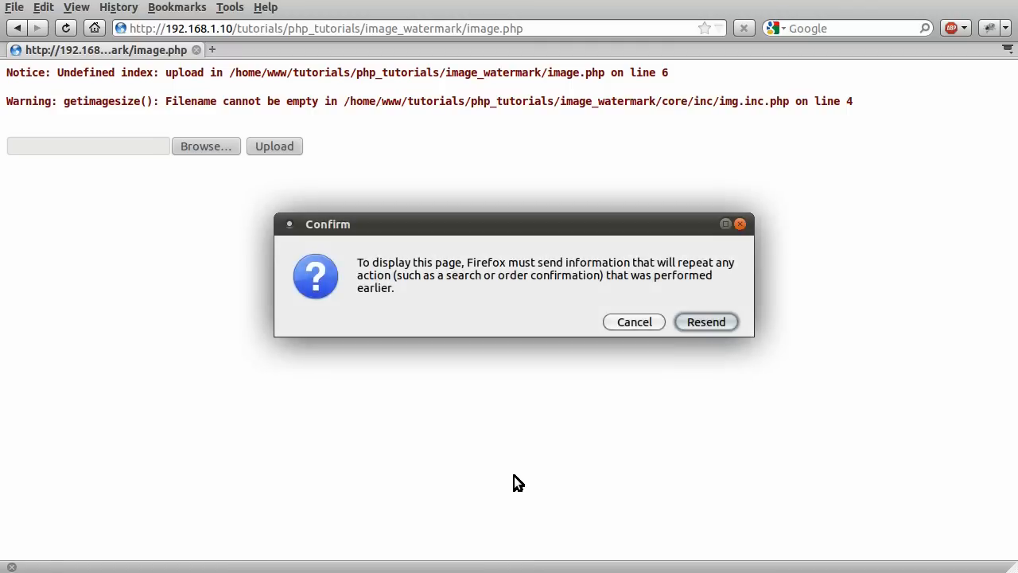
# Resend the upload and highlight the type 3 and width 1680 height 973 entries of the printed array.
pyautogui.click(707, 322)
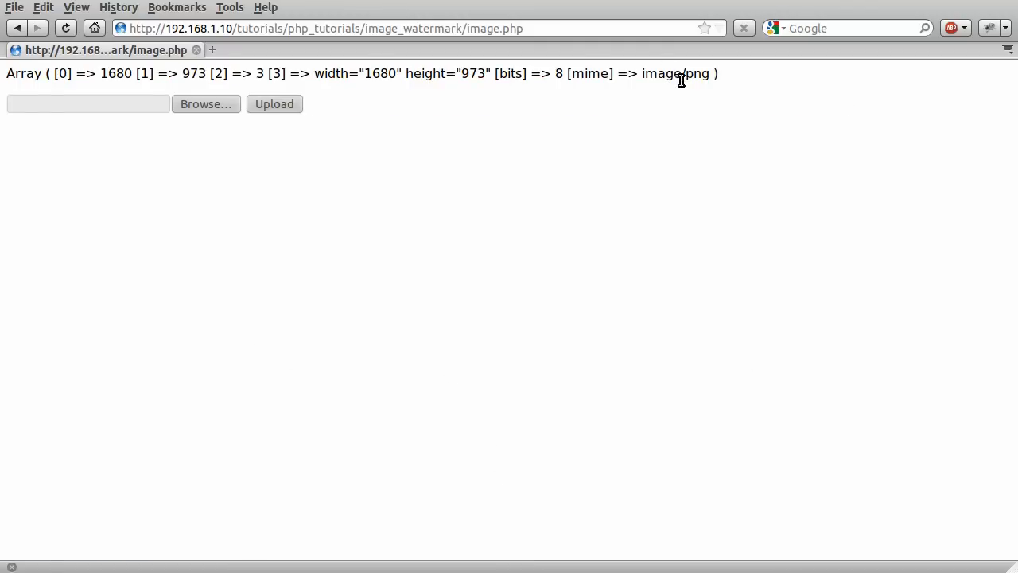
pyautogui.moveTo(489, 234)
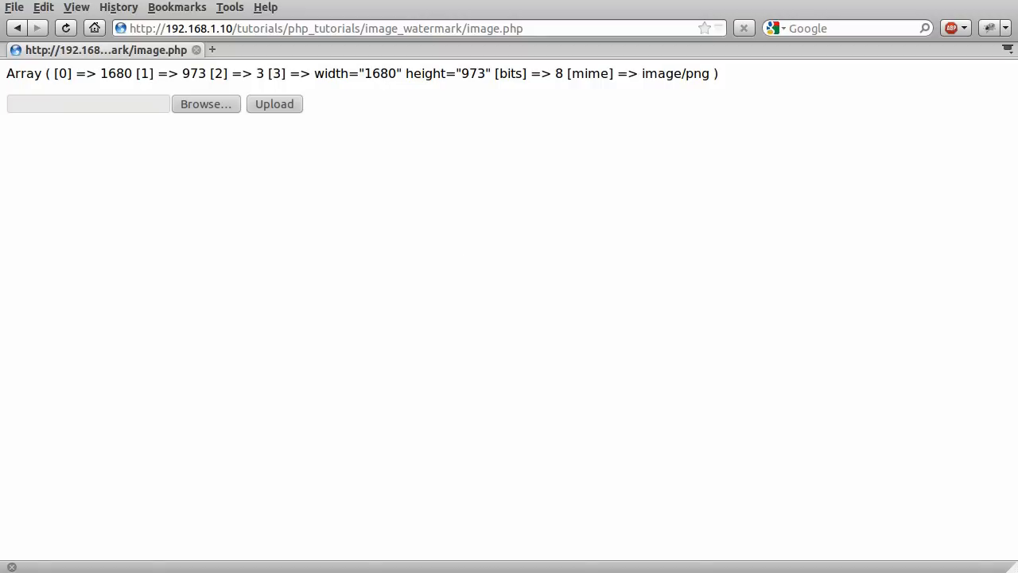
pyautogui.moveTo(78, 95)
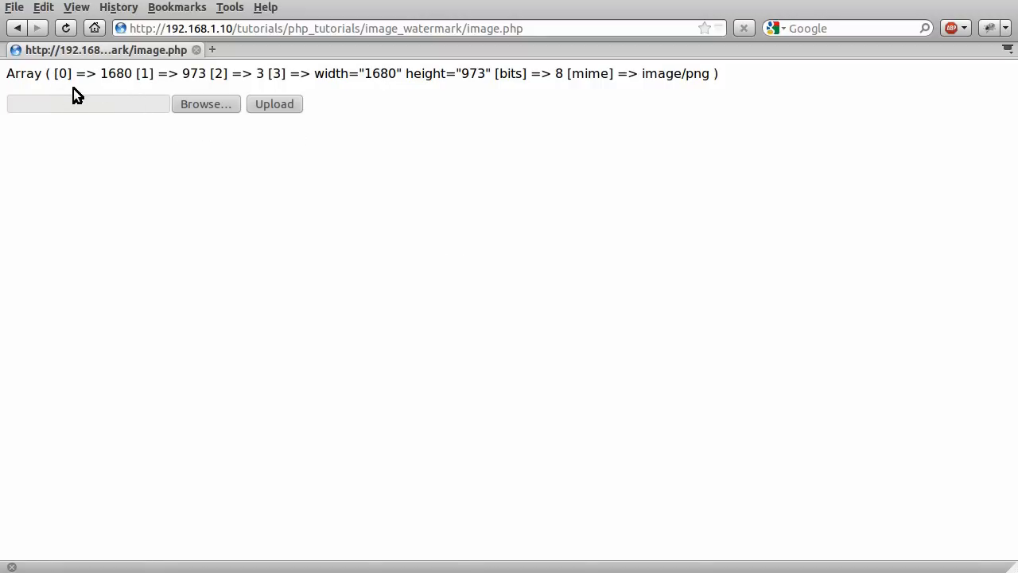
pyautogui.moveTo(57, 73)
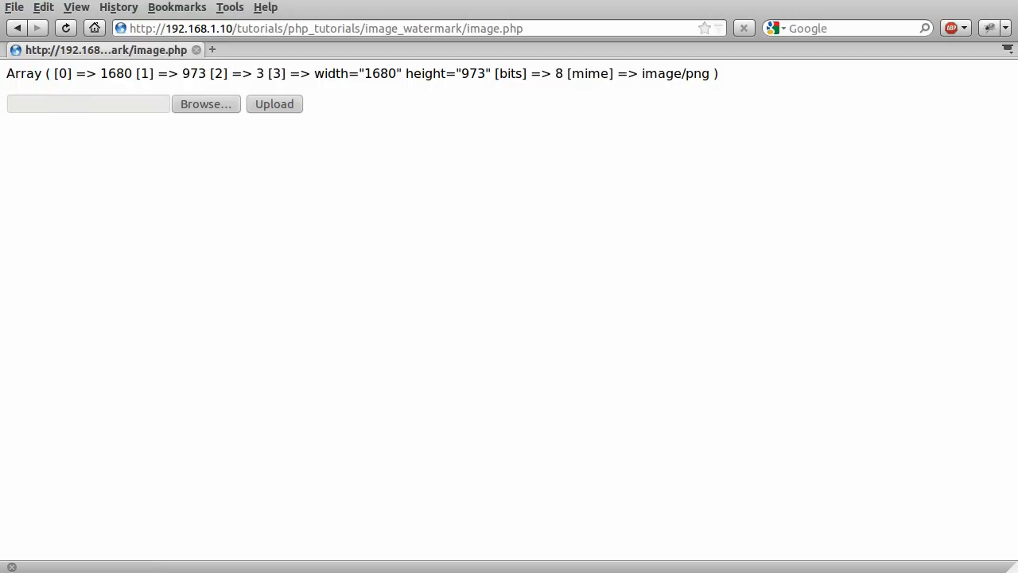
pyautogui.moveTo(74, 99)
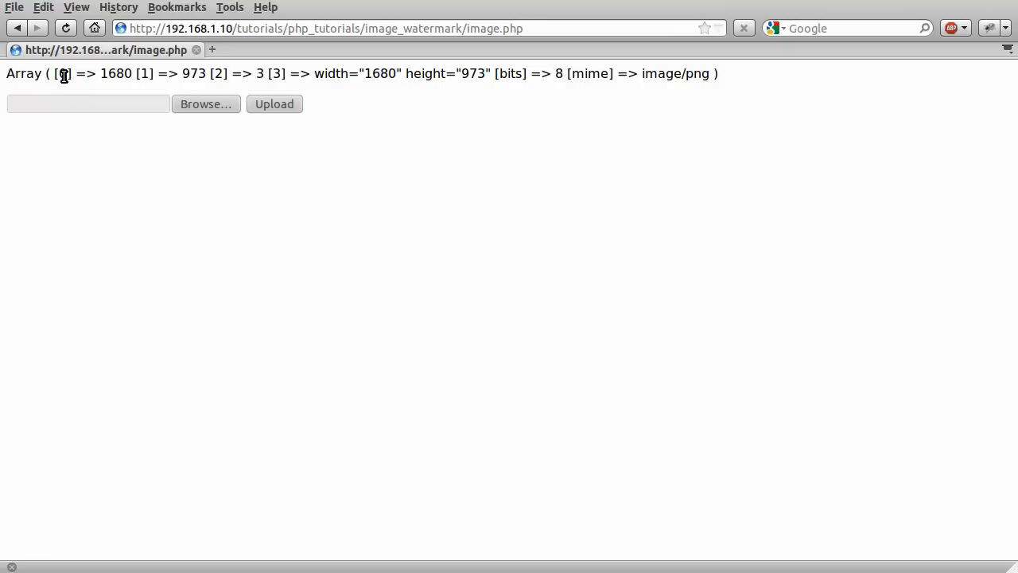
pyautogui.doubleClick(63, 73)
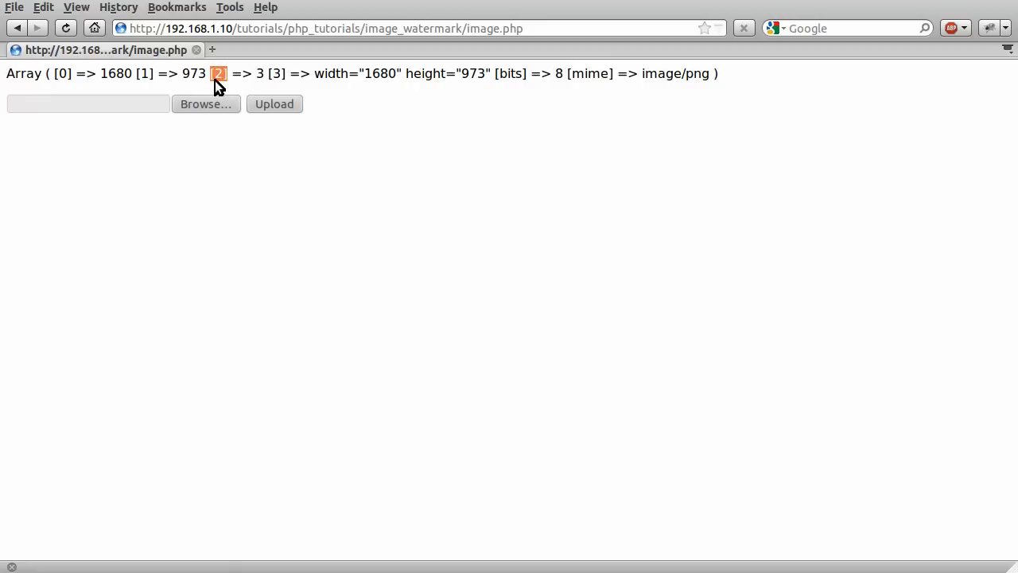
pyautogui.moveTo(237, 91)
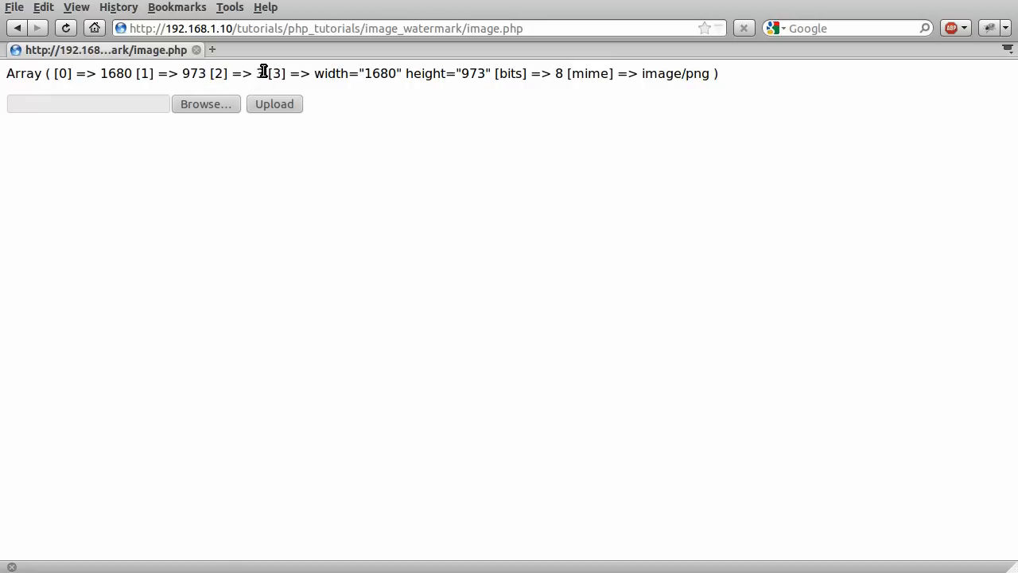
pyautogui.doubleClick(235, 74)
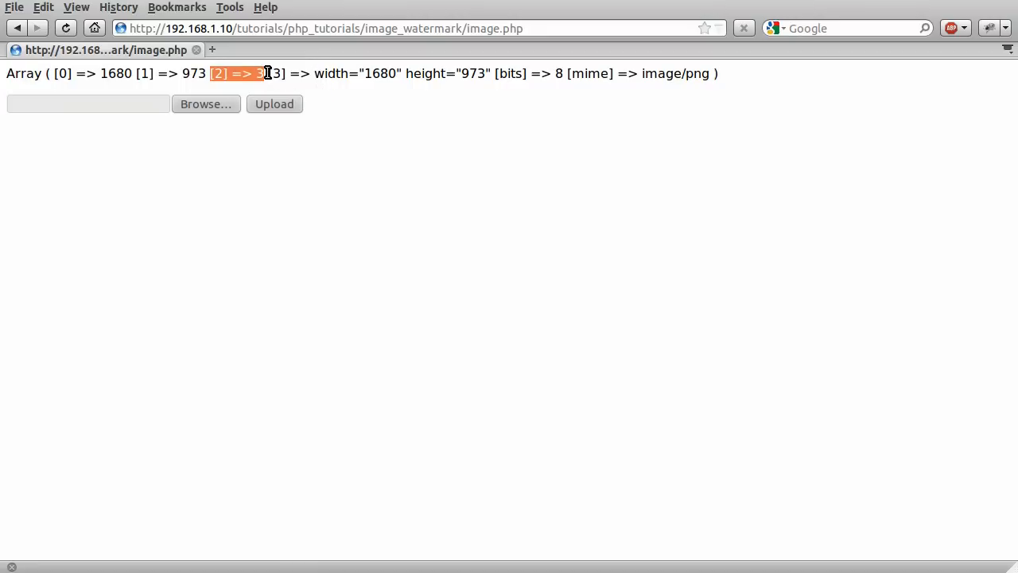
pyautogui.moveTo(267, 73); pyautogui.dragTo(490, 74)
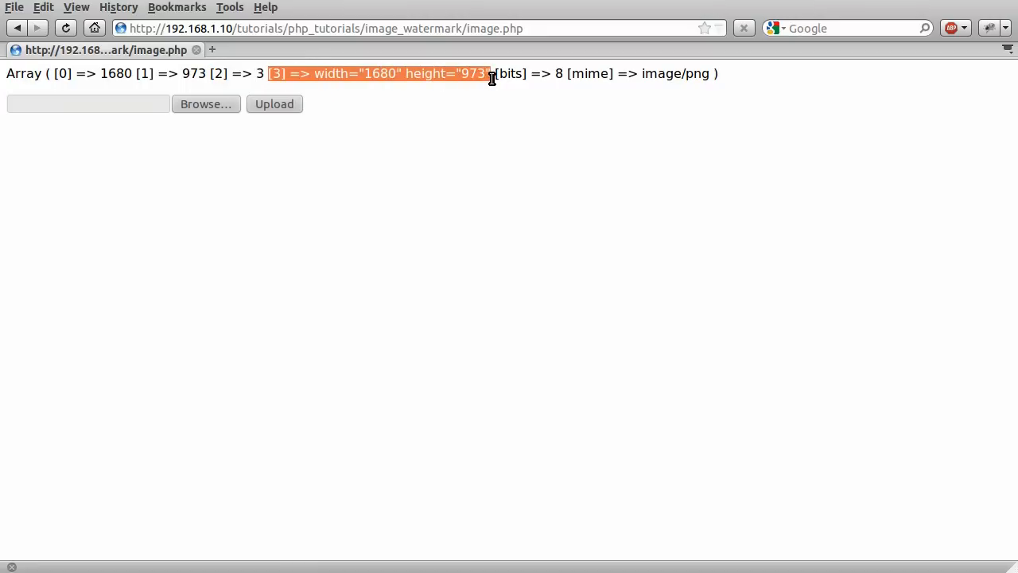
pyautogui.moveTo(369, 102)
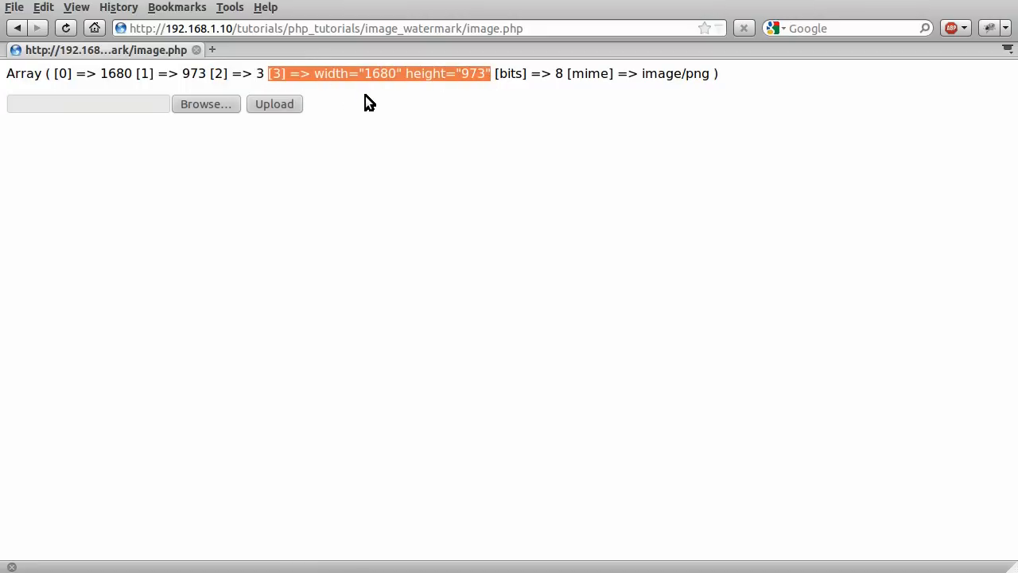
pyautogui.moveTo(363, 102)
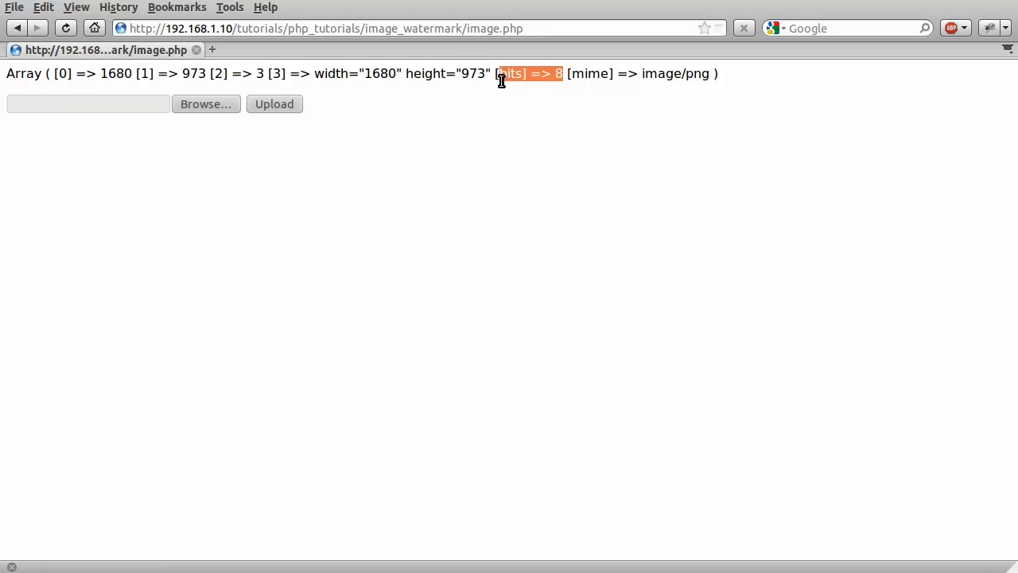
pyautogui.moveTo(700, 74)
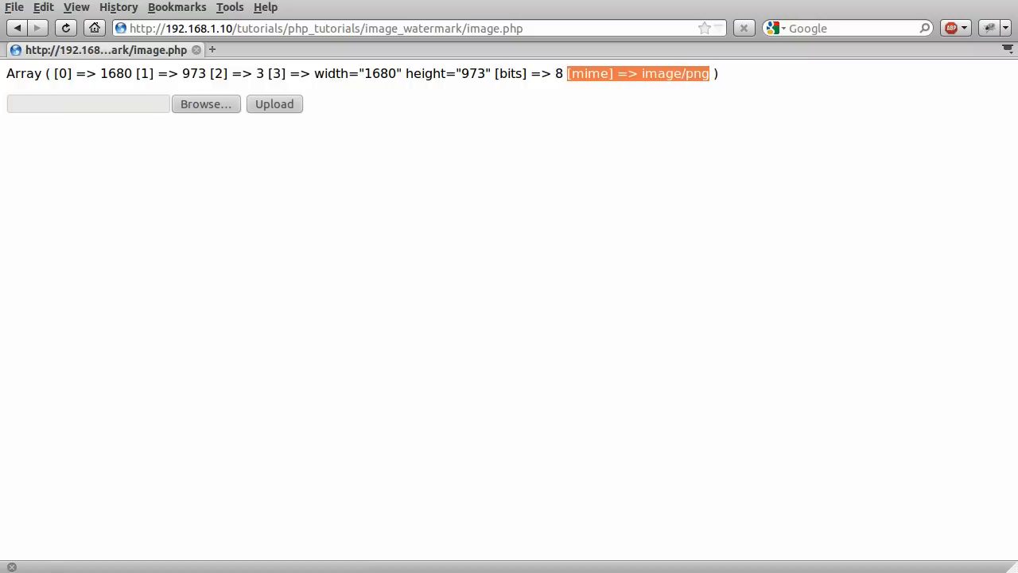
pyautogui.moveTo(675, 73)
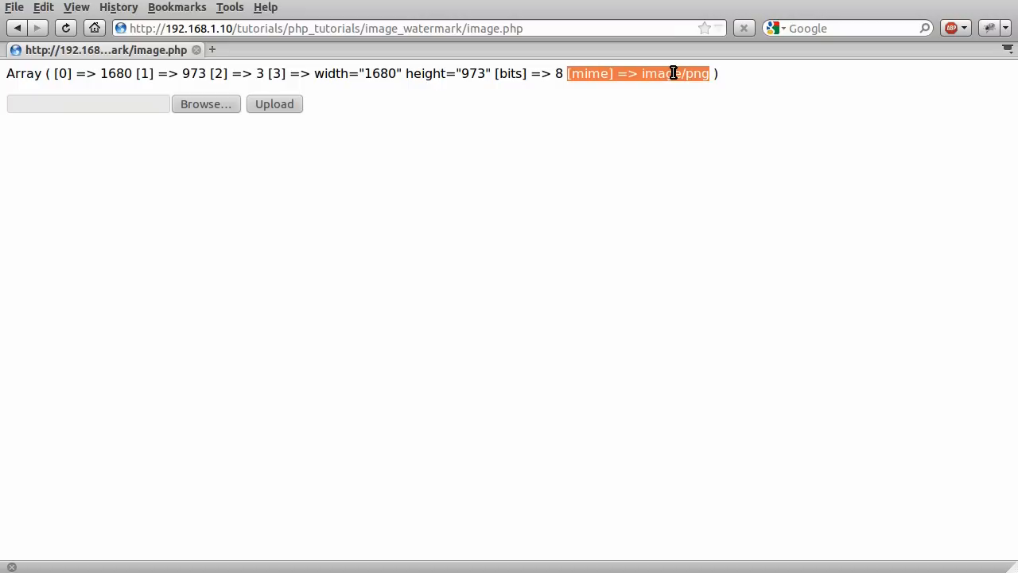
pyautogui.moveTo(675, 105)
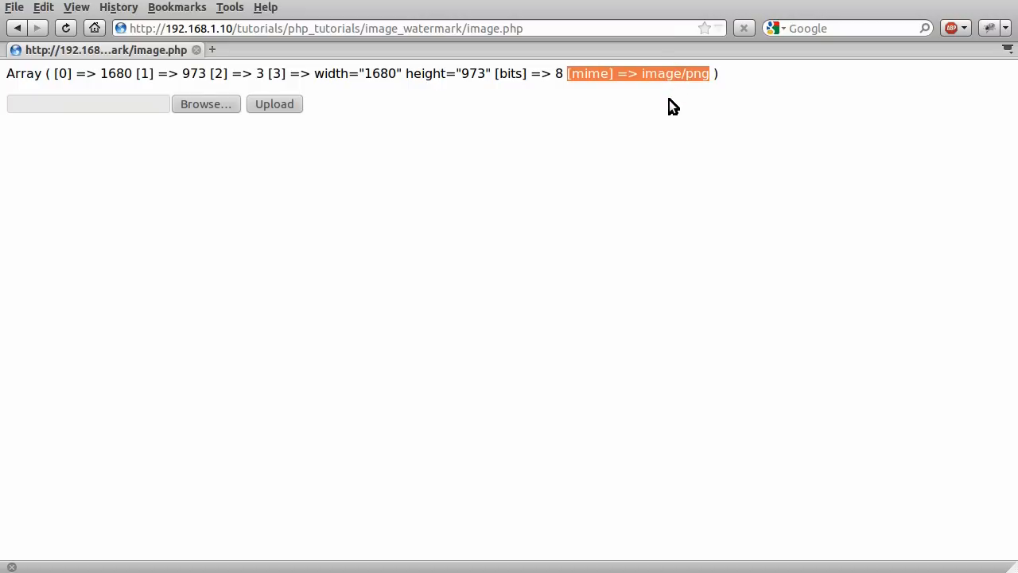
pyautogui.moveTo(683, 74)
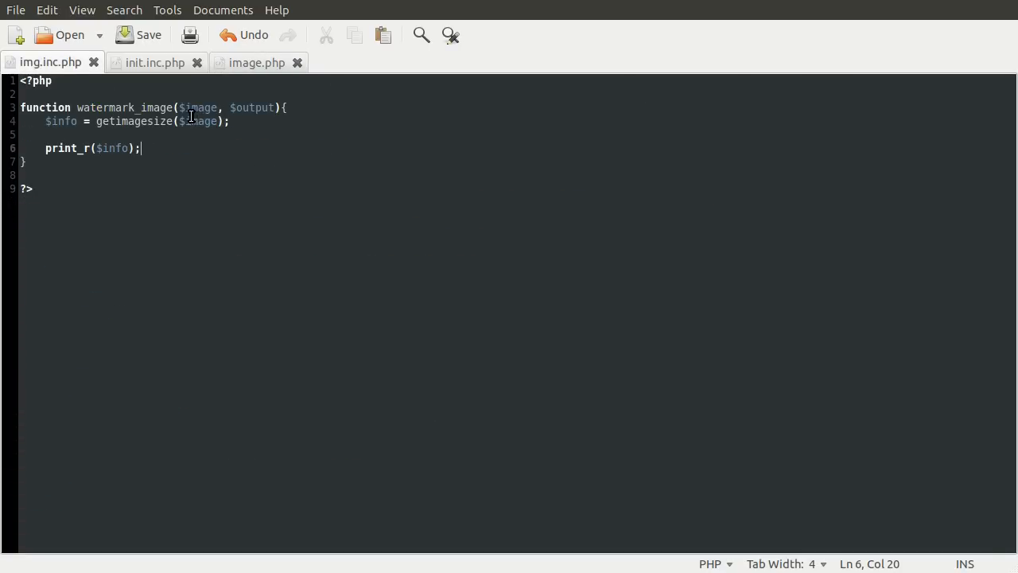
pyautogui.moveTo(144, 150)
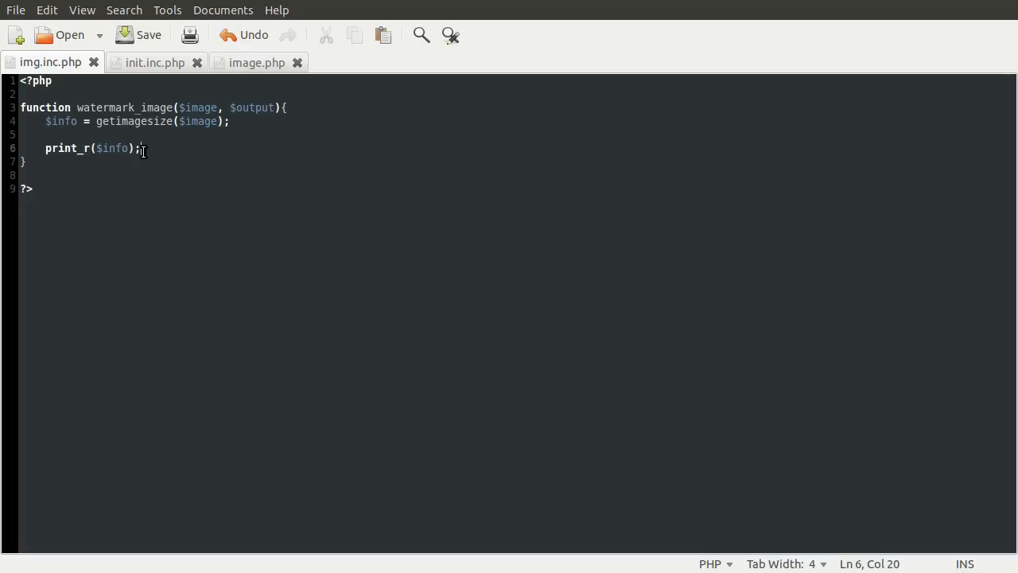
# Add a switch($info['mime']) block inside watermark_image.
pyautogui.write('s')
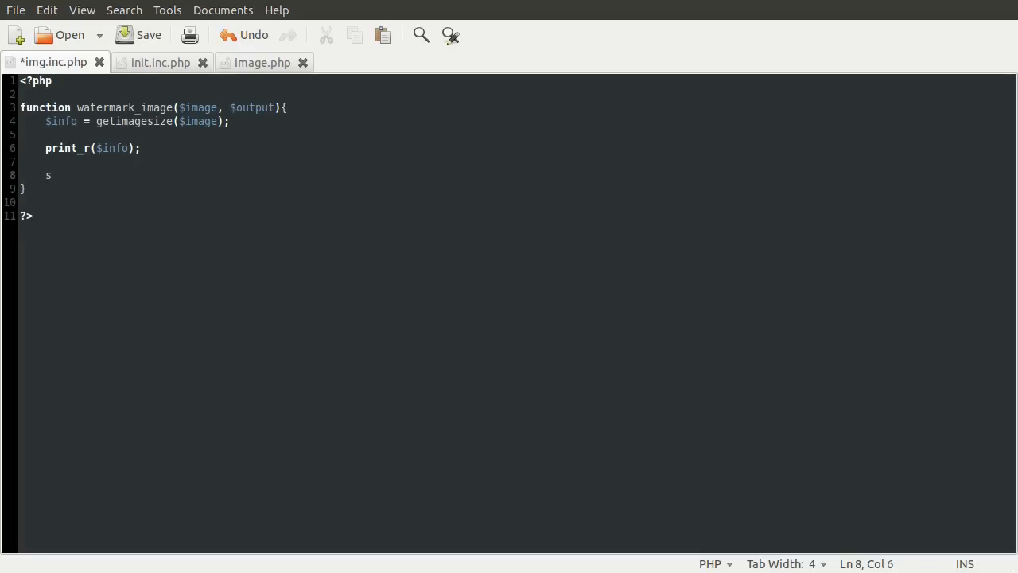
pyautogui.write('witch')
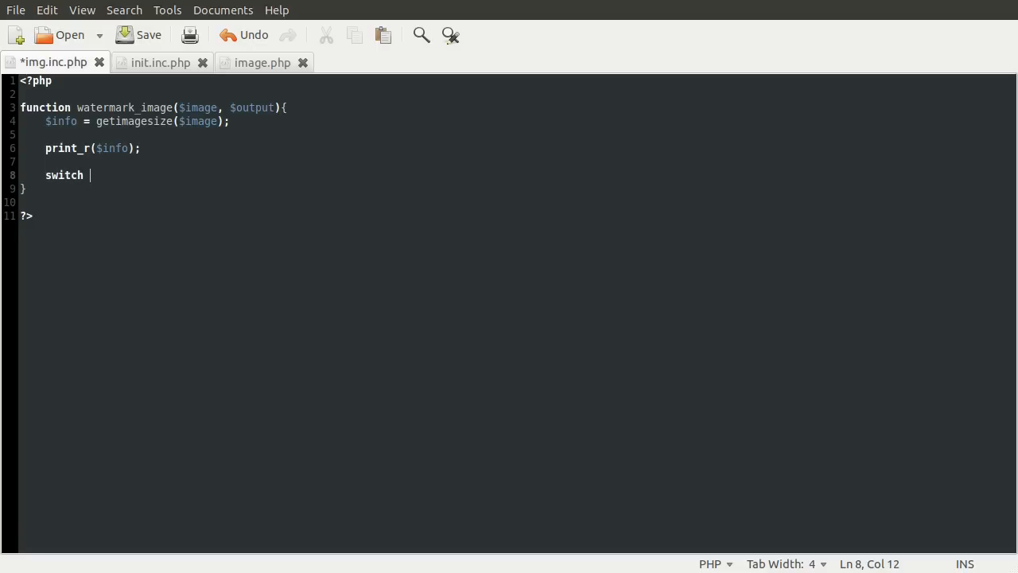
pyautogui.write('(')
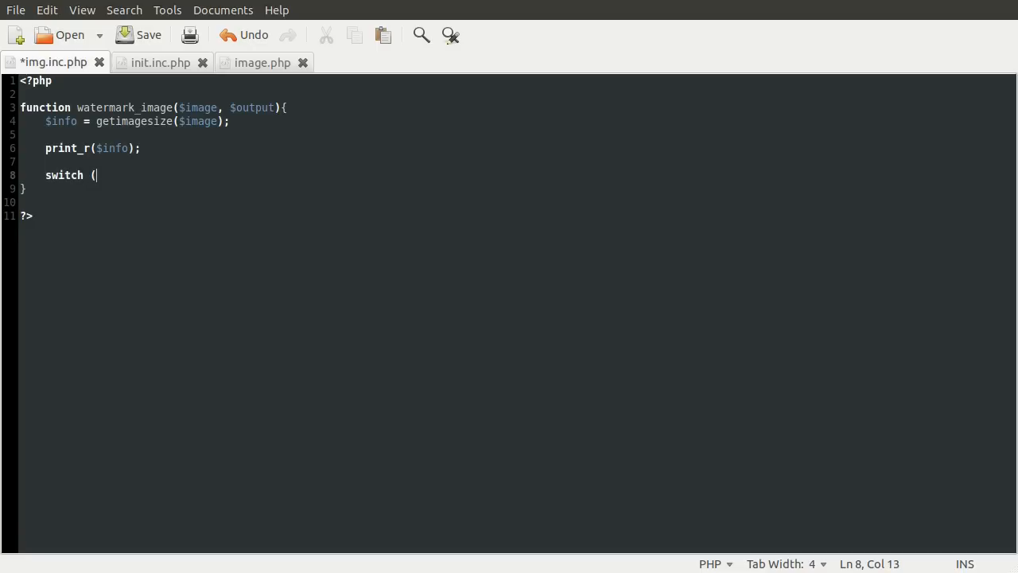
pyautogui.write("$info['")
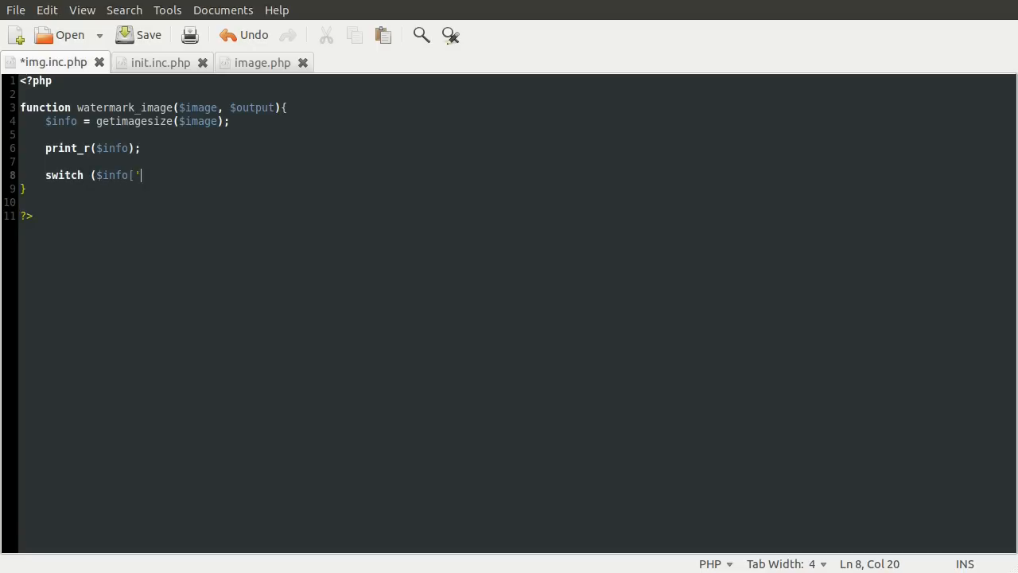
pyautogui.write("mime']){")
pyautogui.write('}')
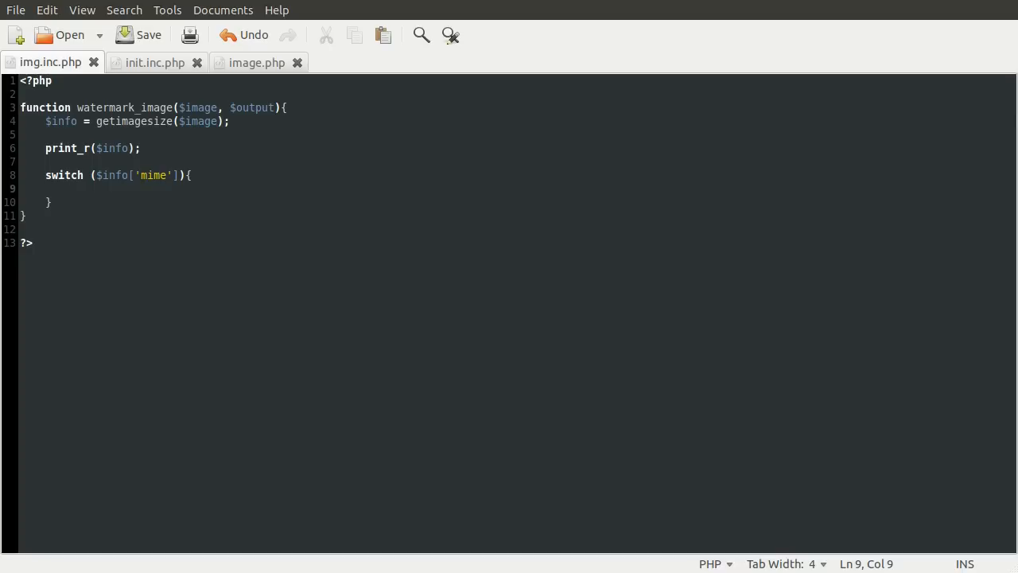
pyautogui.click(72, 187)
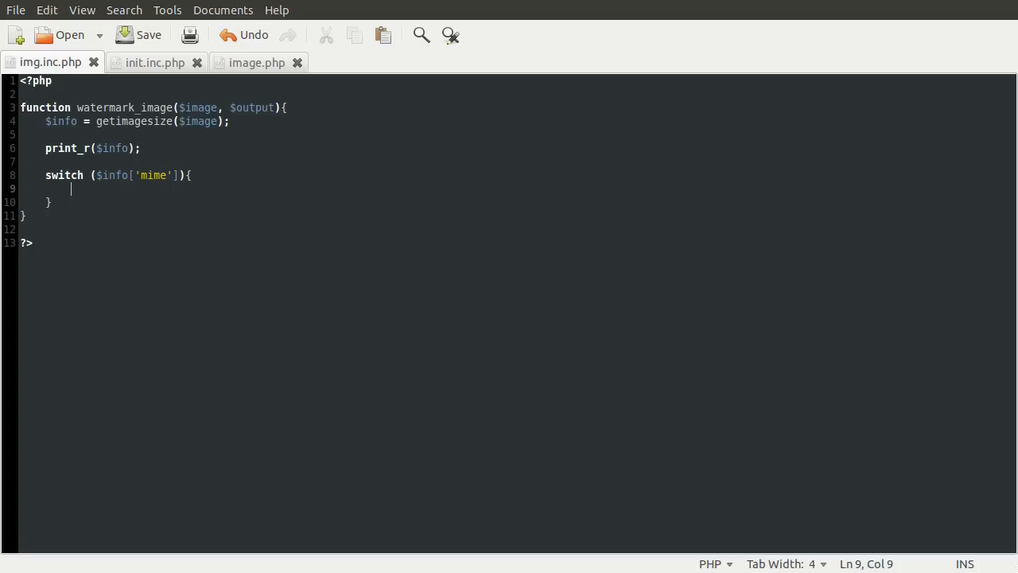
# Add case 'image/jpeg': setting $main = imagecreatefromjpeg($image).
pyautogui.write('case')
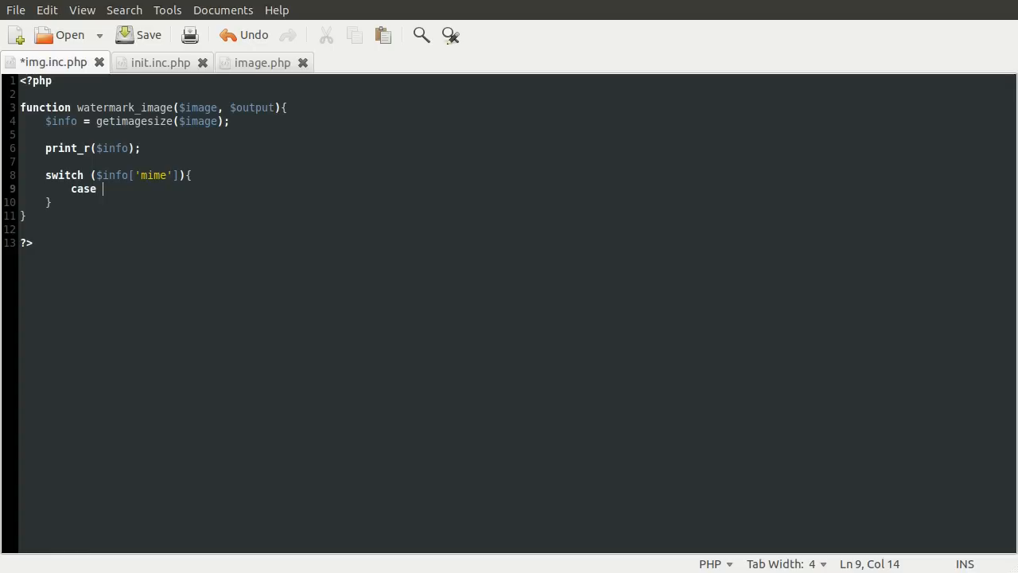
pyautogui.moveTo(127, 176)
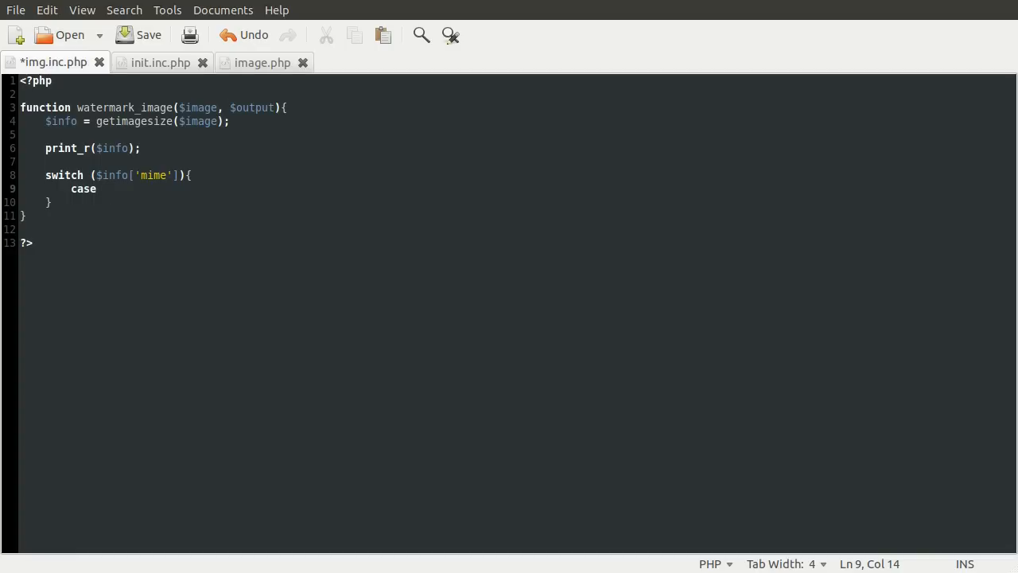
pyautogui.write("'image")
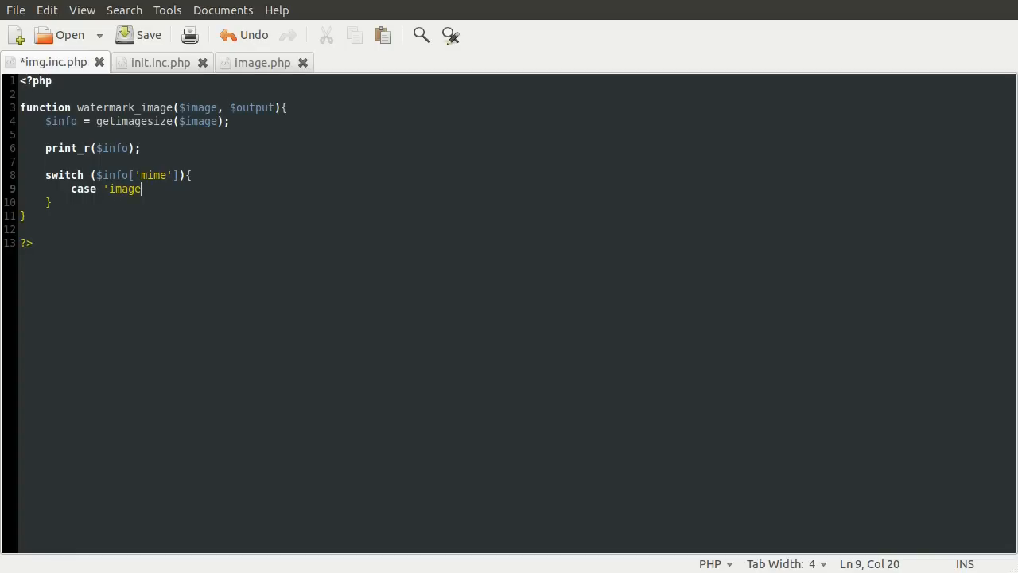
pyautogui.write('/j')
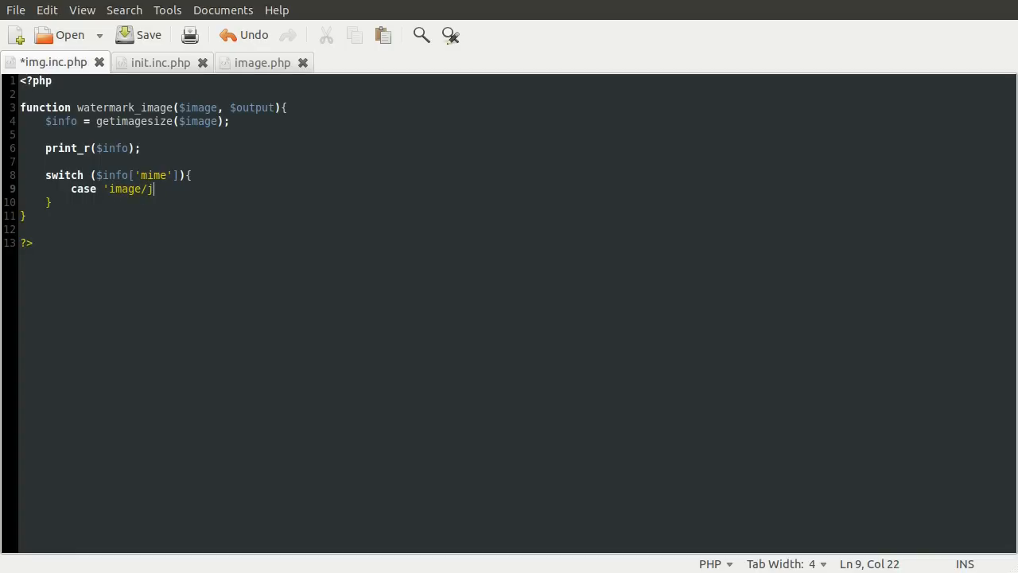
pyautogui.write("peg':")
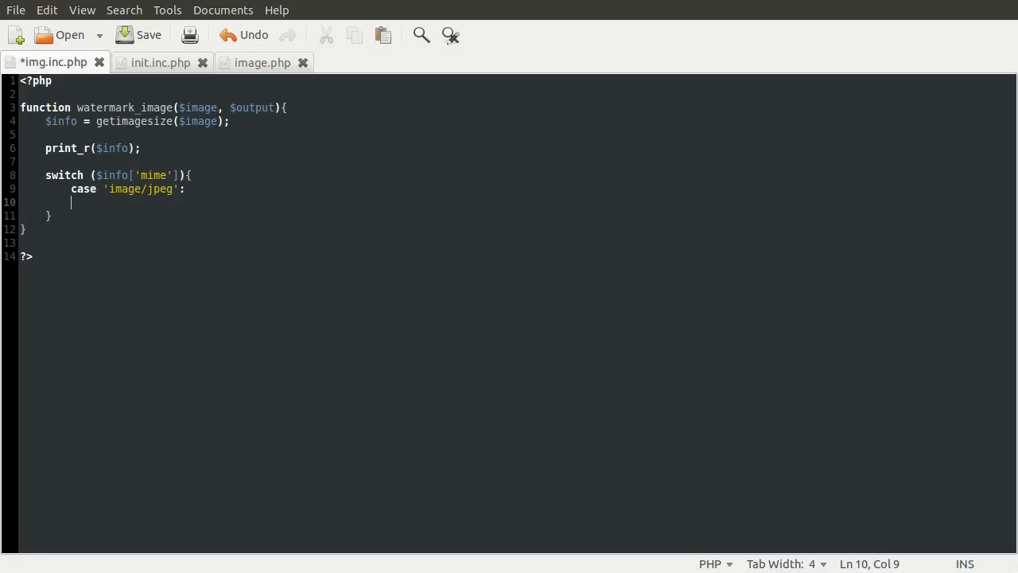
pyautogui.write('$')
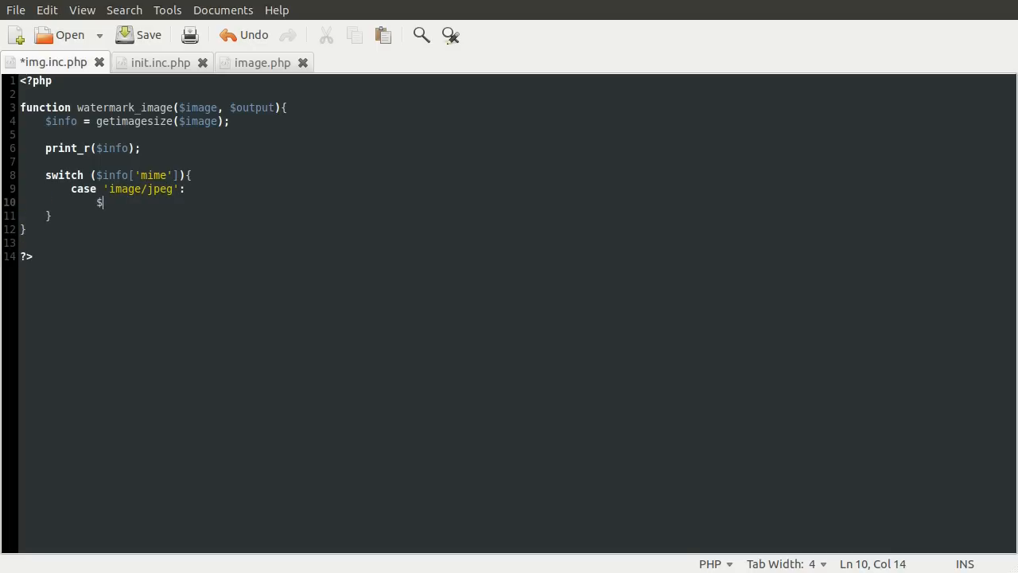
pyautogui.write('main')
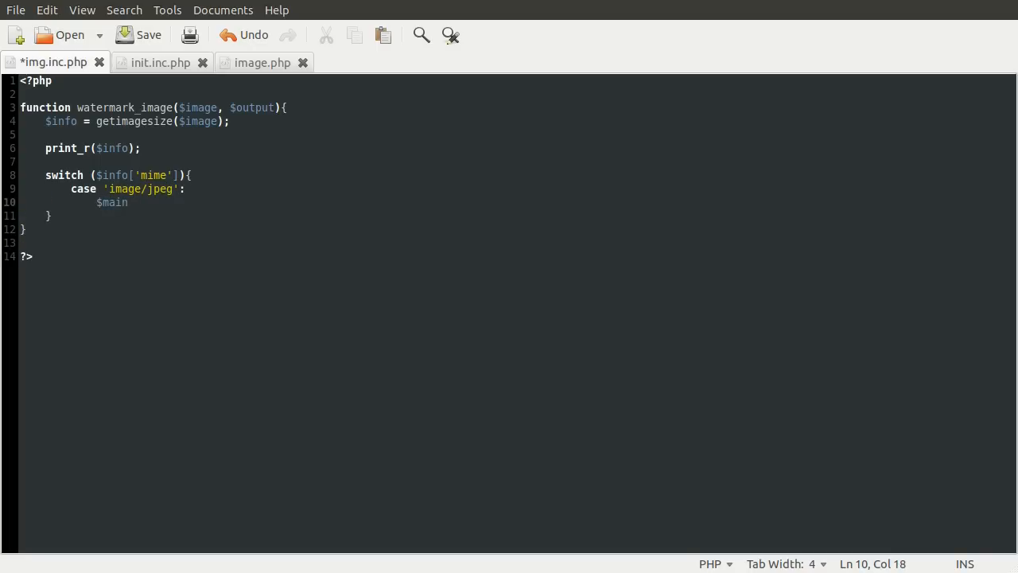
pyautogui.write('= imagec')
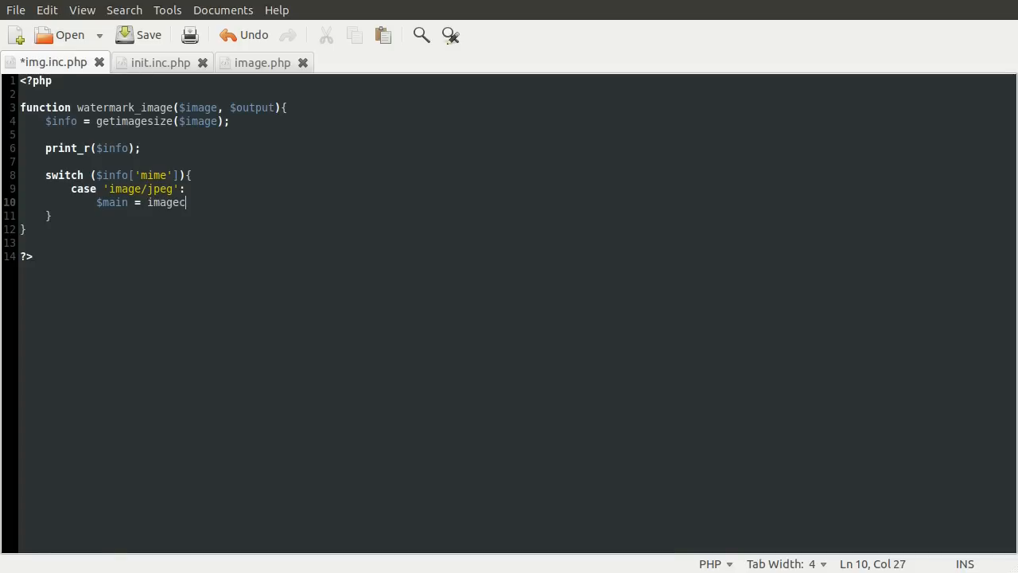
pyautogui.write('reatefromjpeg')
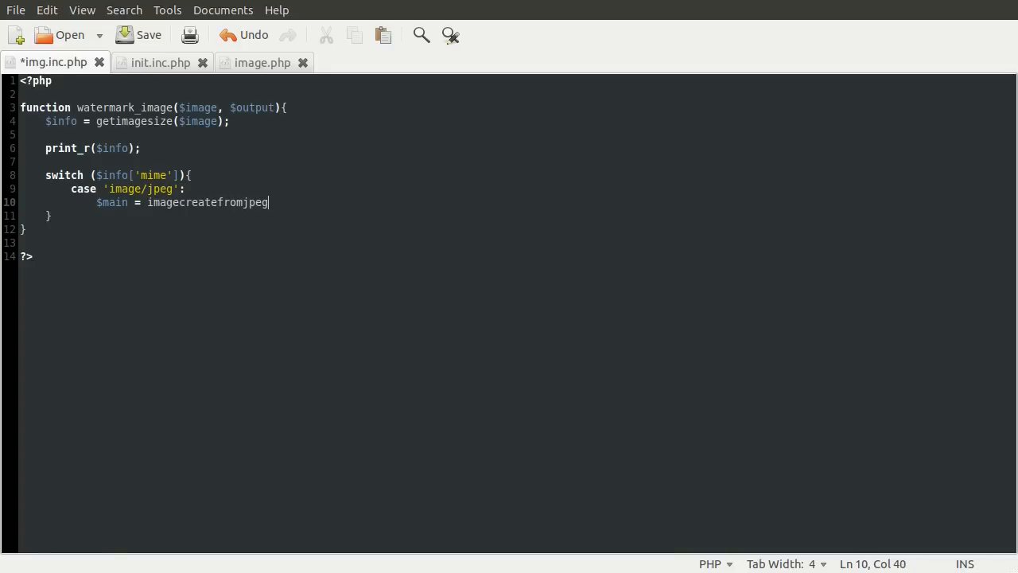
pyautogui.write('($image);')
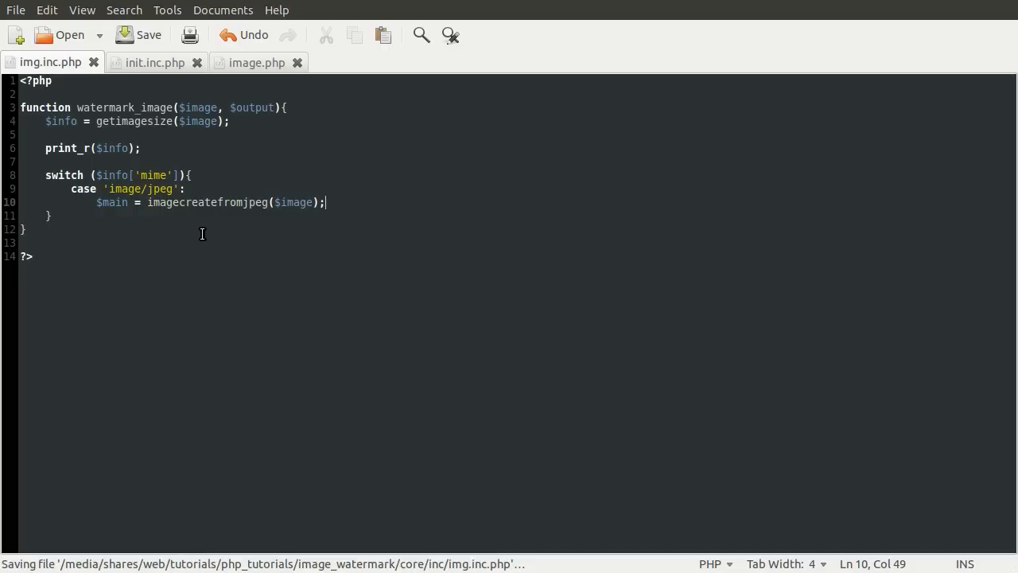
pyautogui.moveTo(178, 241)
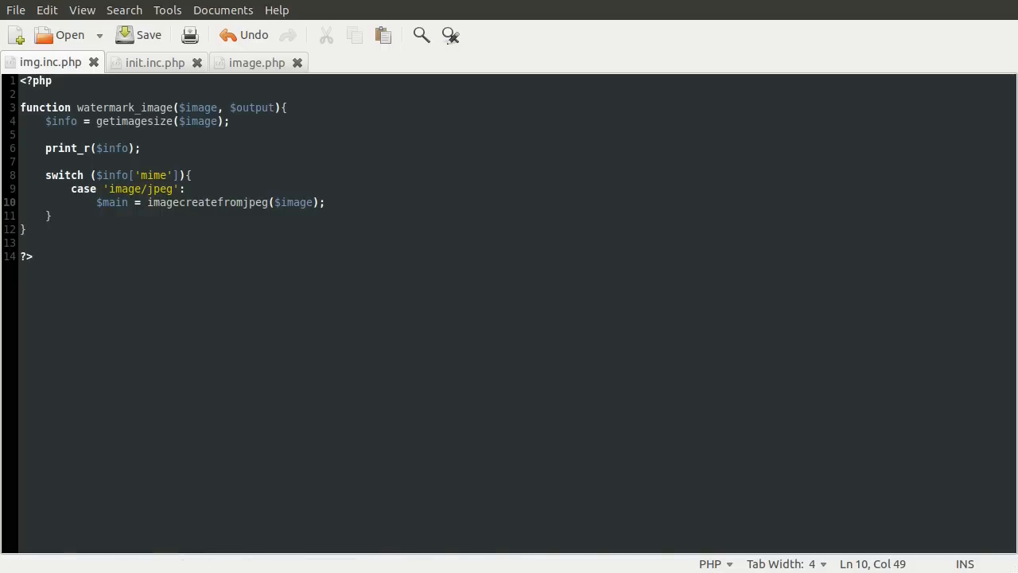
pyautogui.click(321, 202)
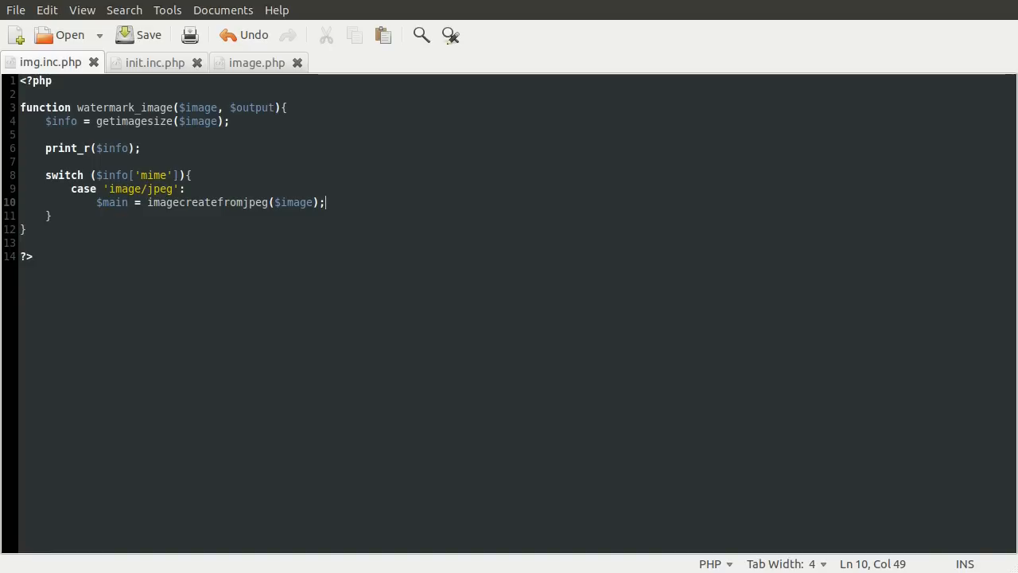
pyautogui.press('Return')
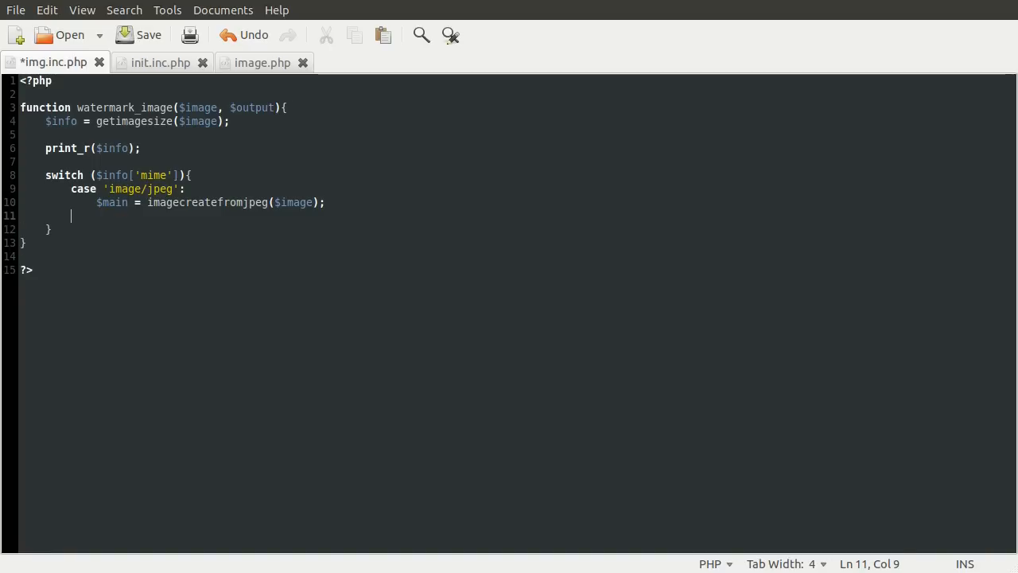
# End the jpeg case with break and add case 'image/png': with $main = imagecreatefrompng($image) and break.
pyautogui.write('br')
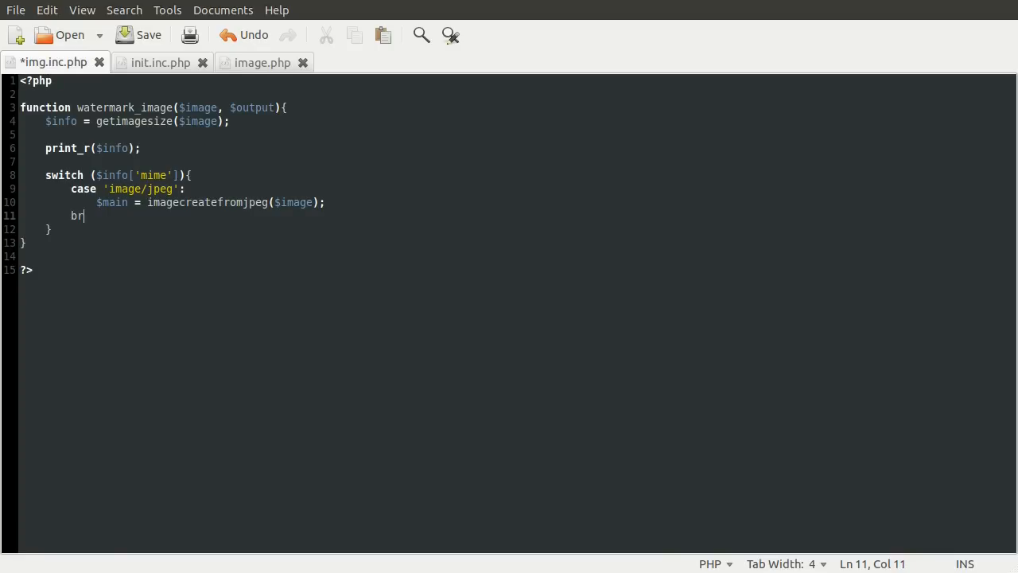
pyautogui.write('eak;')
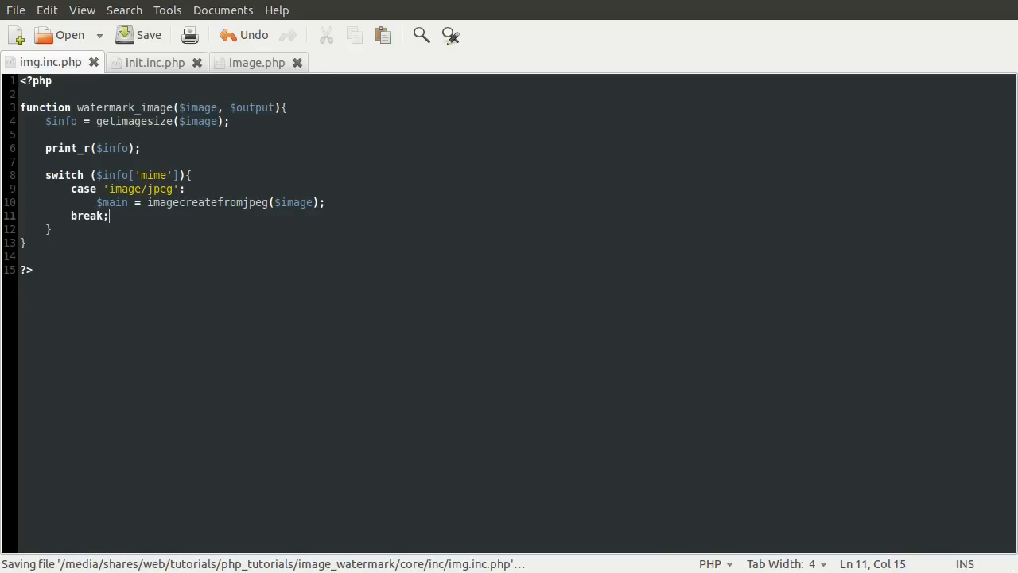
pyautogui.press('Return')
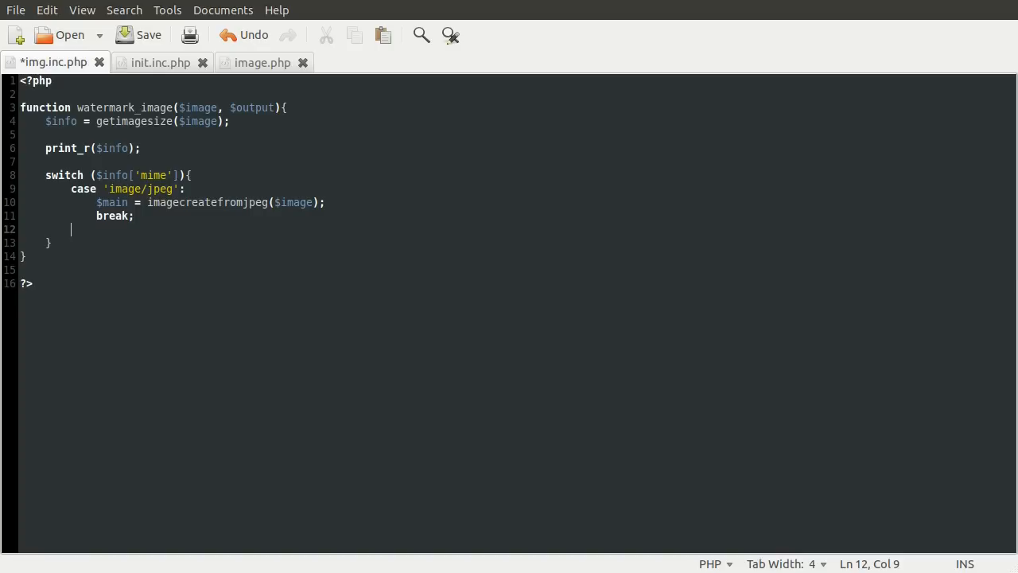
pyautogui.write('c')
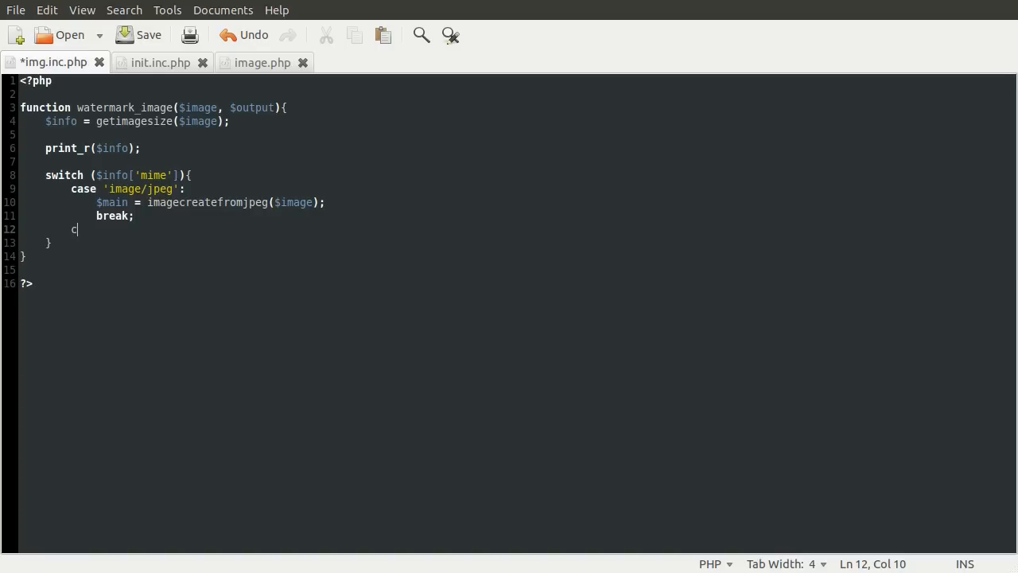
pyautogui.write('ase')
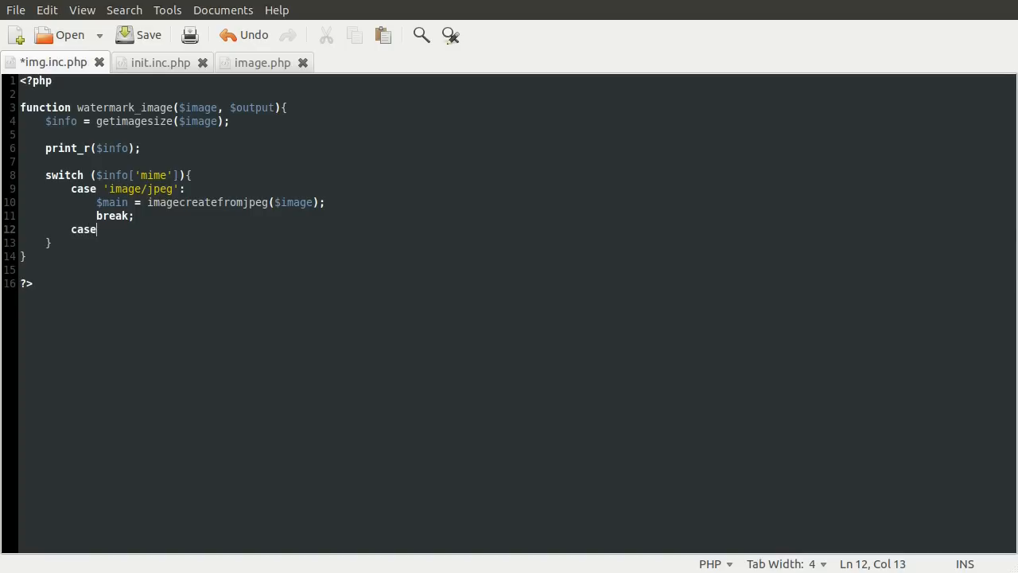
pyautogui.write("'image/")
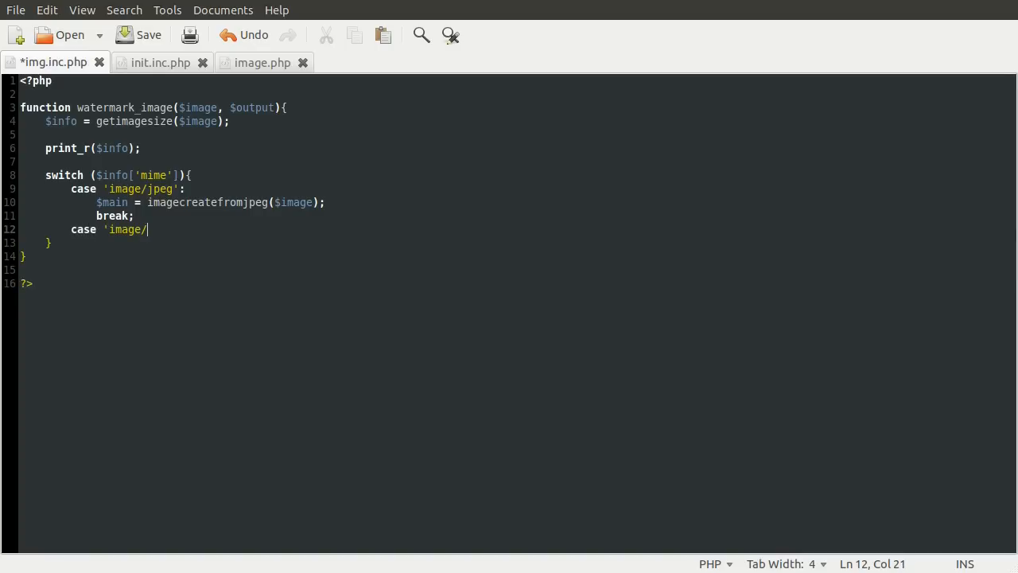
pyautogui.write("png':")
pyautogui.write('$')
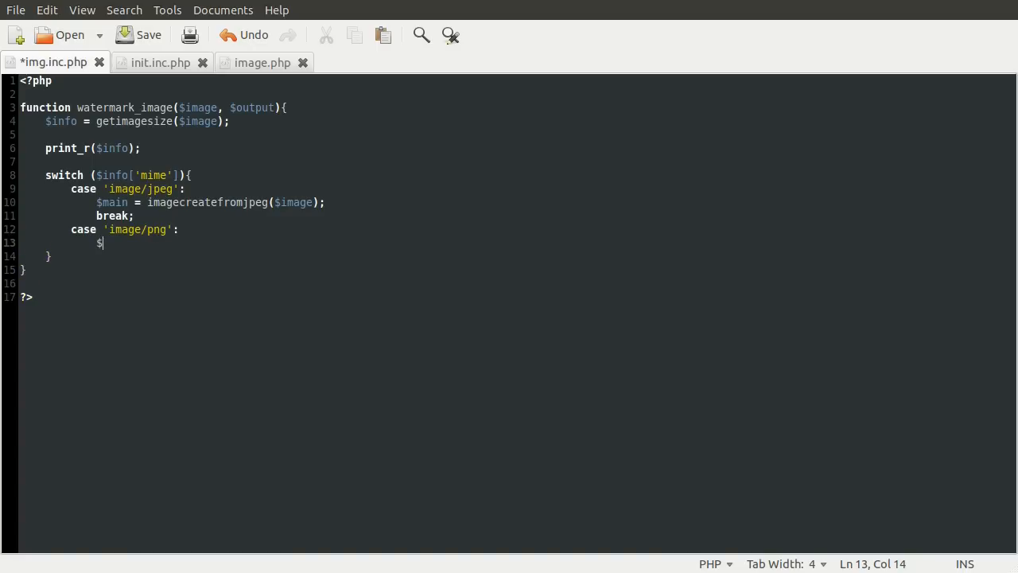
pyautogui.write('main = imagecreatef')
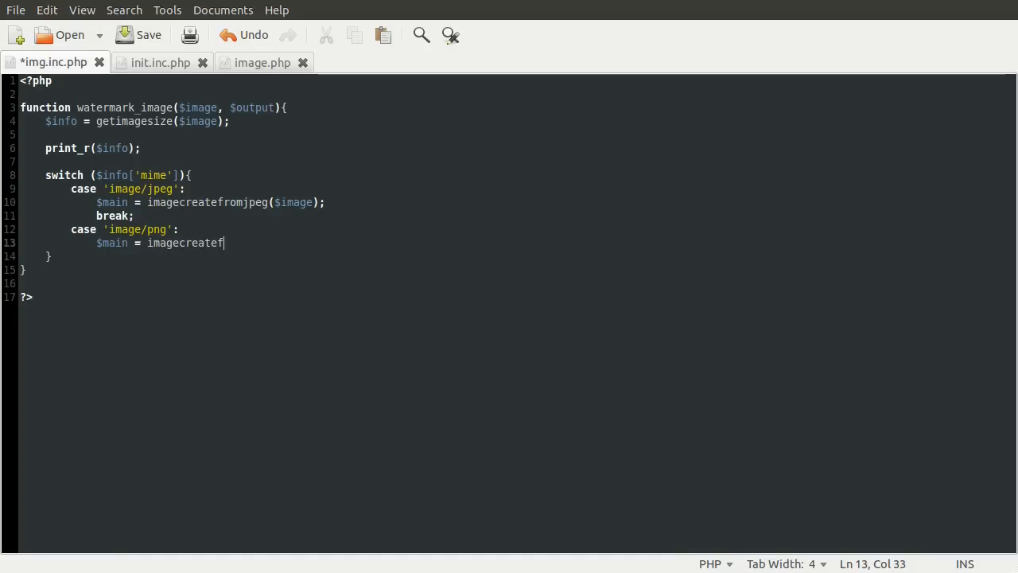
pyautogui.write('rompng($image);')
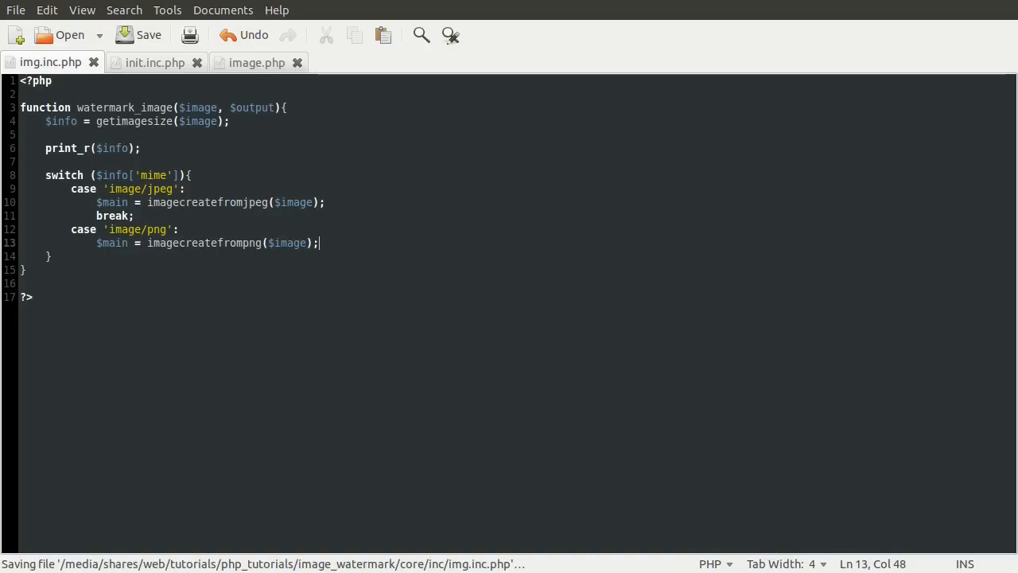
pyautogui.write('break;')
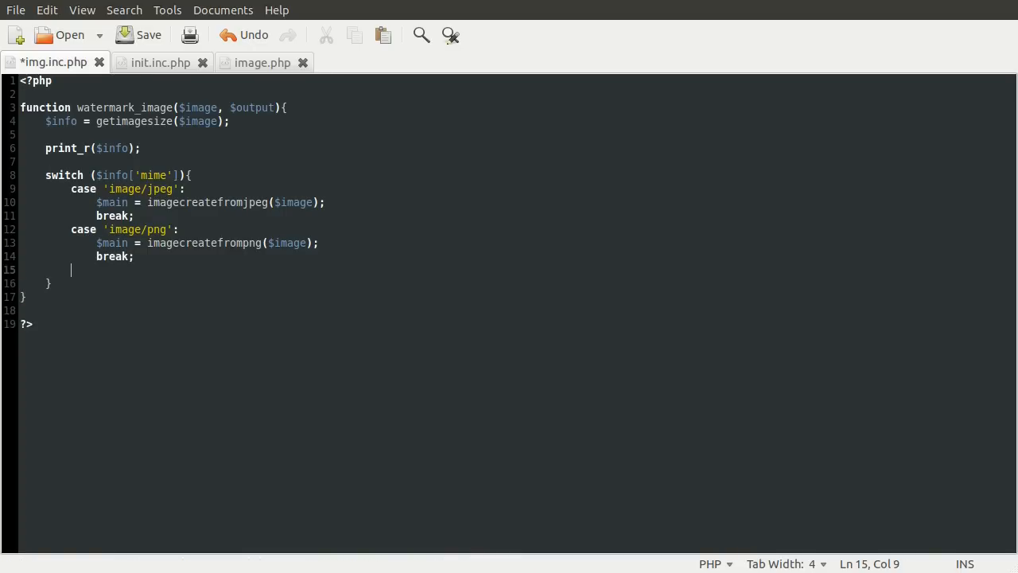
# Add an 'image/gif' case assigning $main = imagecreateformgif($image) followed by break.
pyautogui.write('case')
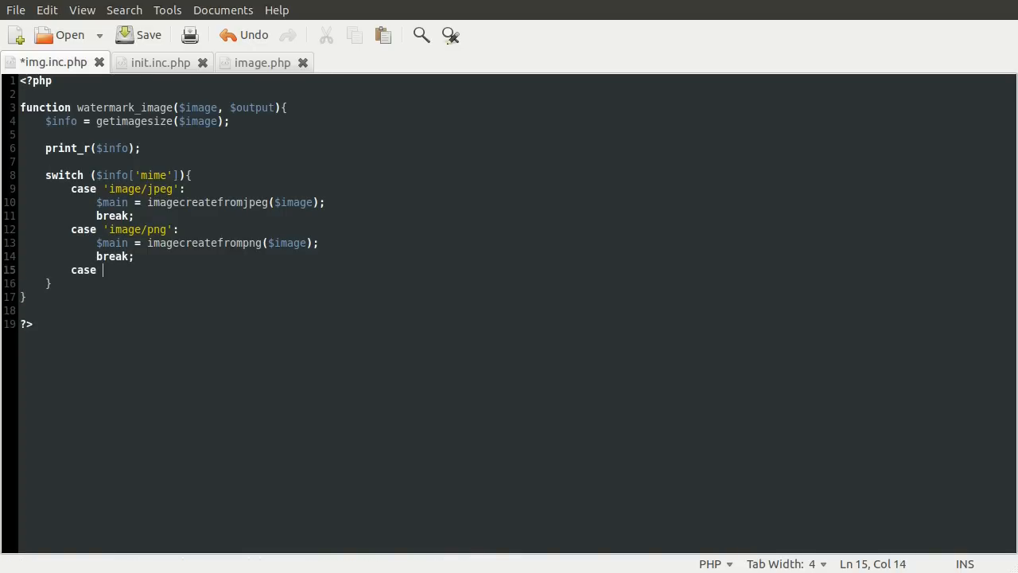
pyautogui.write("'image/")
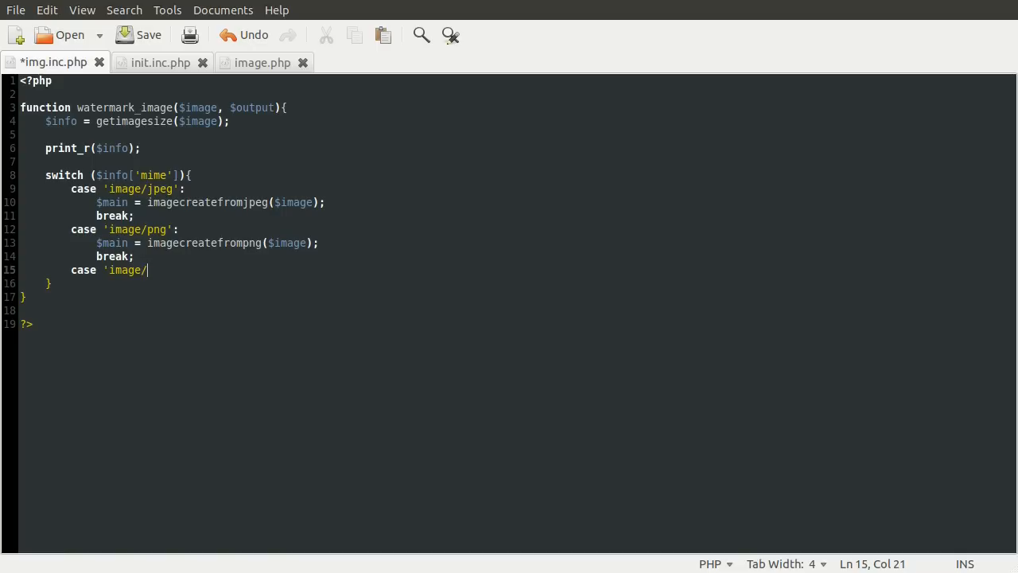
pyautogui.write("gif':")
pyautogui.write('$main =')
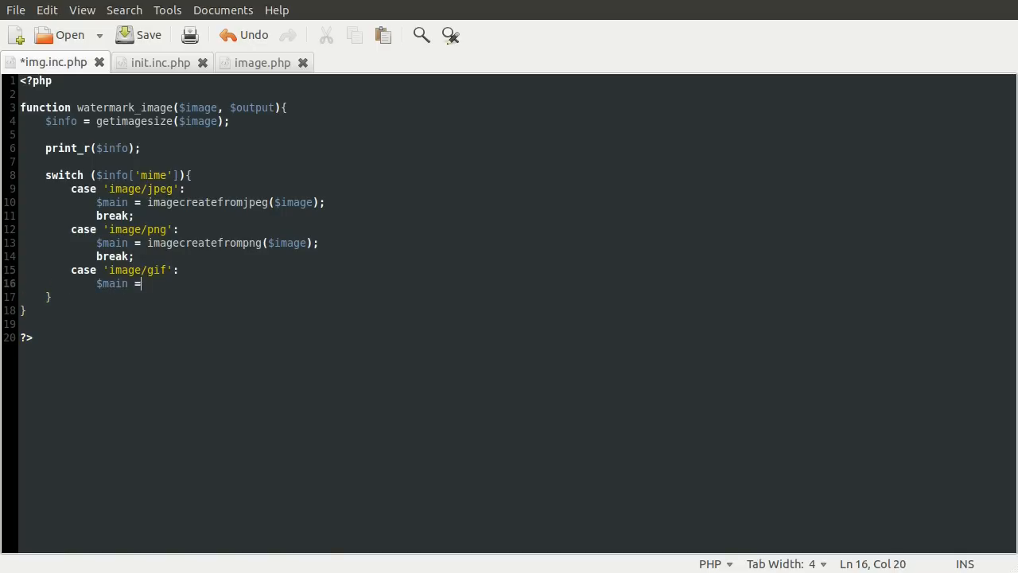
pyautogui.write('imagec')
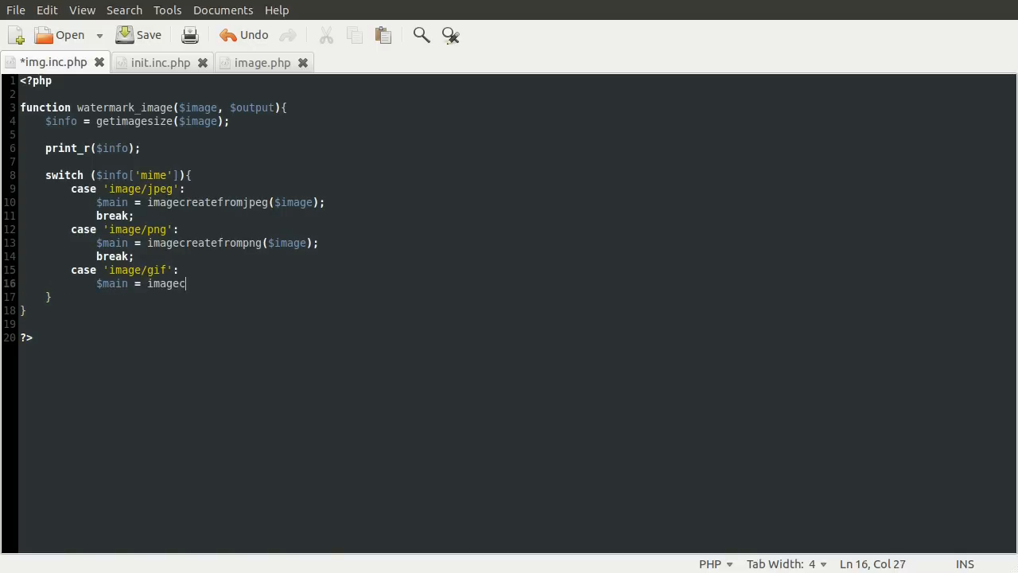
pyautogui.write('reateformg')
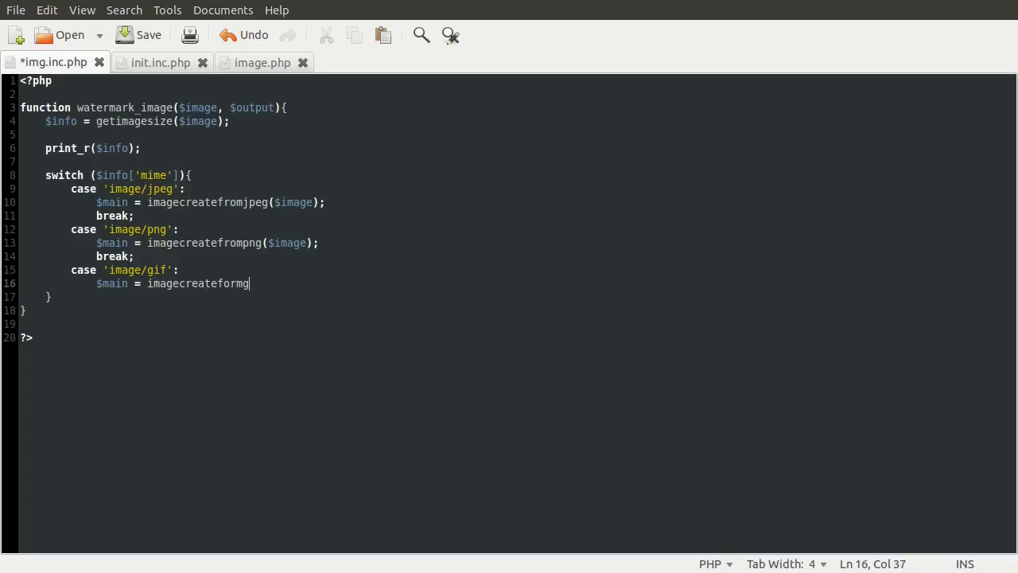
pyautogui.write('if($image)')
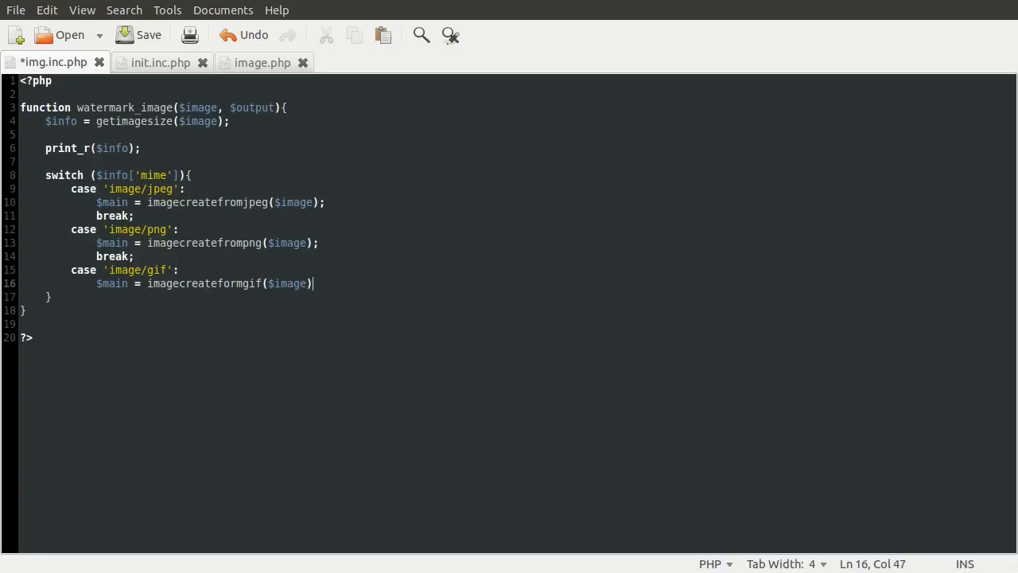
pyautogui.write(';')
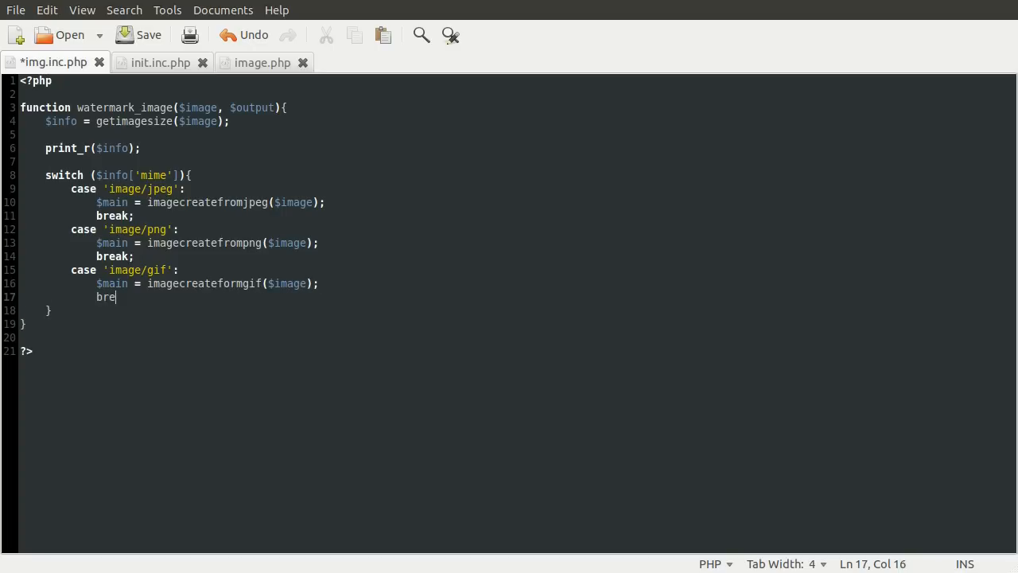
pyautogui.write('ak;')
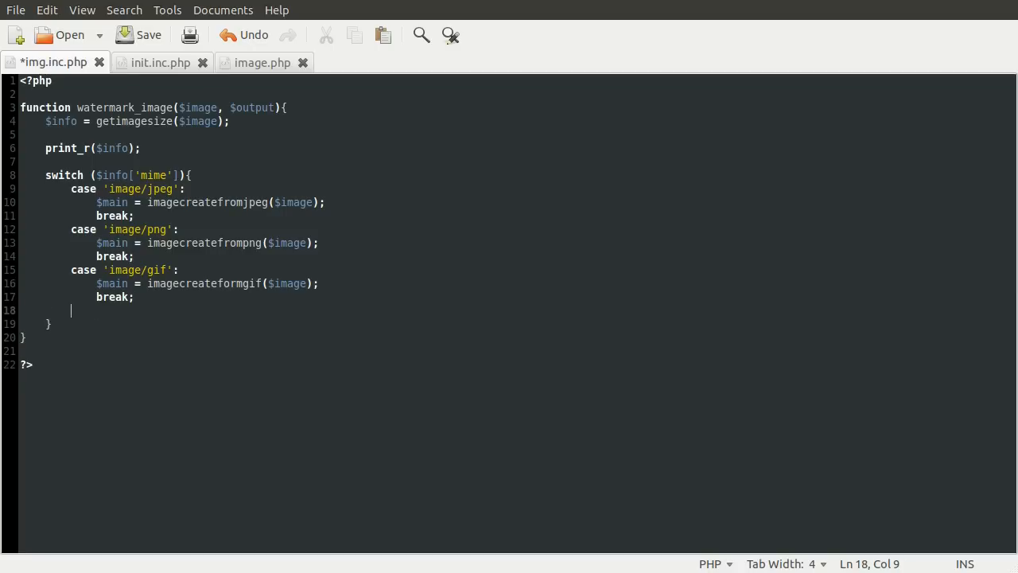
# Add a default case that returns false and leave a blank line after the switch.
pyautogui.write('default:')
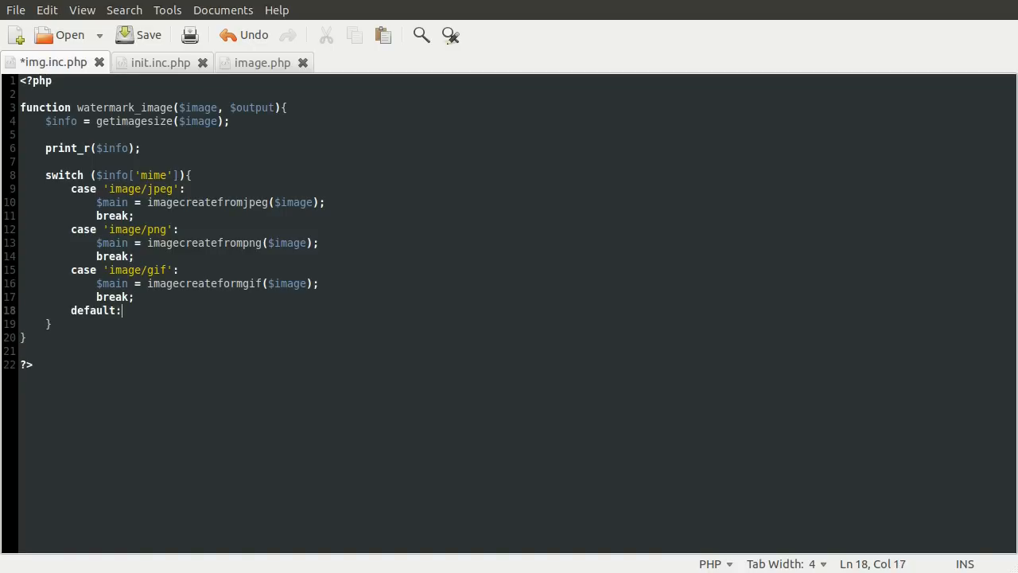
pyautogui.press('Return')
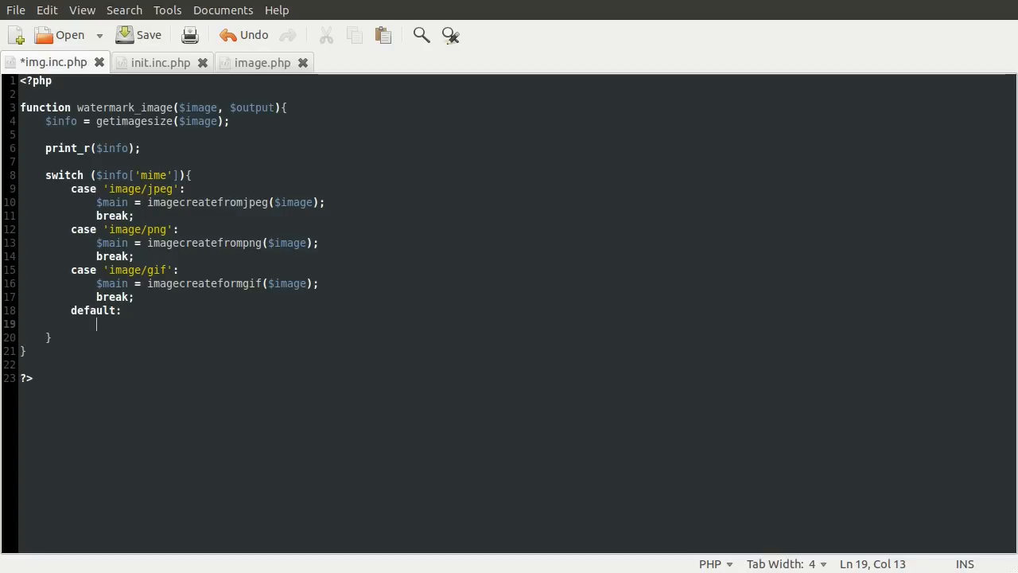
pyautogui.write('return false;')
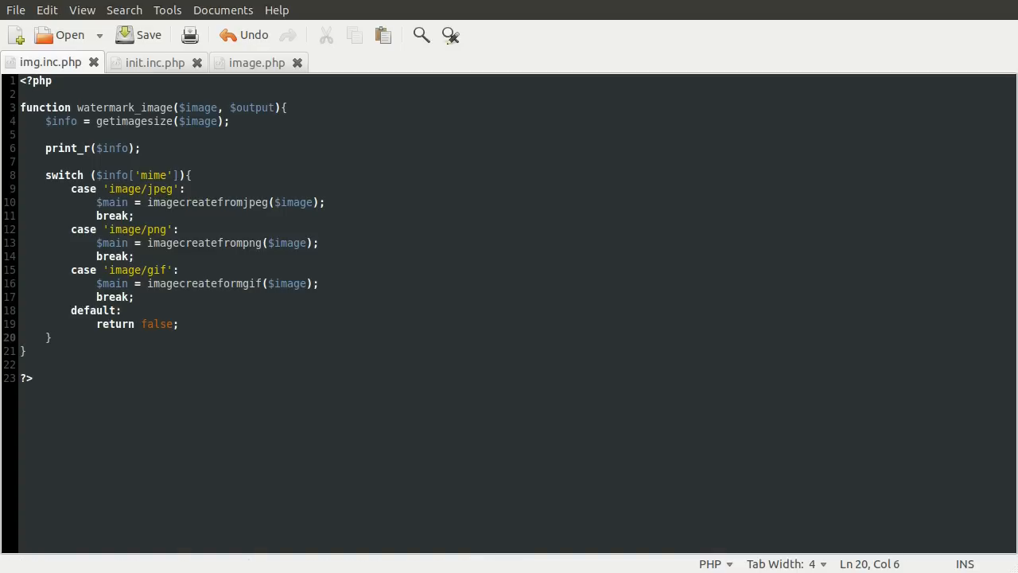
pyautogui.press('Return')
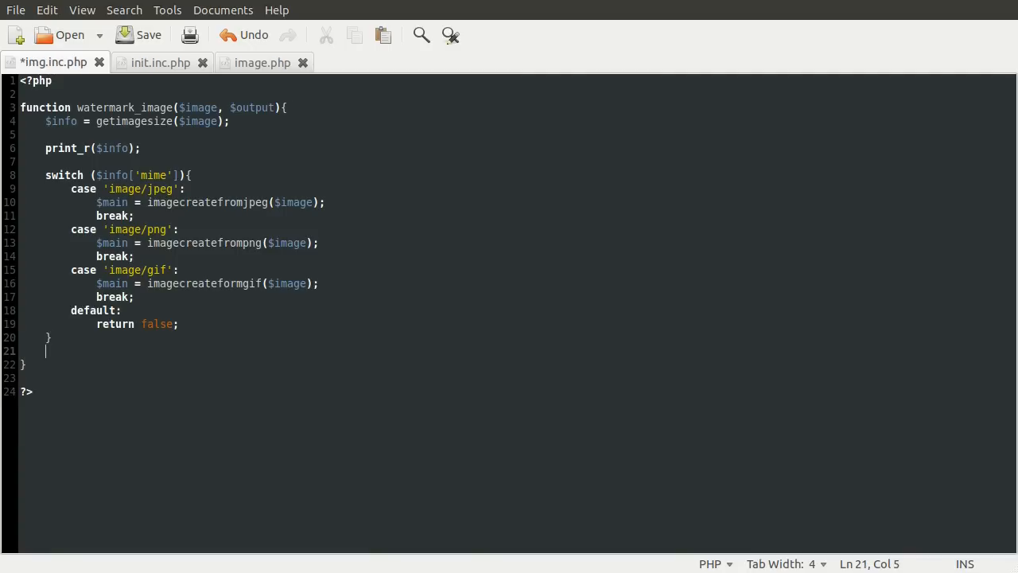
# Write imagealphabending($main, true); on a new line after the switch block.
pyautogui.press('Return')
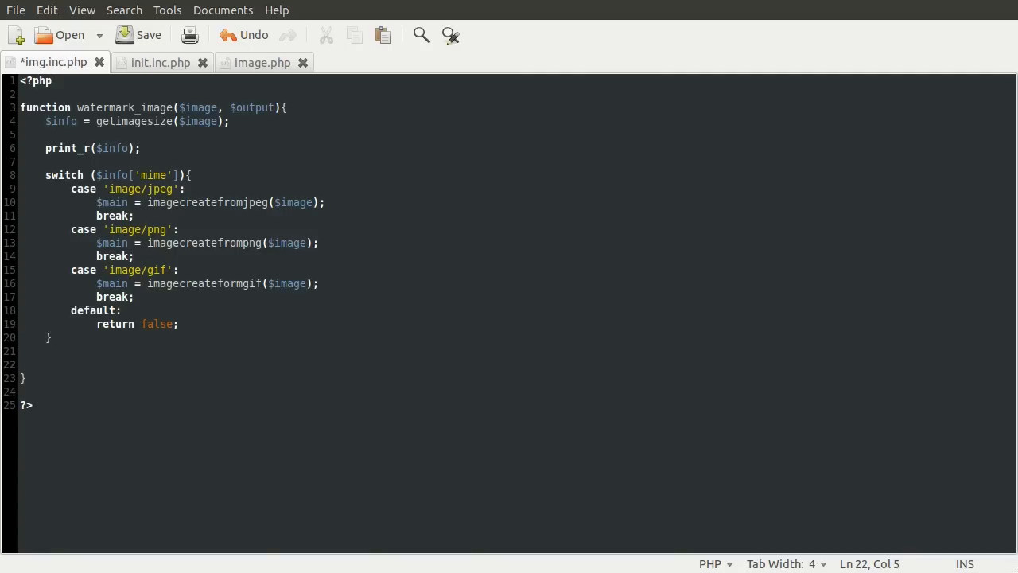
pyautogui.write('image')
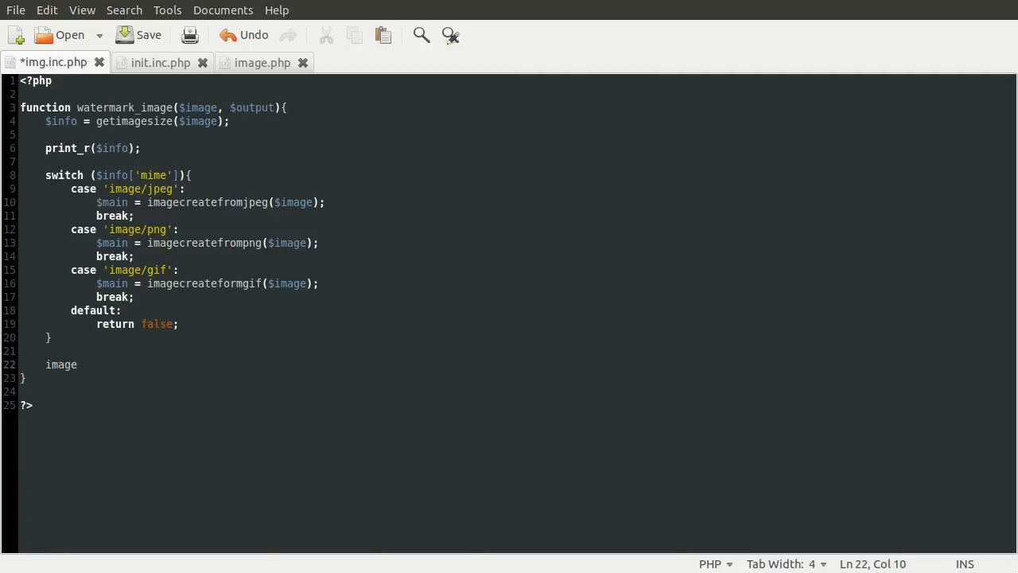
pyautogui.write('alp')
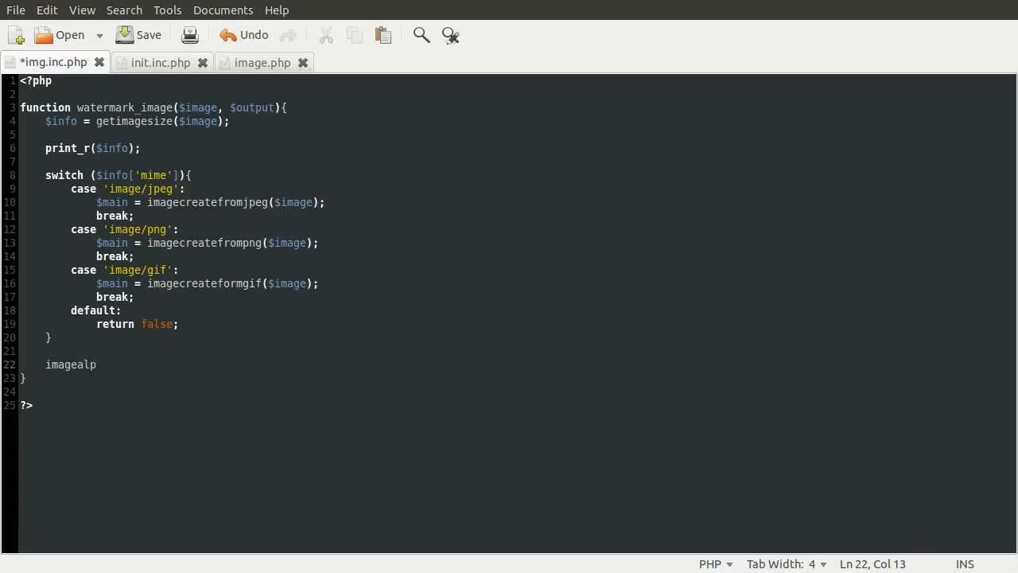
pyautogui.press('Backspace')
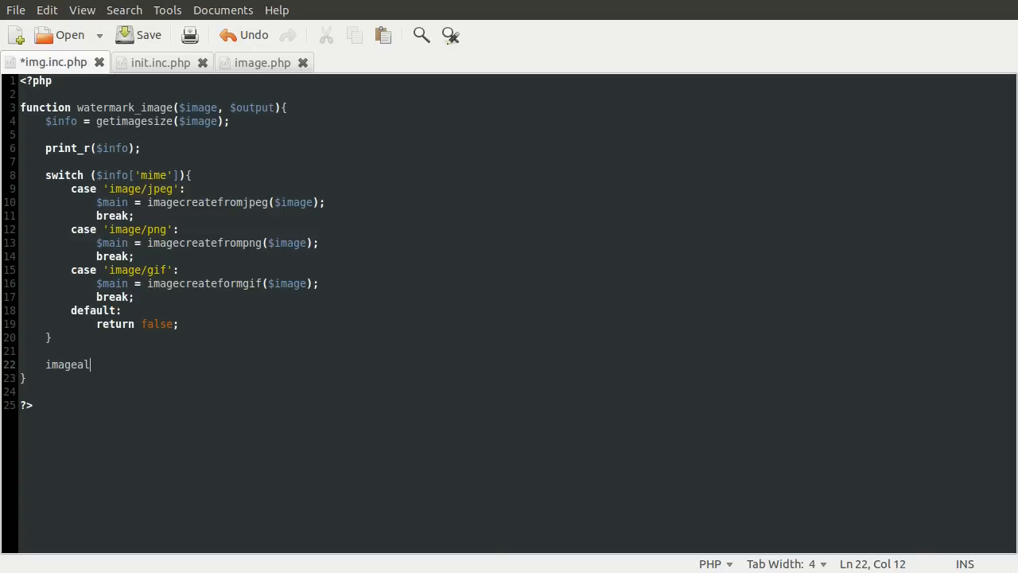
pyautogui.write('phaben')
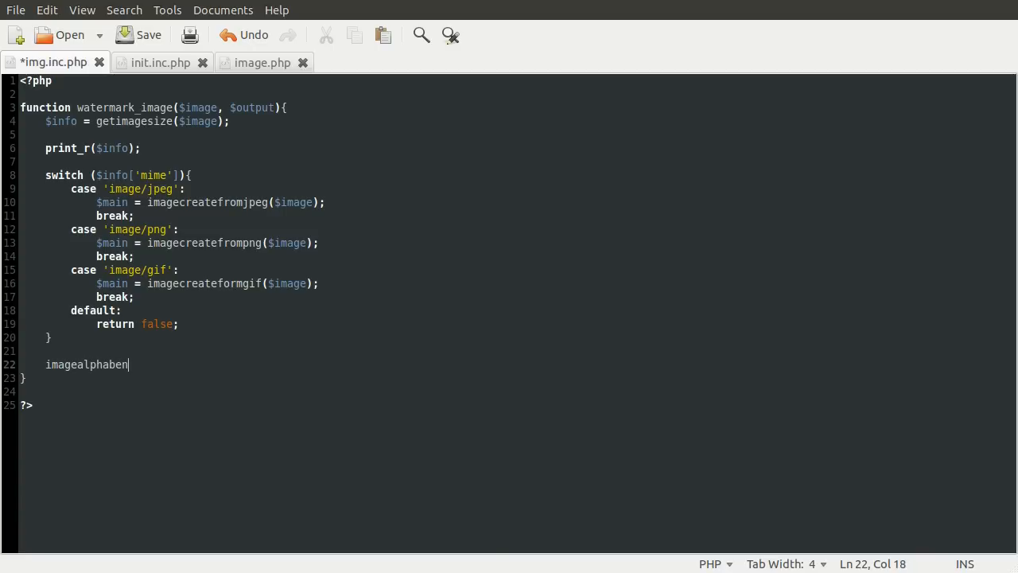
pyautogui.write('ding')
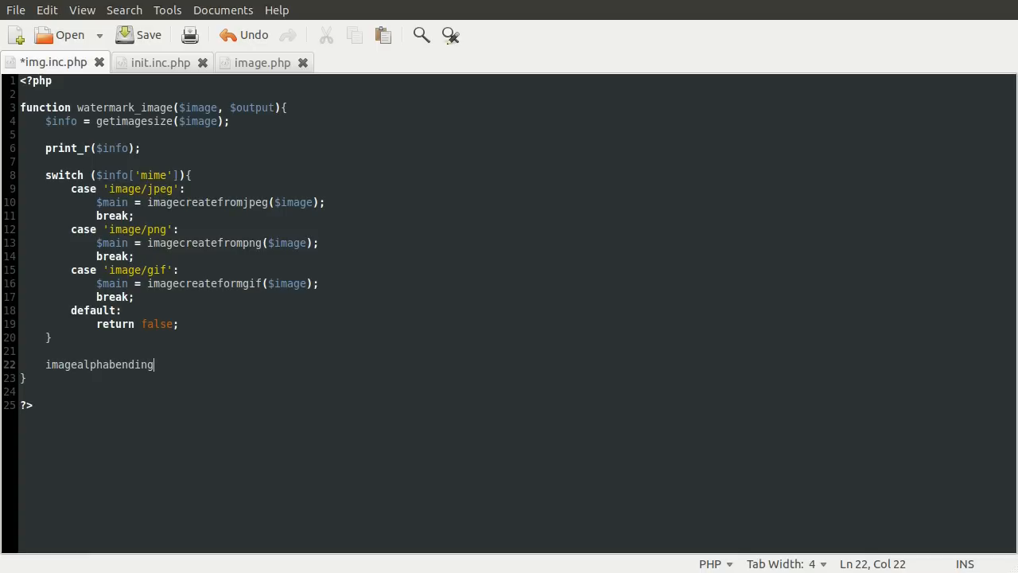
pyautogui.write('(')
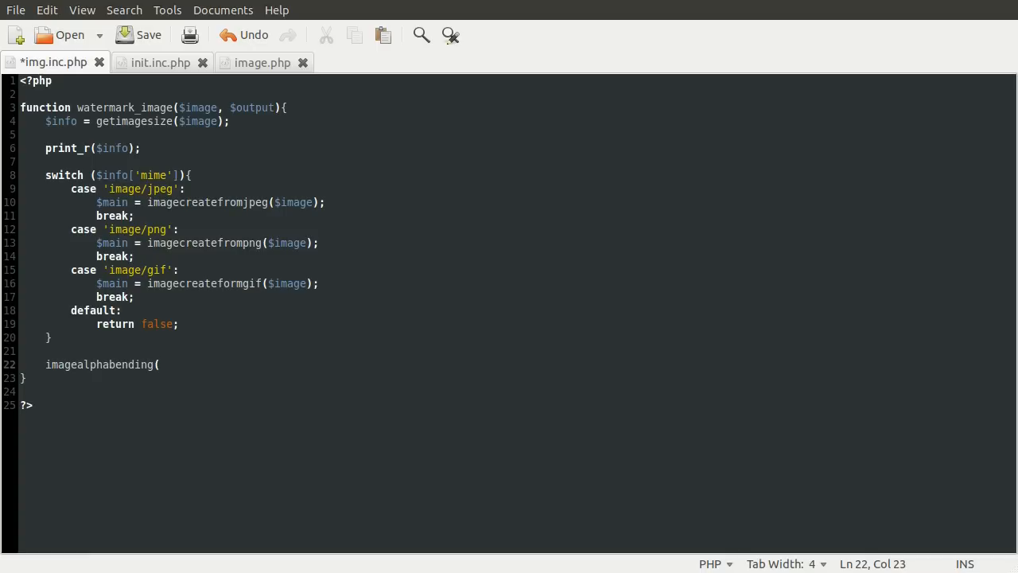
pyautogui.write('$mai')
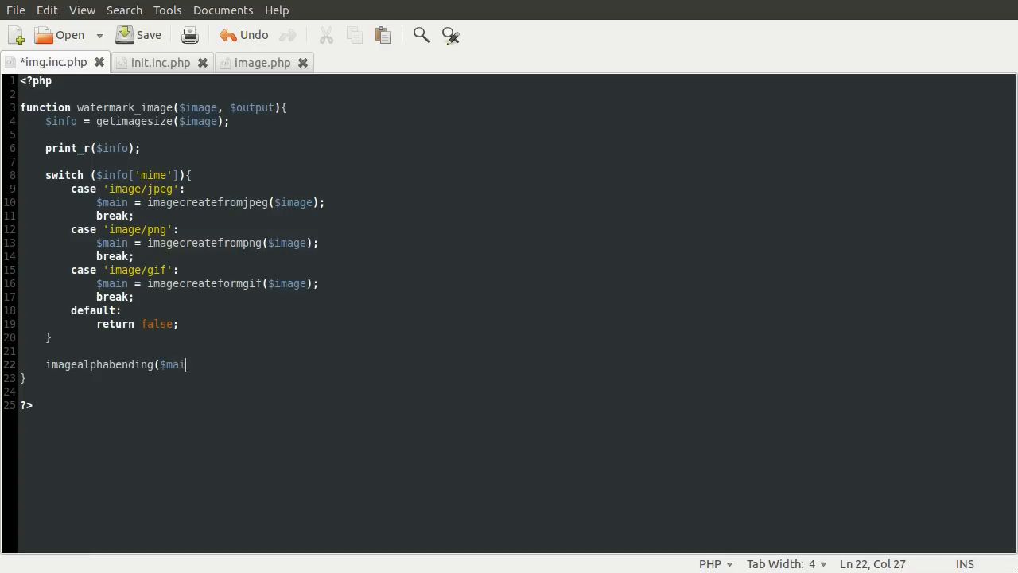
pyautogui.write('n,')
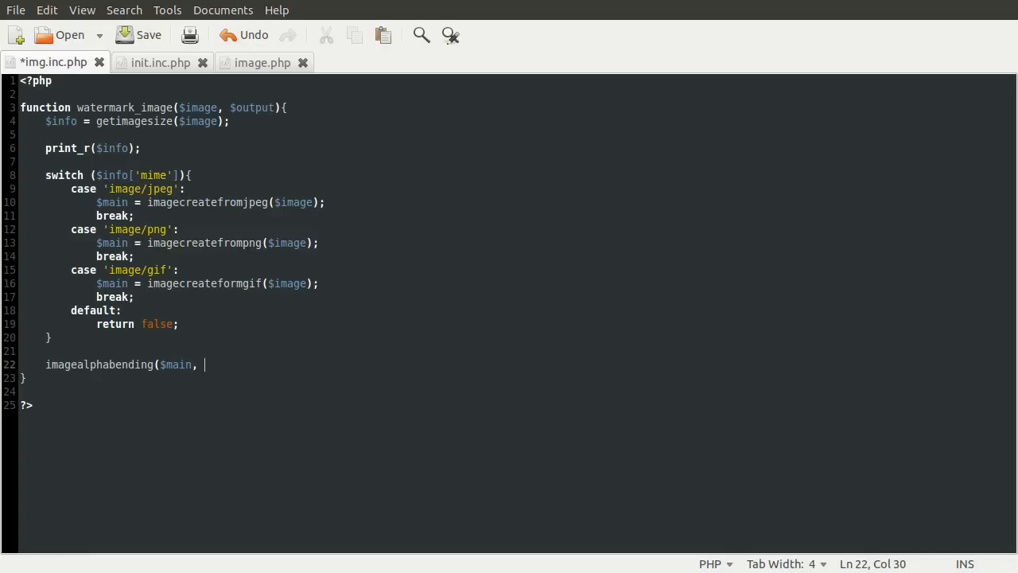
pyautogui.write('true);')
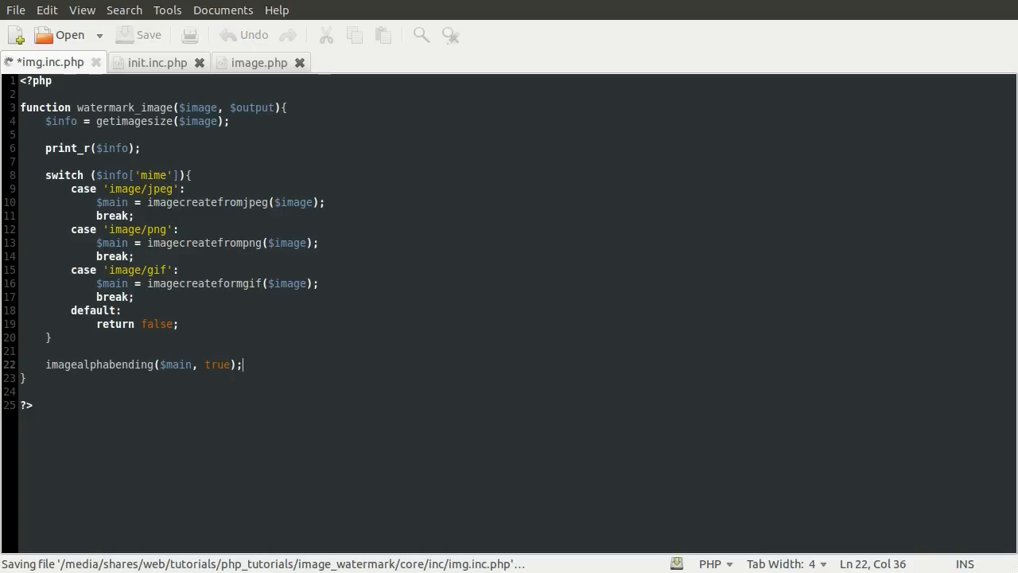
# Save the file and open blank lines below the imagealphabending call.
pyautogui.click(138, 35)
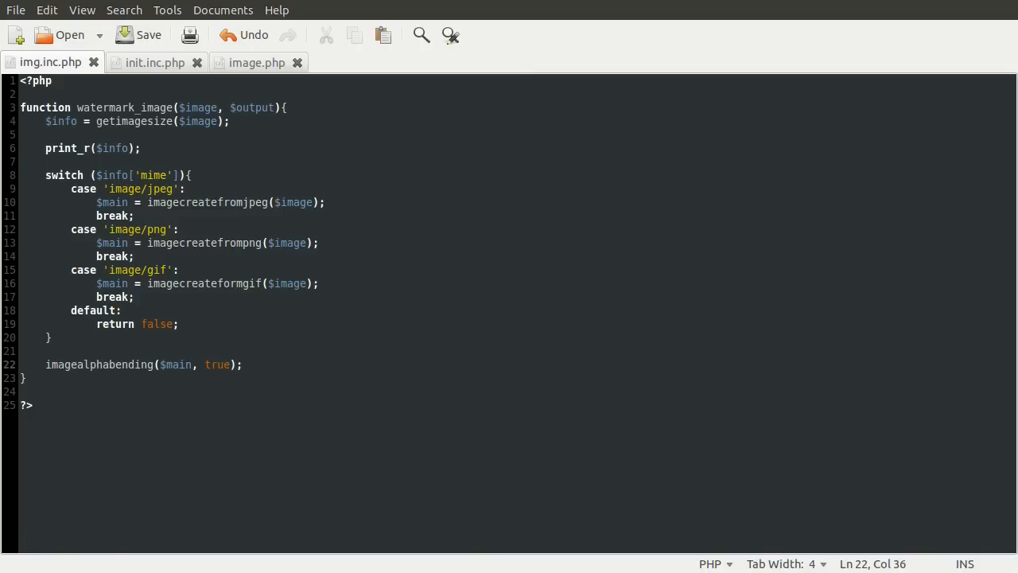
pyautogui.click(242, 365)
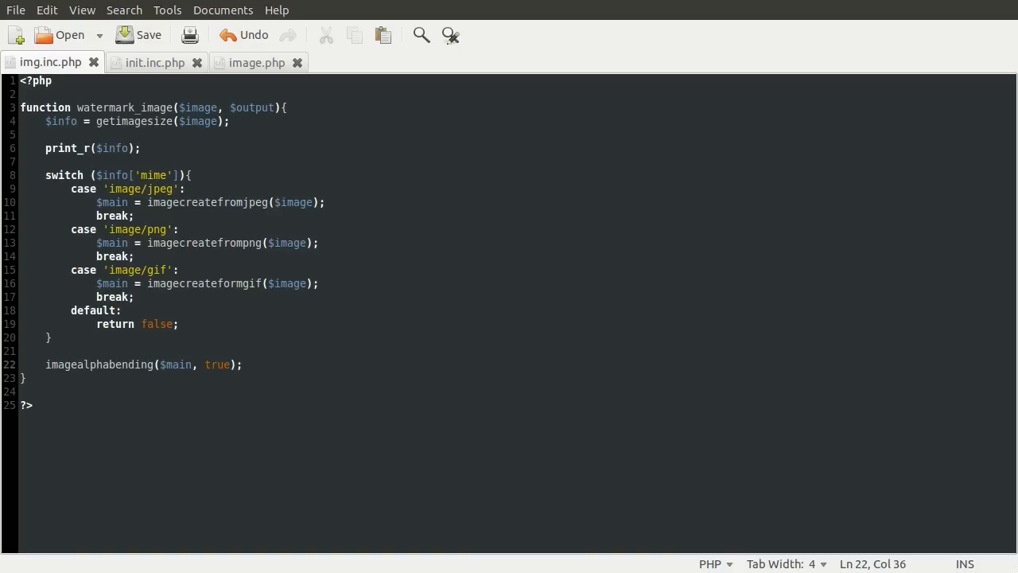
pyautogui.click(241, 364)
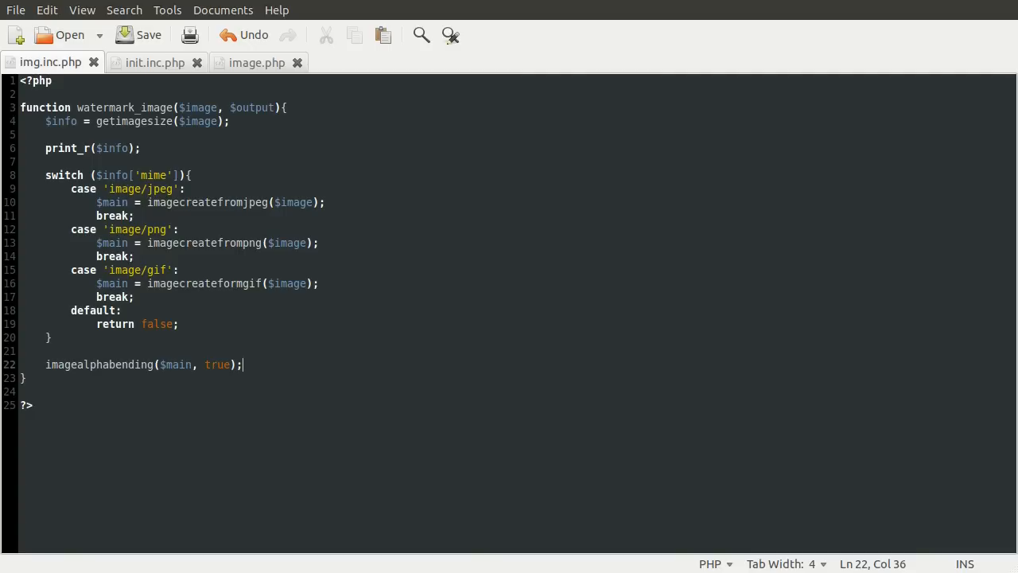
pyautogui.press('Return')
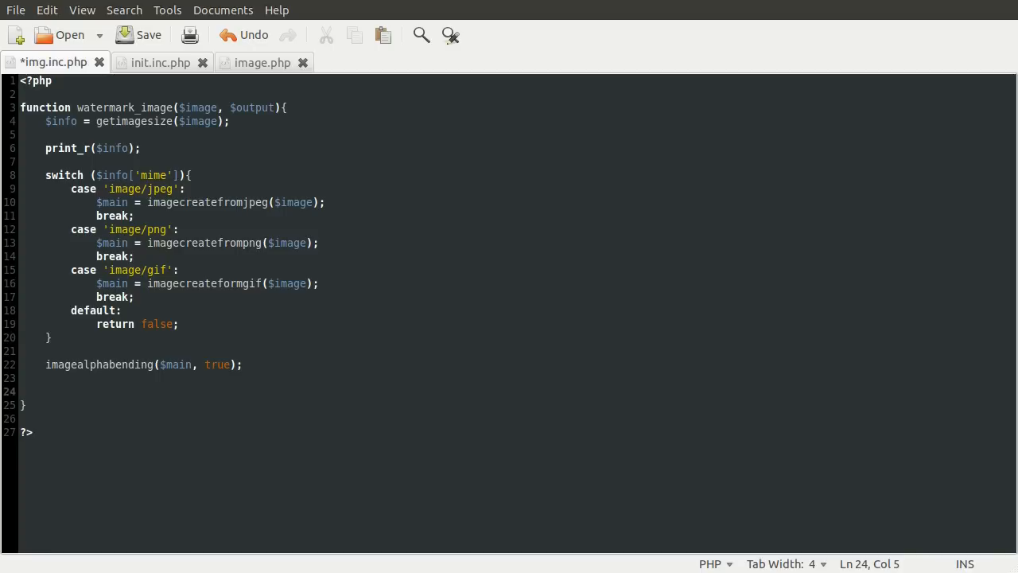
# Write $overlay = imagecreatefrompng(); on line 24 and save the file.
pyautogui.click(45, 391)
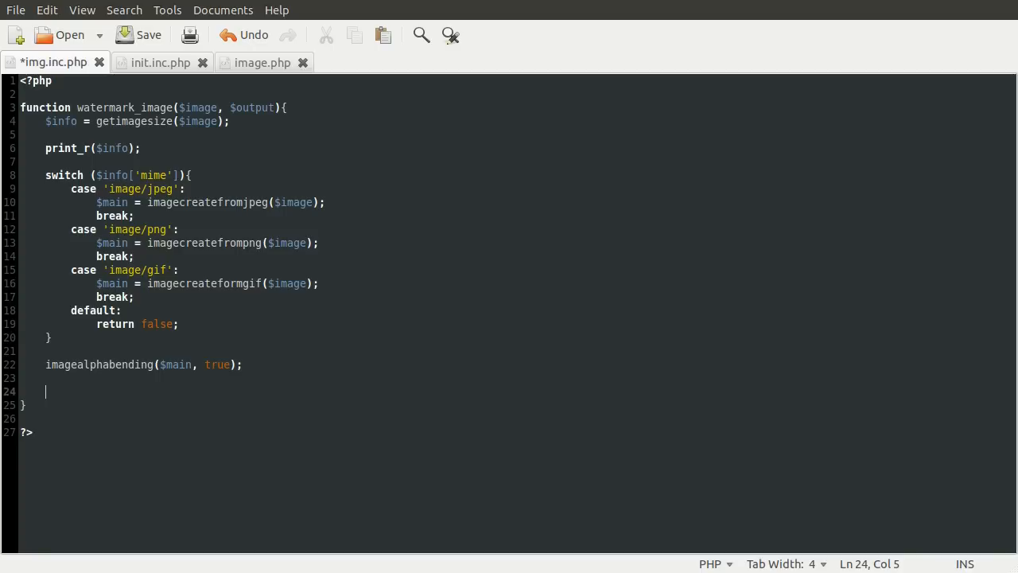
pyautogui.write('$over')
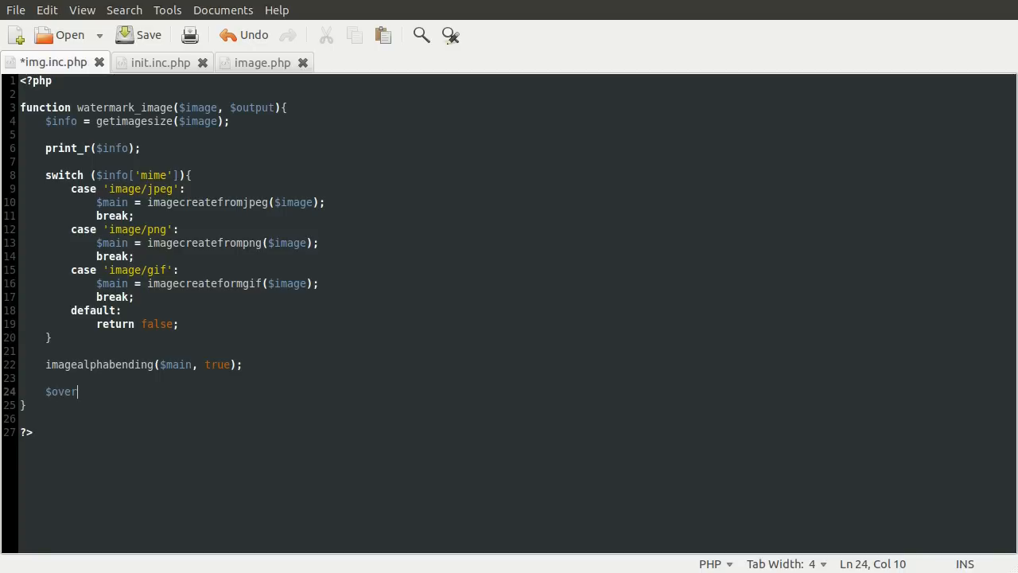
pyautogui.write('lay =')
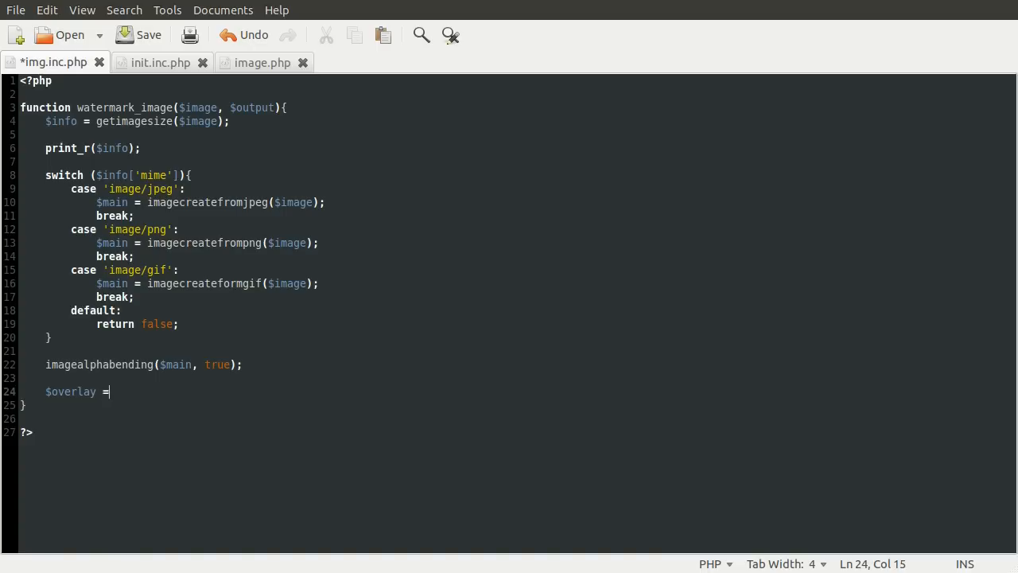
pyautogui.write('imagecreat')
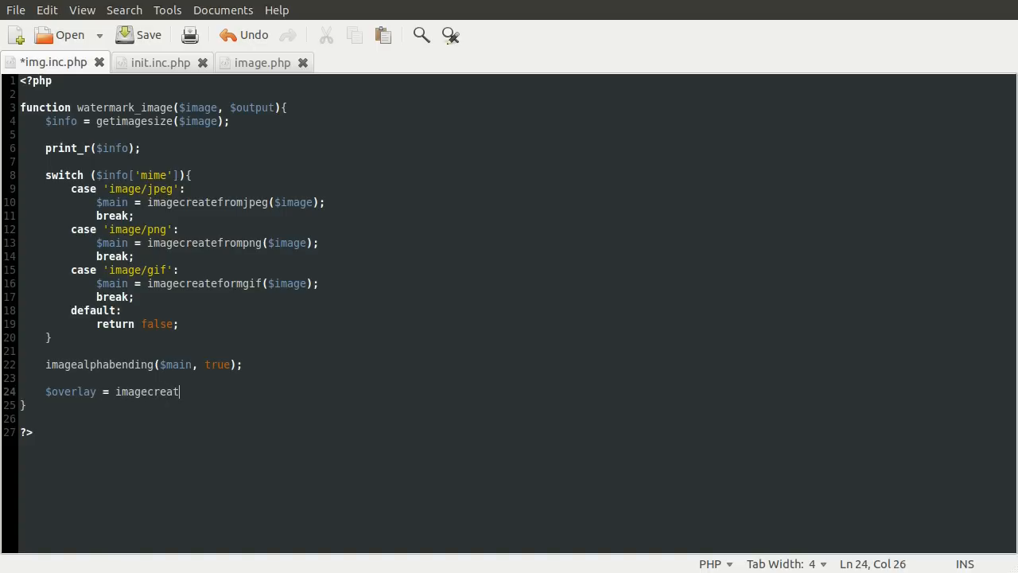
pyautogui.write('efrompng(*);')
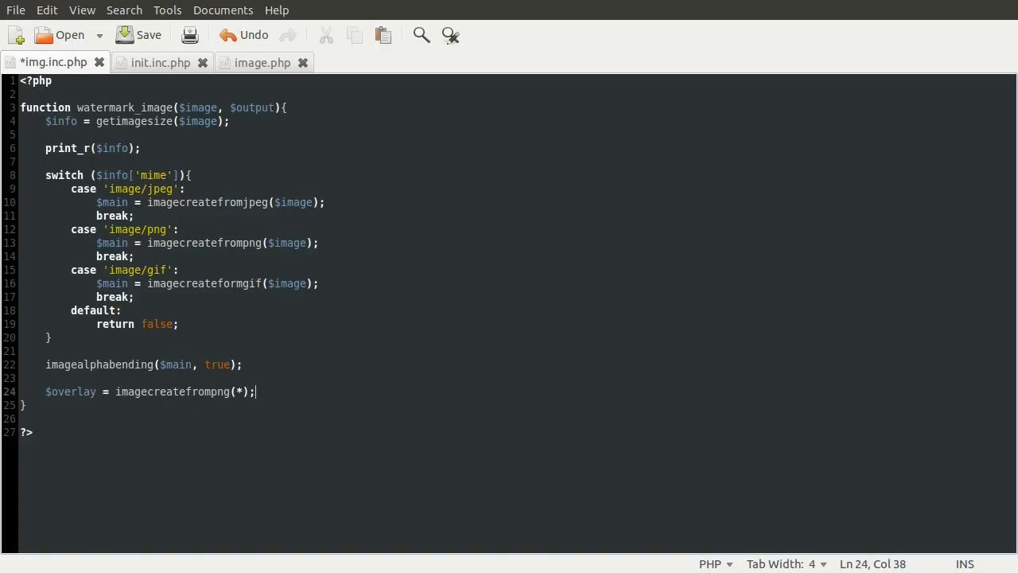
pyautogui.press('Ctrl+S')
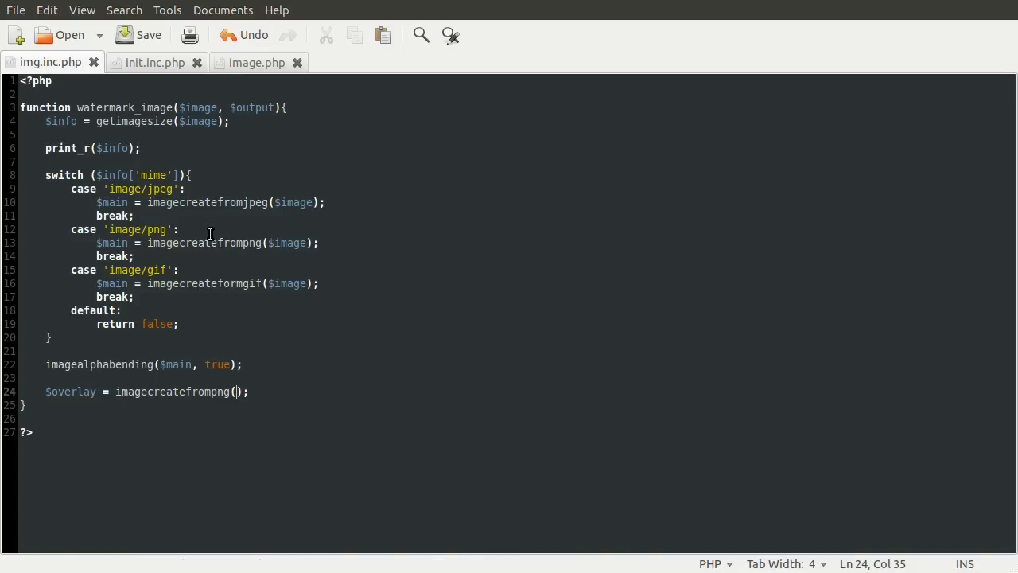
pyautogui.moveTo(244, 405)
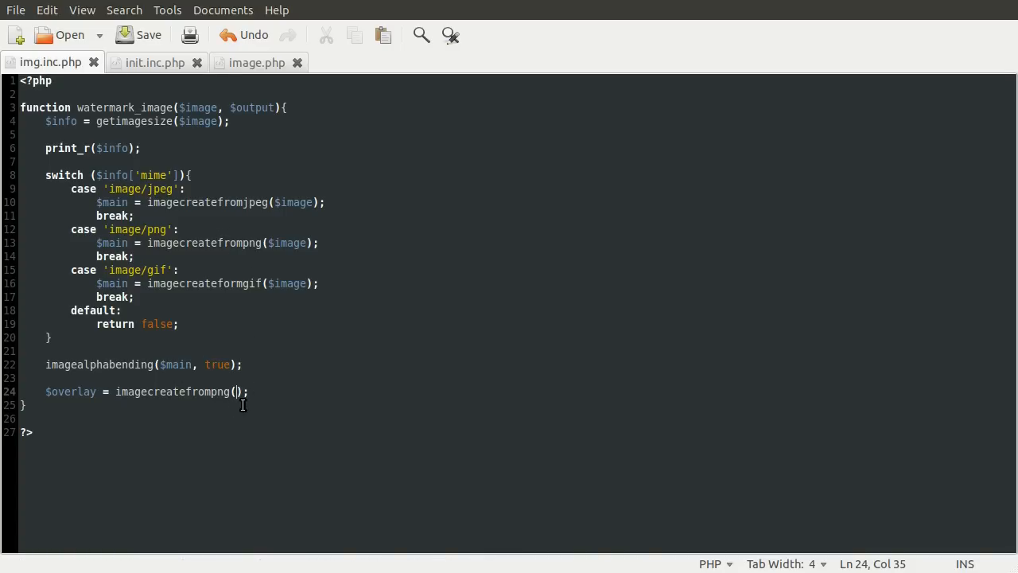
pyautogui.moveTo(290, 414)
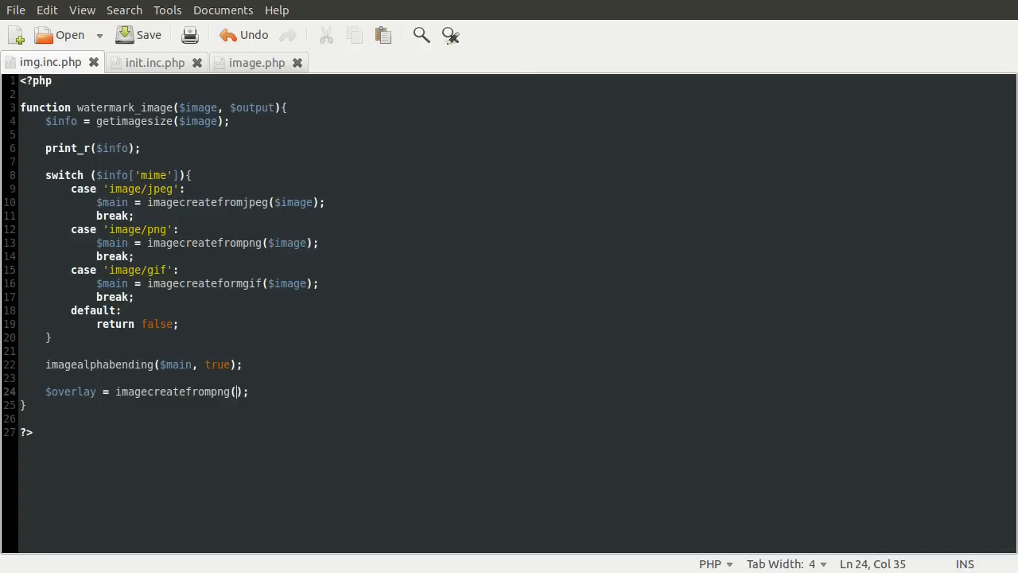
# Try a $path and $GLOBALS['path'] argument, then delete the trial lines.
pyautogui.write('$')
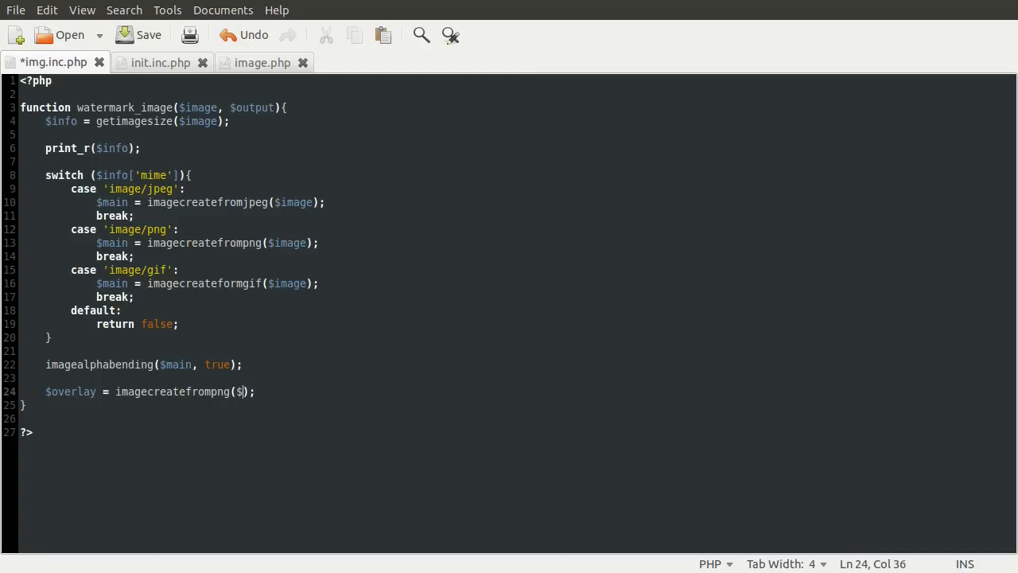
pyautogui.press('BackSpace')
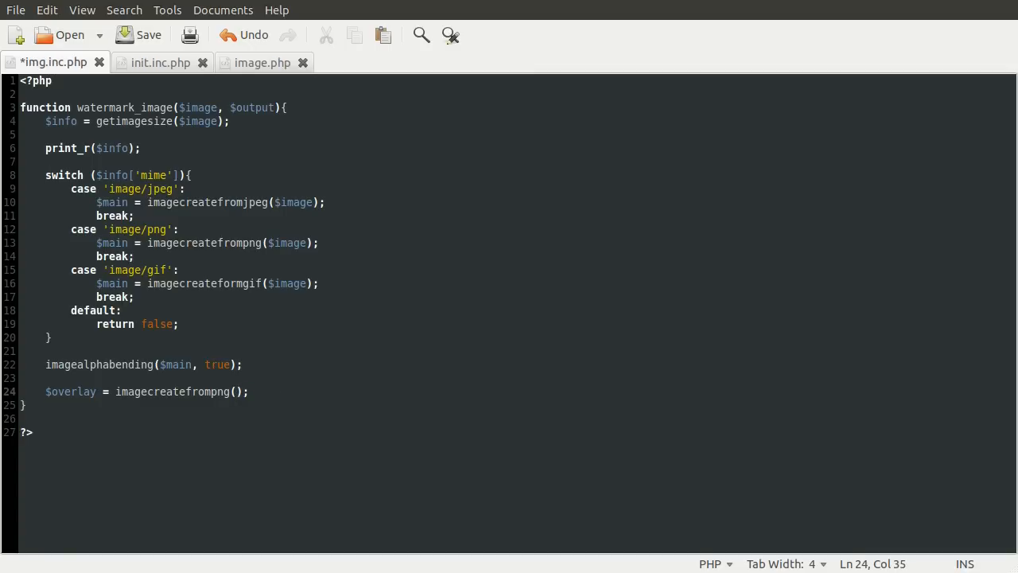
pyautogui.write('$')
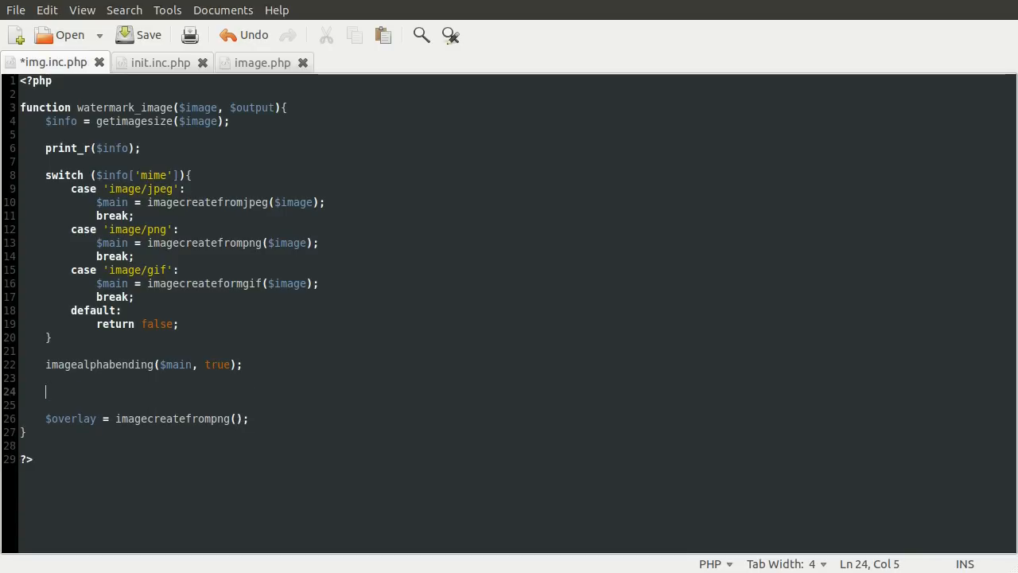
pyautogui.write('$pa')
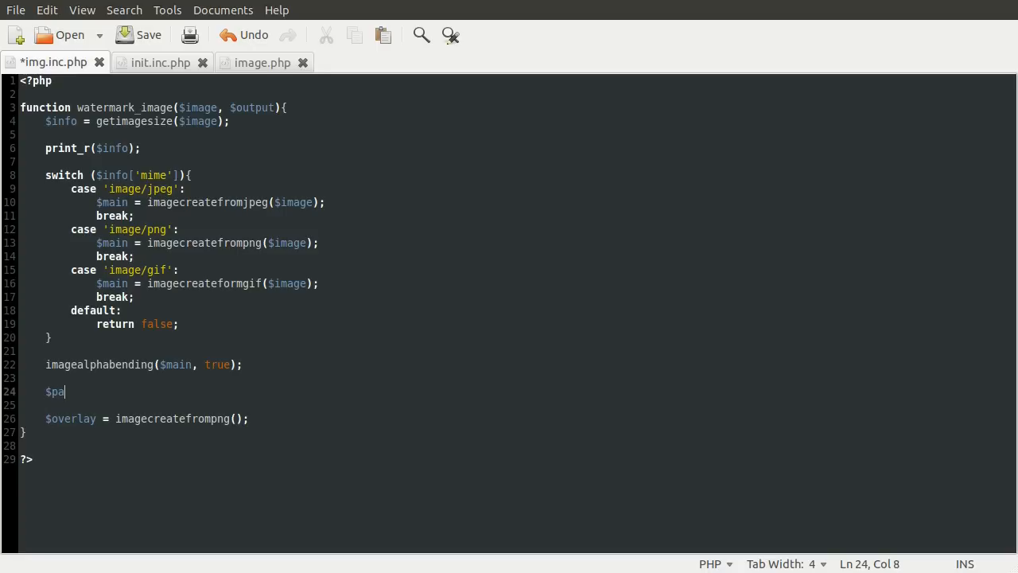
pyautogui.write('th')
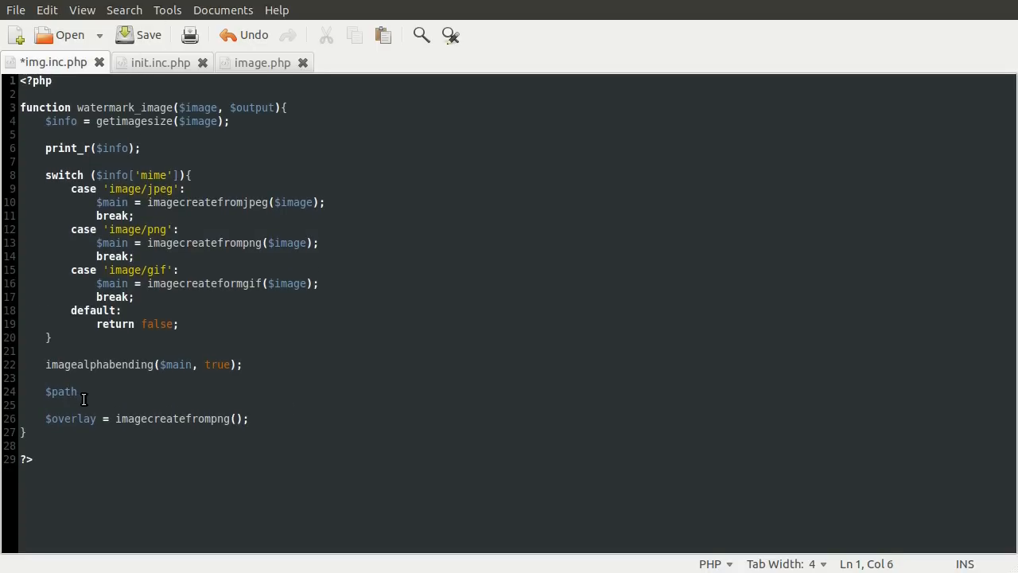
pyautogui.click(78, 392)
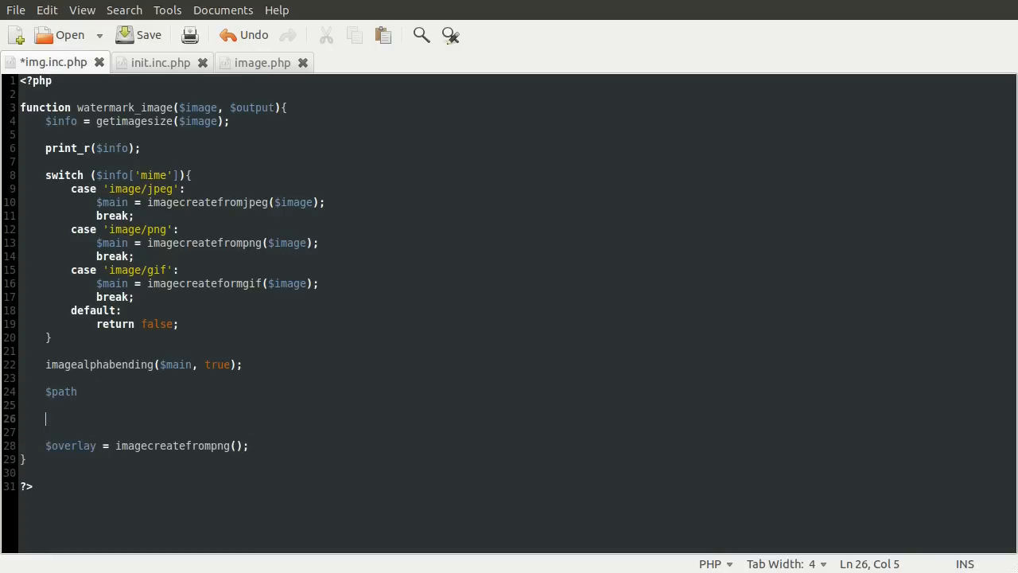
pyautogui.write("GLOBALS['p")
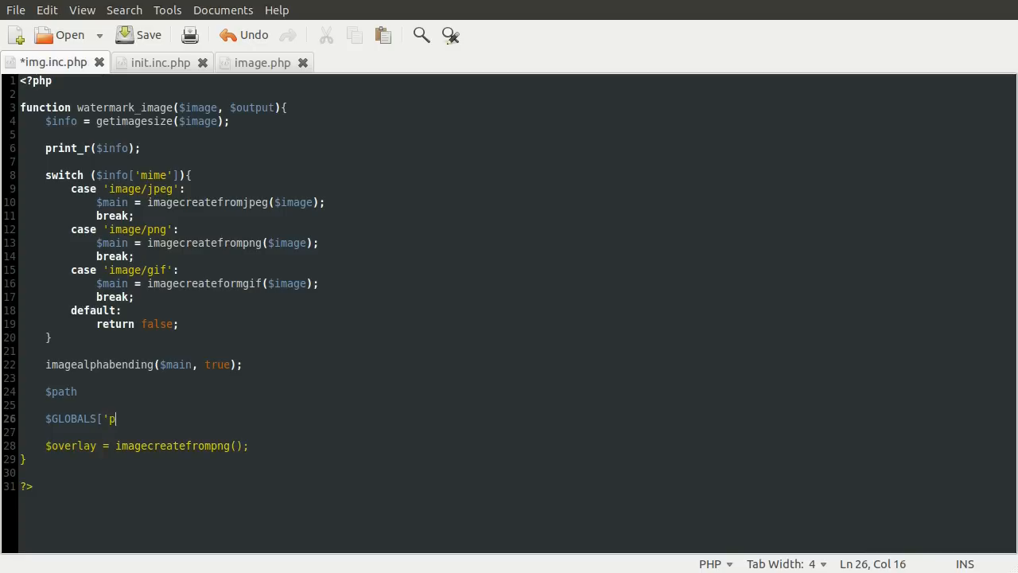
pyautogui.write("ath']")
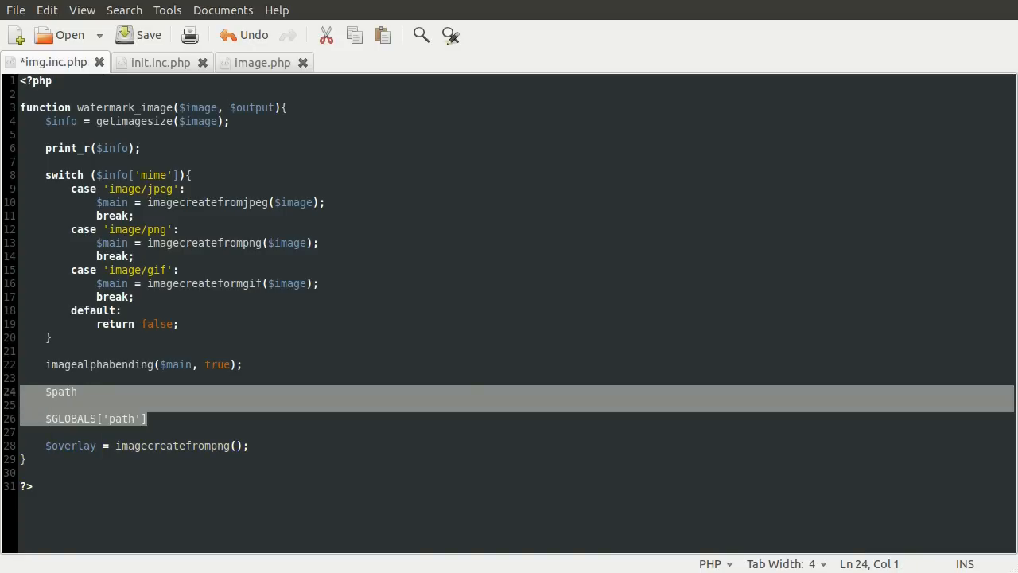
pyautogui.press('Delete')
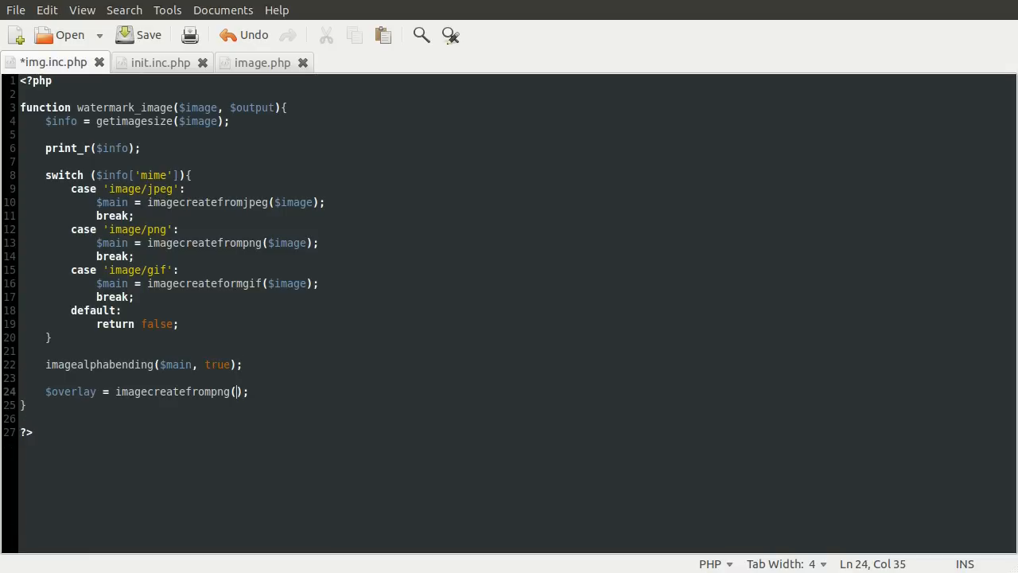
# Set the imagecreatefrompng argument to "{$GLOBALS['path']}/watermark.png".
pyautogui.write('"{}"')
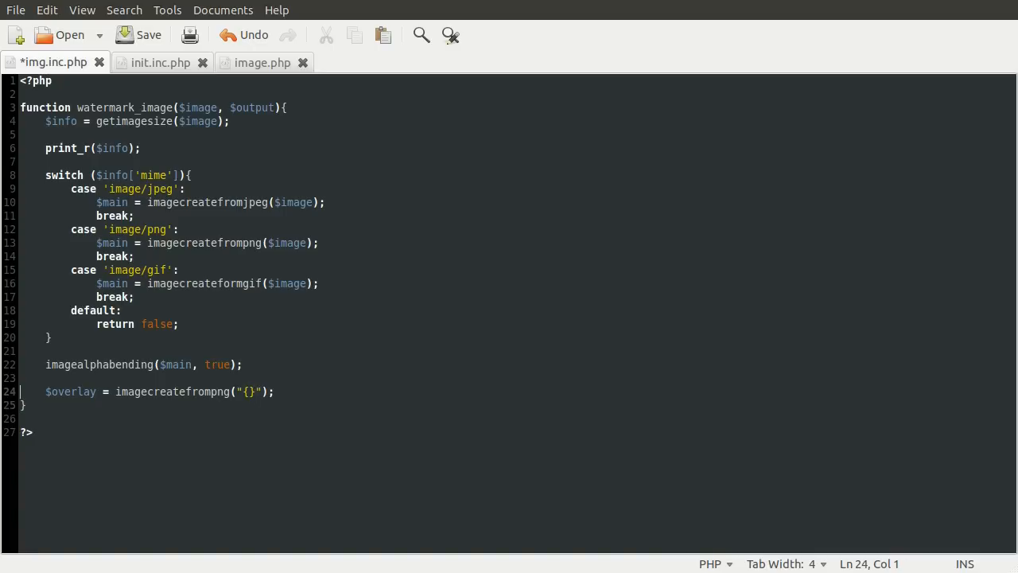
pyautogui.click(248, 392)
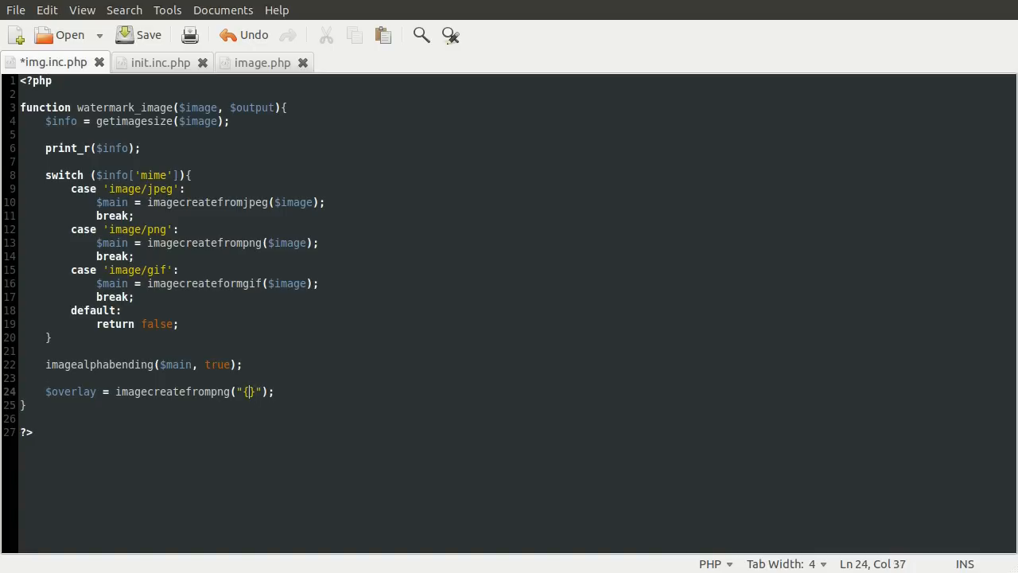
pyautogui.write('$GLOBLS')
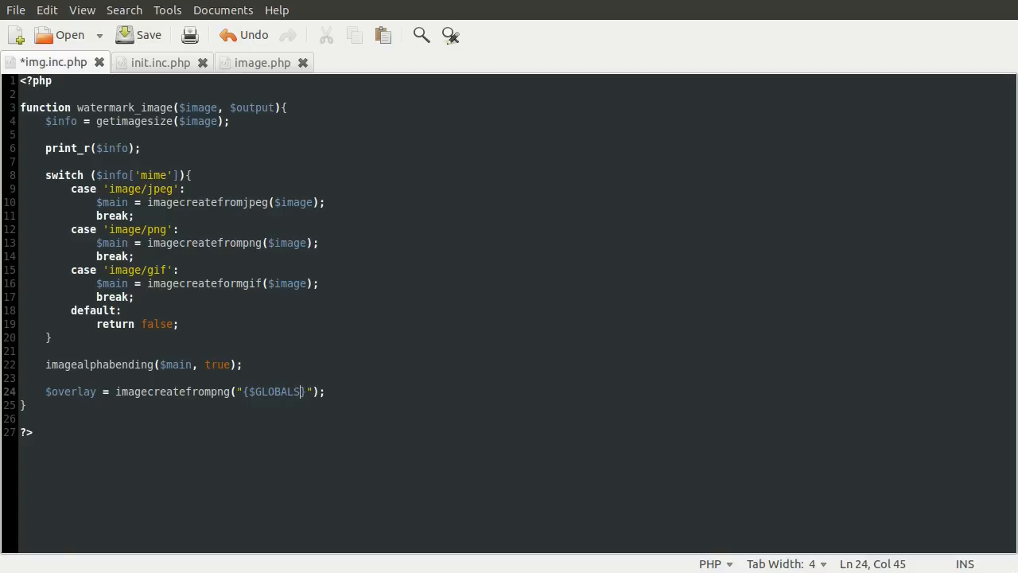
pyautogui.write('[')
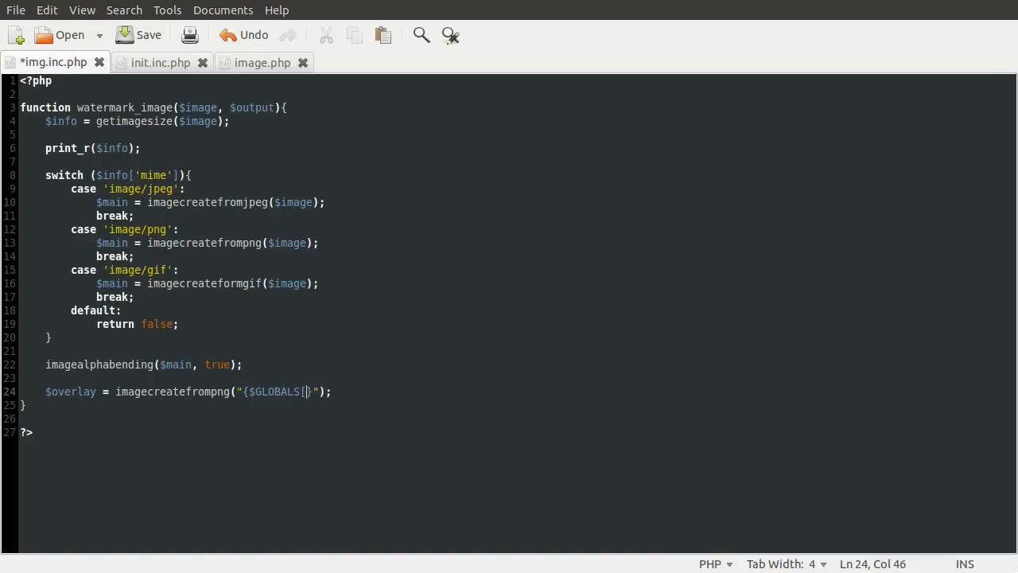
pyautogui.write("'path'")
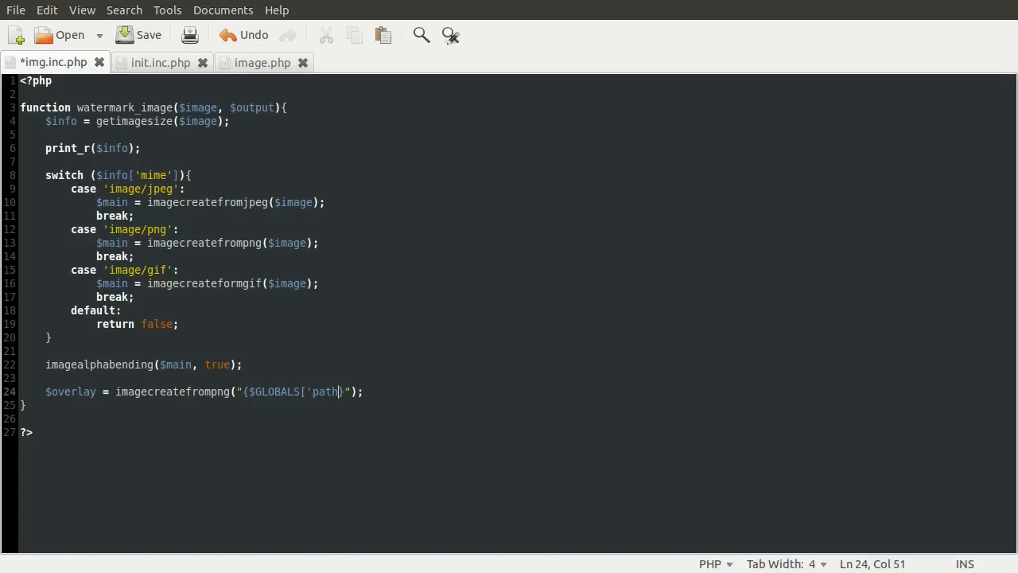
pyautogui.write('}')
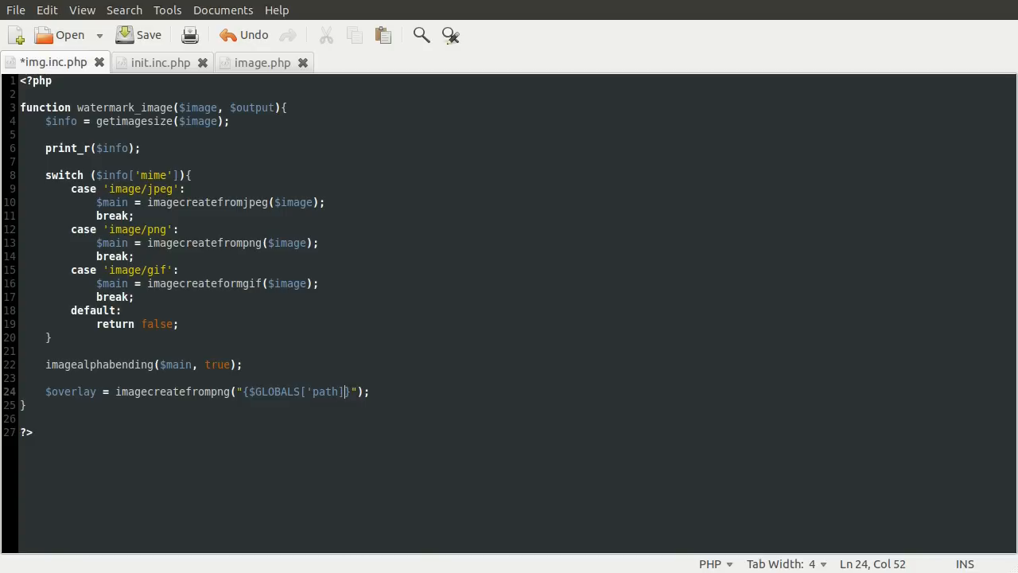
pyautogui.write('/')
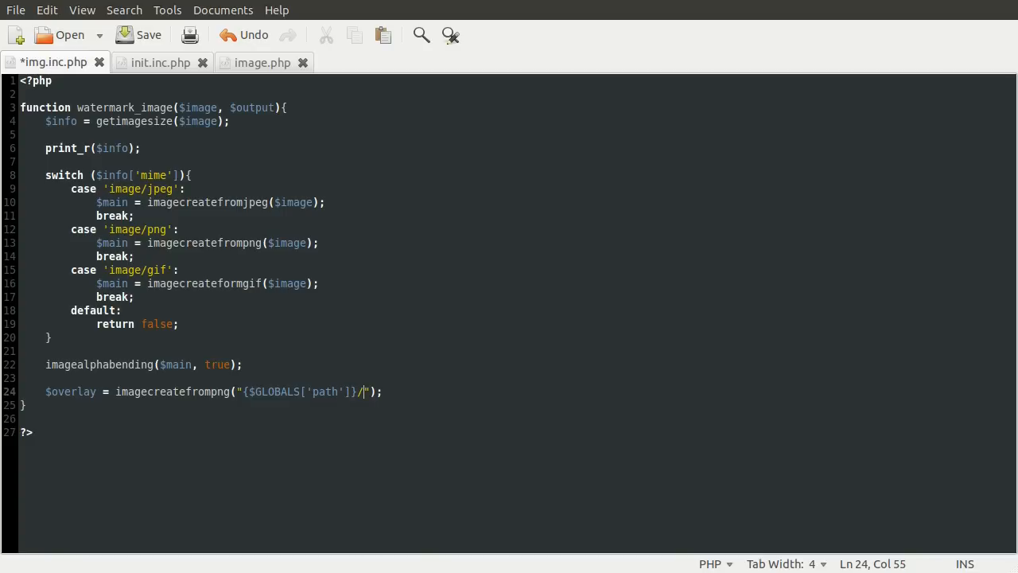
pyautogui.write('watermark.png')
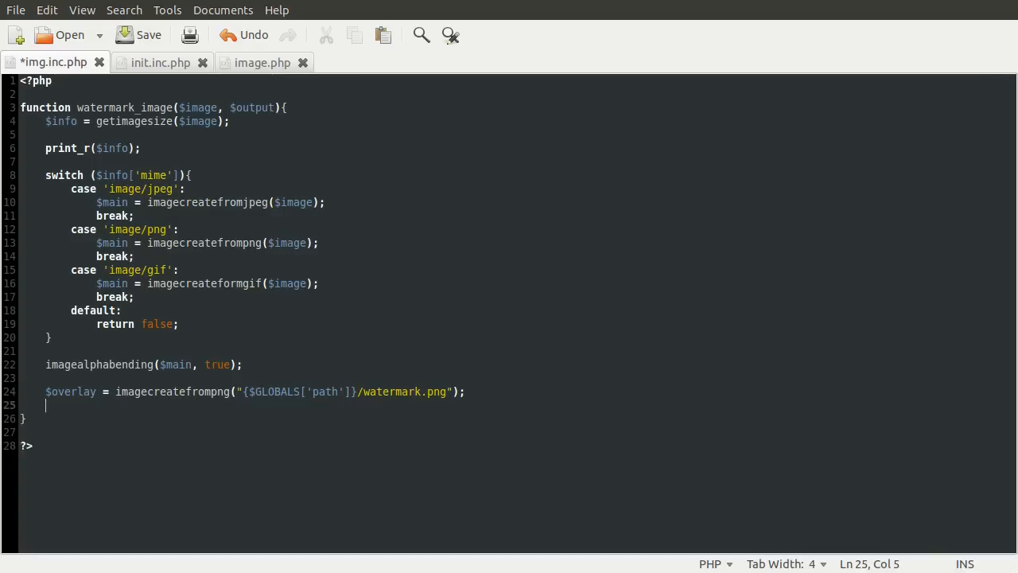
# Start an imagecopy() call on line 26 with $main and $overlay as its first arguments.
pyautogui.press('Return')
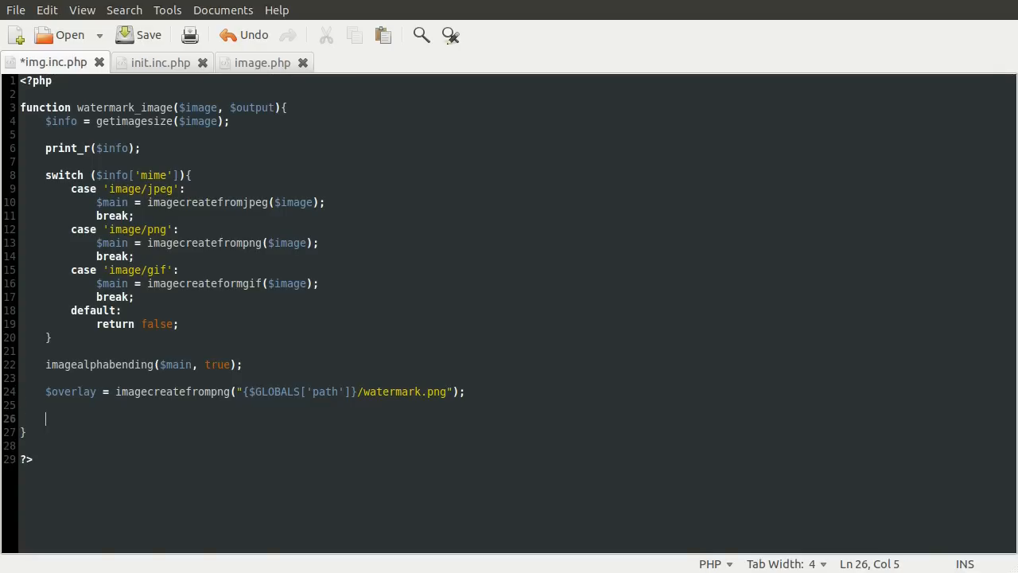
pyautogui.write('imagecop')
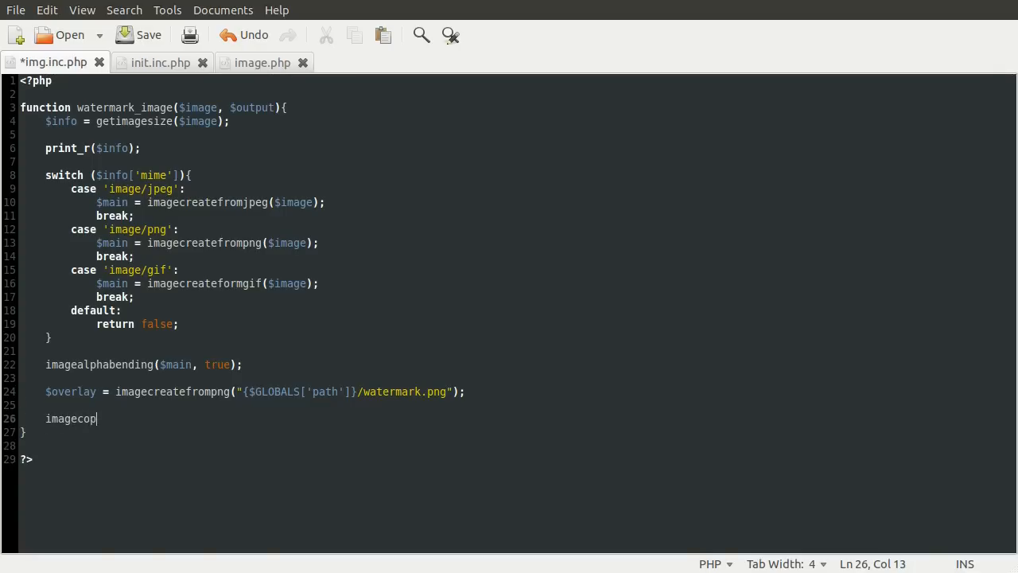
pyautogui.write('y')
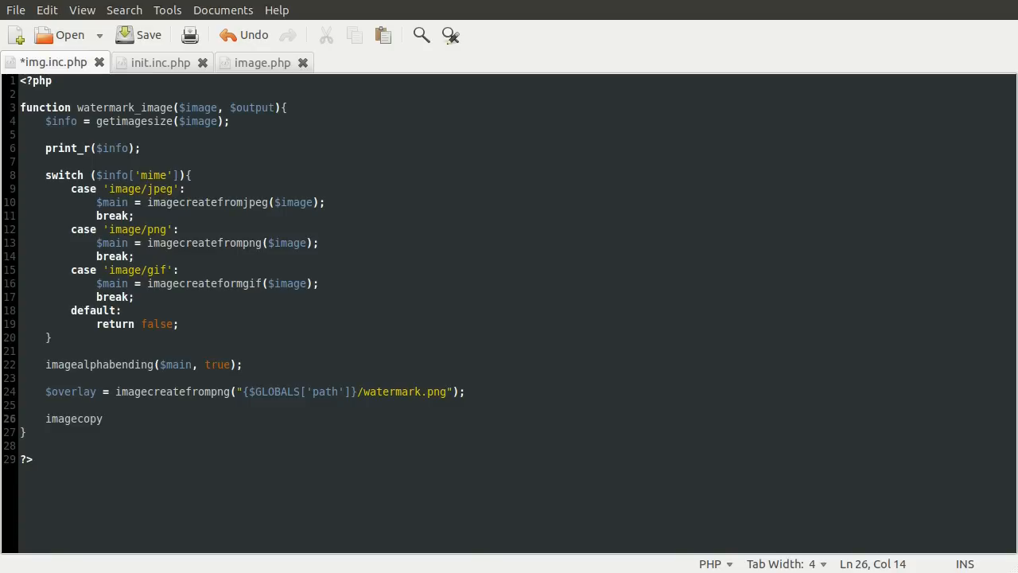
pyautogui.write('()')
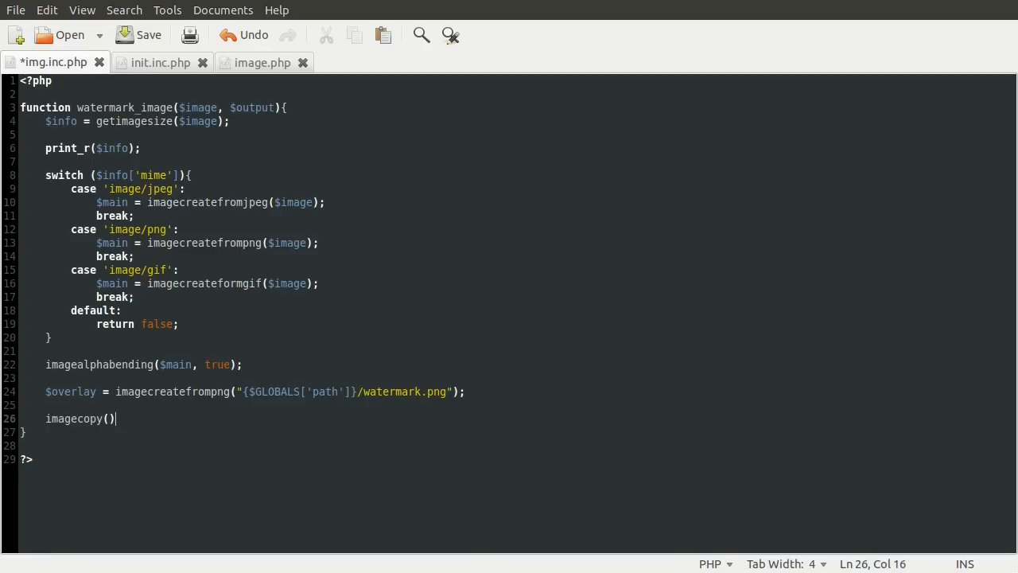
pyautogui.click(138, 35)
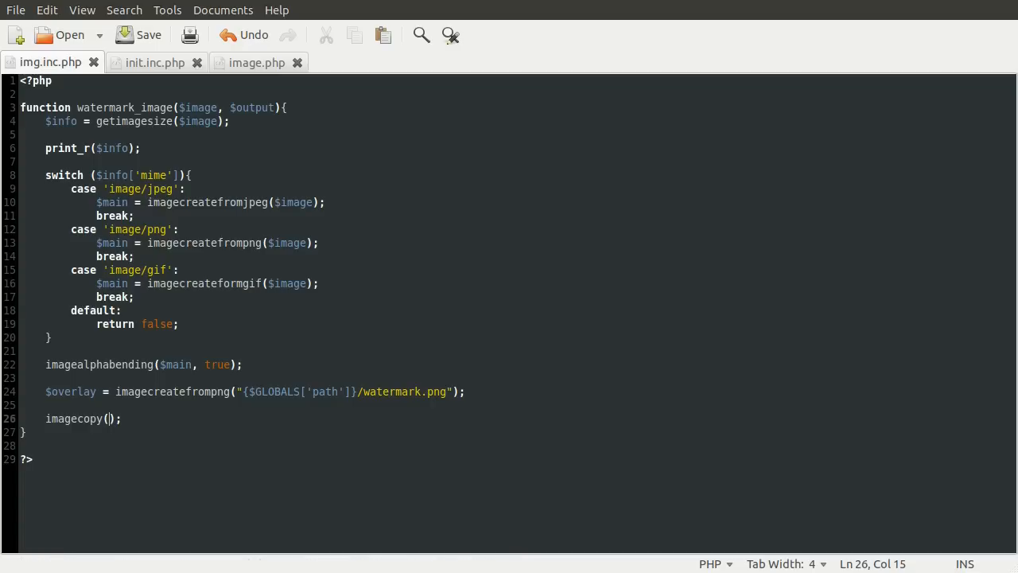
pyautogui.write('$main')
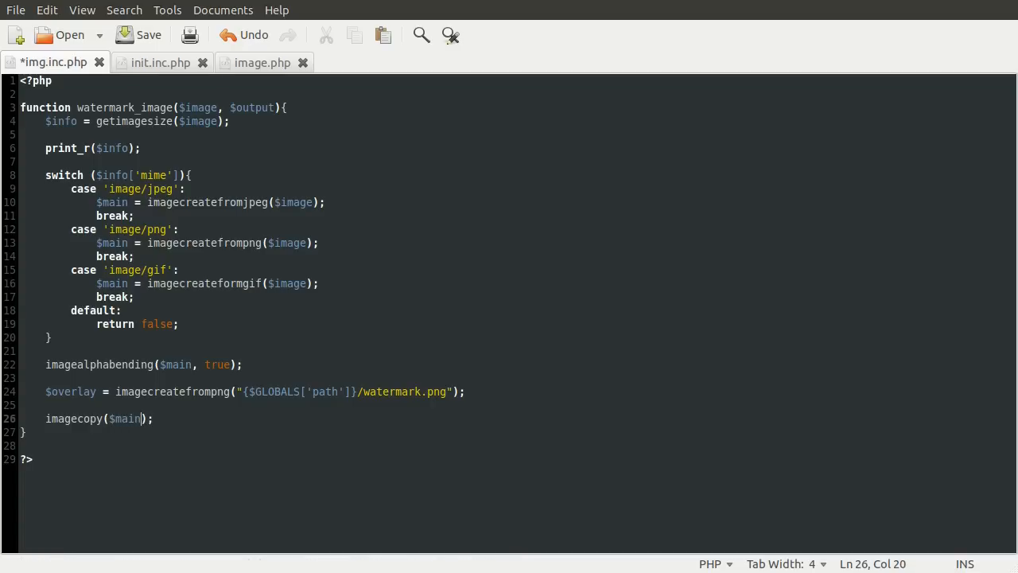
pyautogui.write(',')
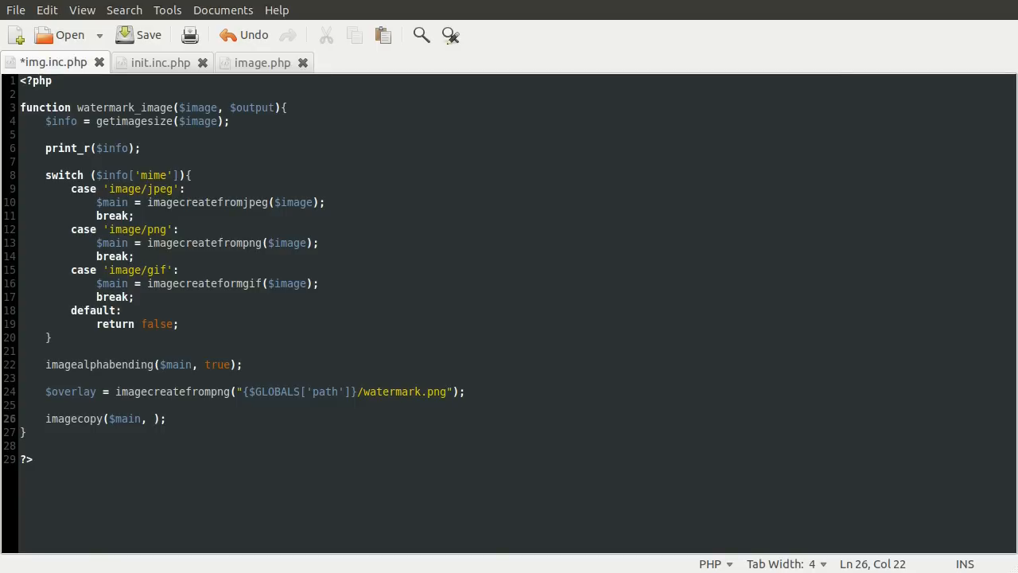
pyautogui.write('$overlay')
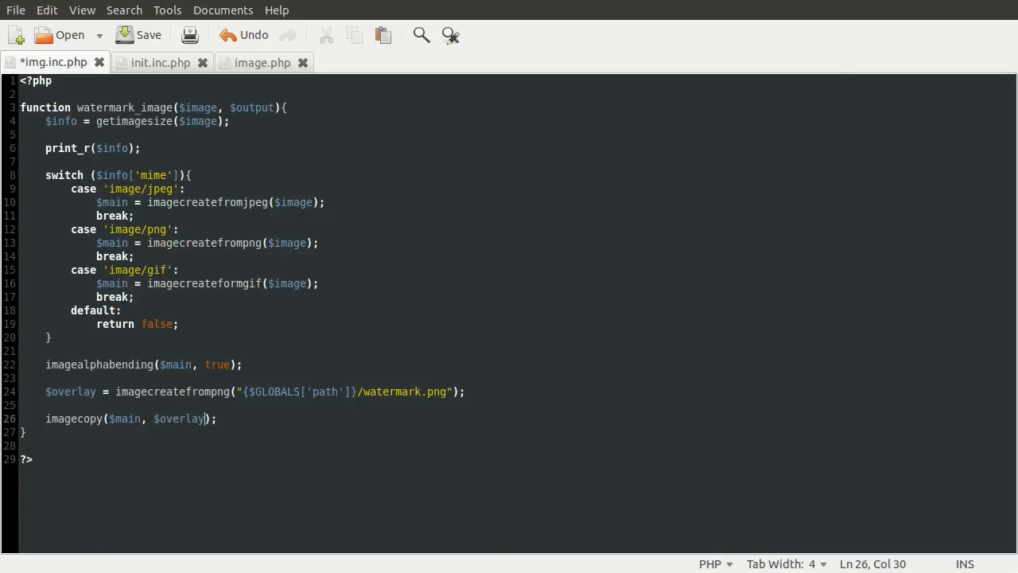
pyautogui.write(',')
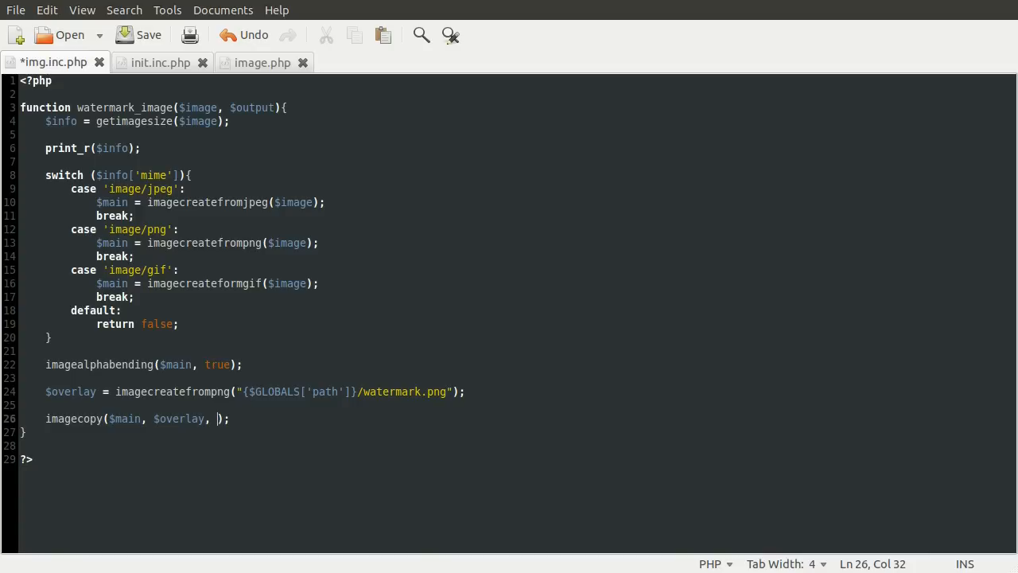
# Complete imagecopy with 5, 5, 0, 0, imagesx($overlay), imagesy($overlay) and save.
pyautogui.write('5,')
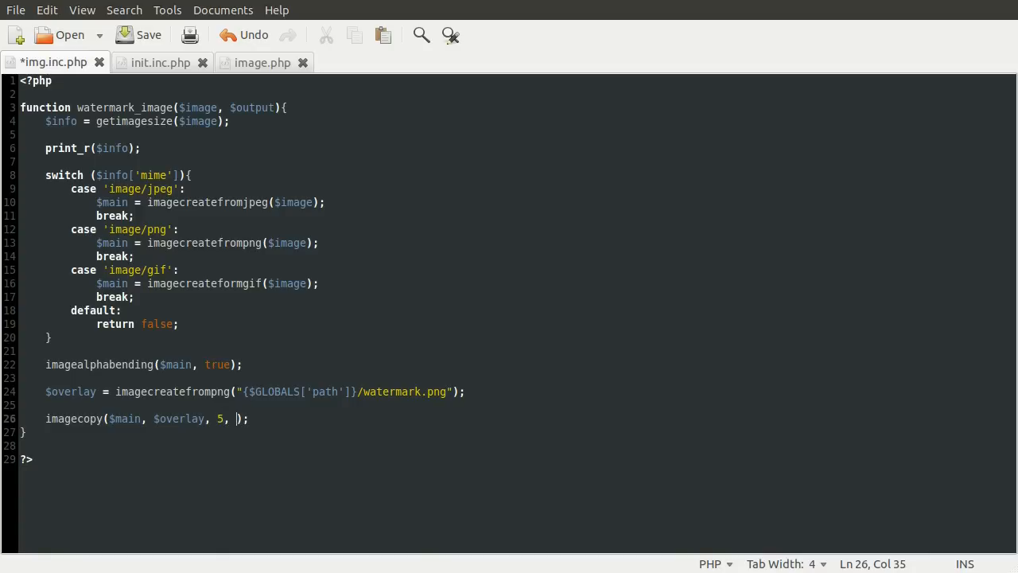
pyautogui.write('5,')
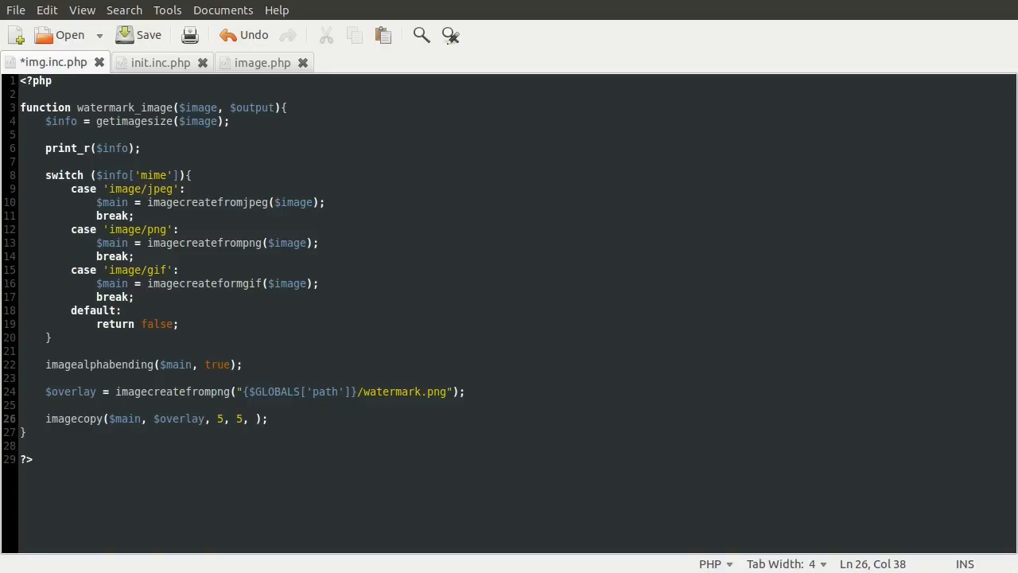
pyautogui.write('0, 0,')
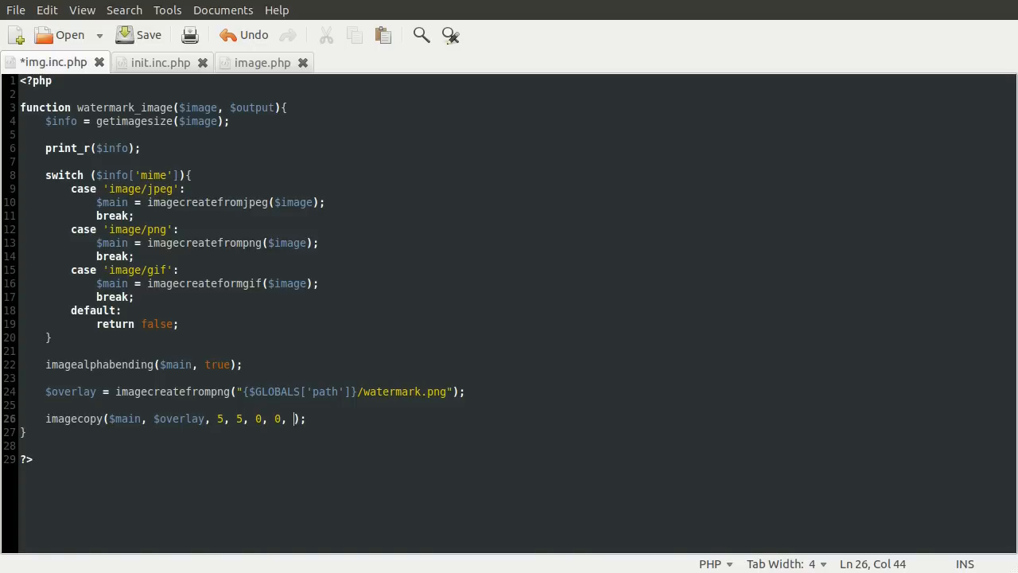
pyautogui.write('imagesx(')
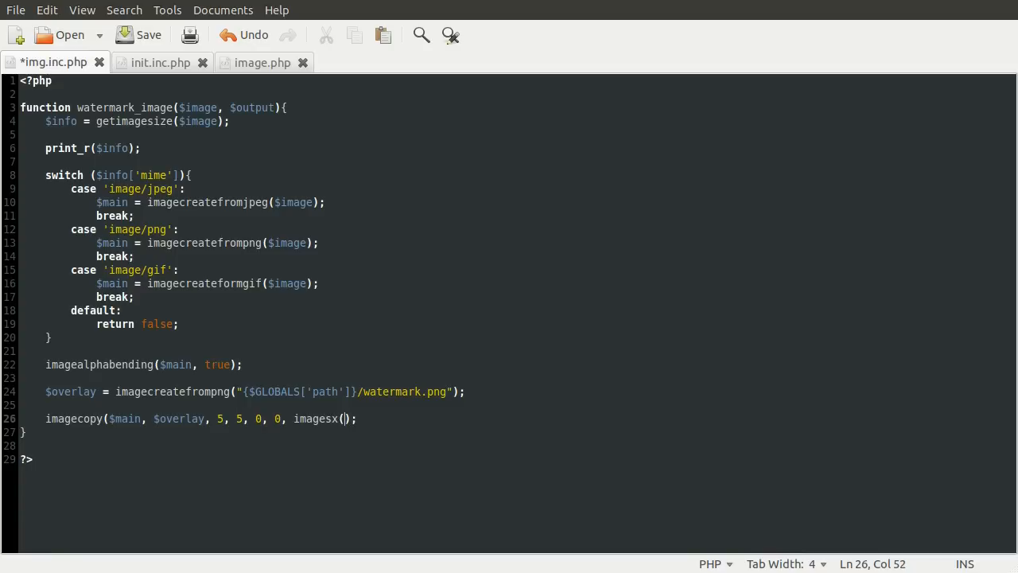
pyautogui.write('$overlay), i')
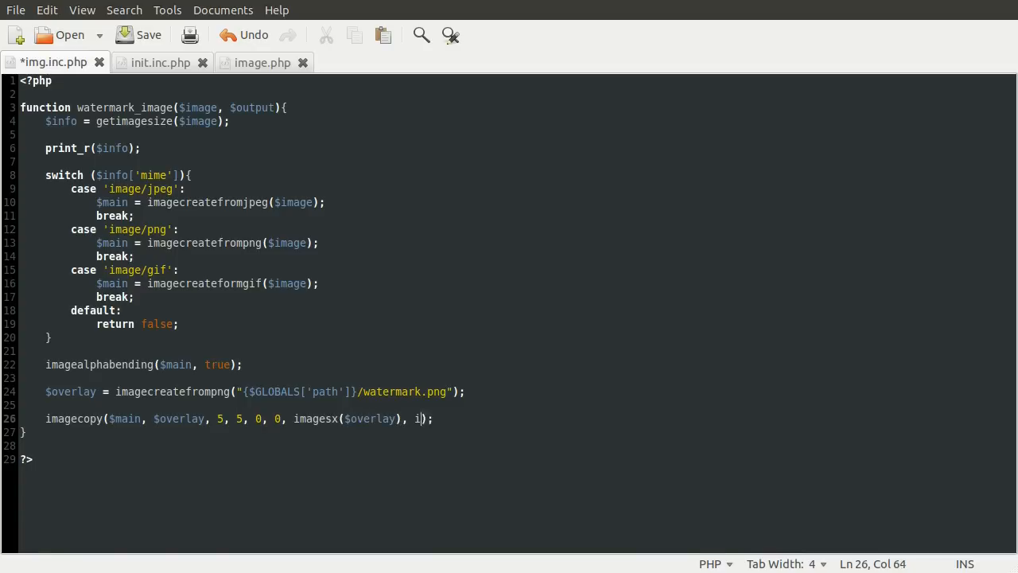
pyautogui.write('magesy(')
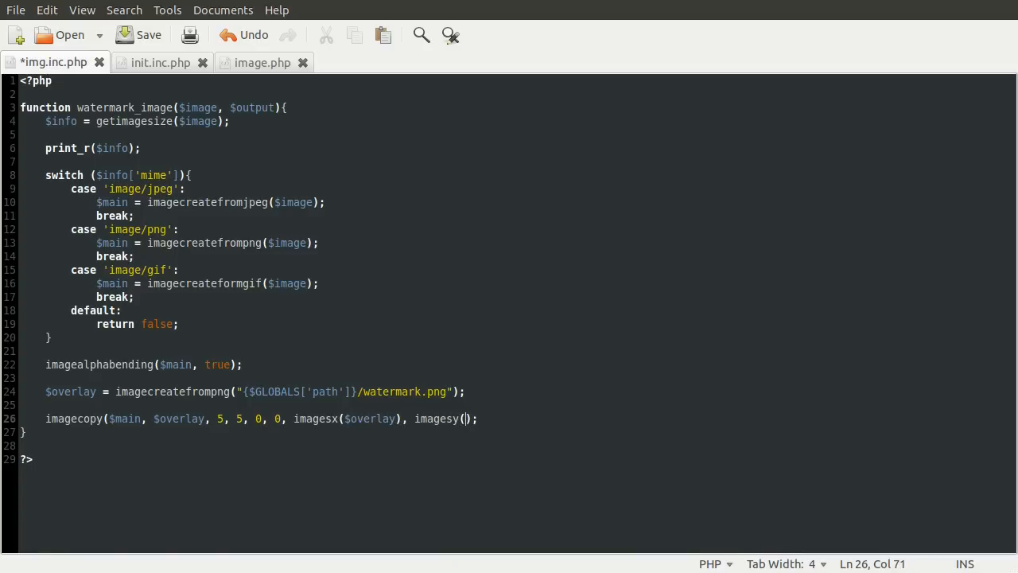
pyautogui.write('$overlay')
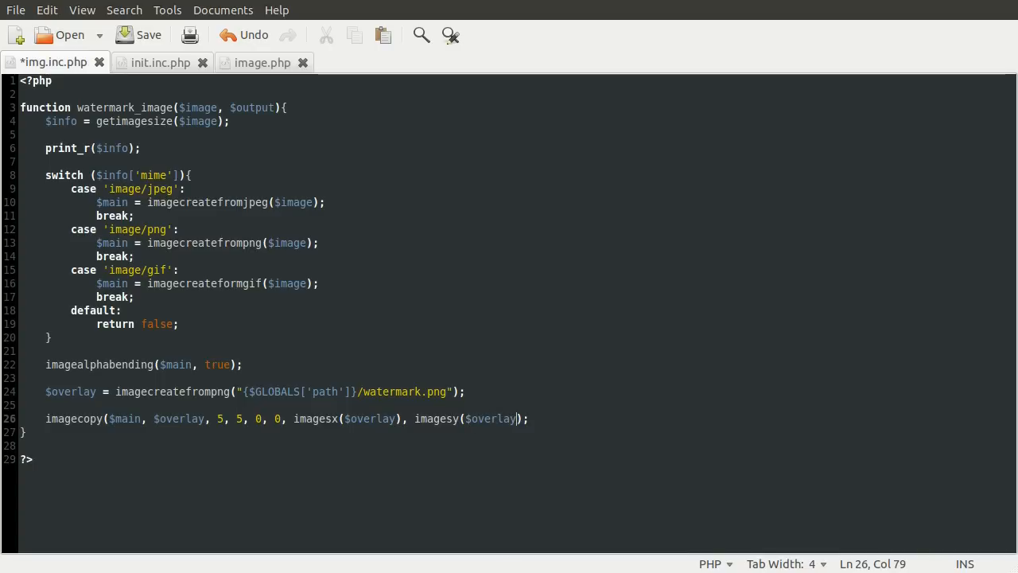
pyautogui.press('ctrl+s')
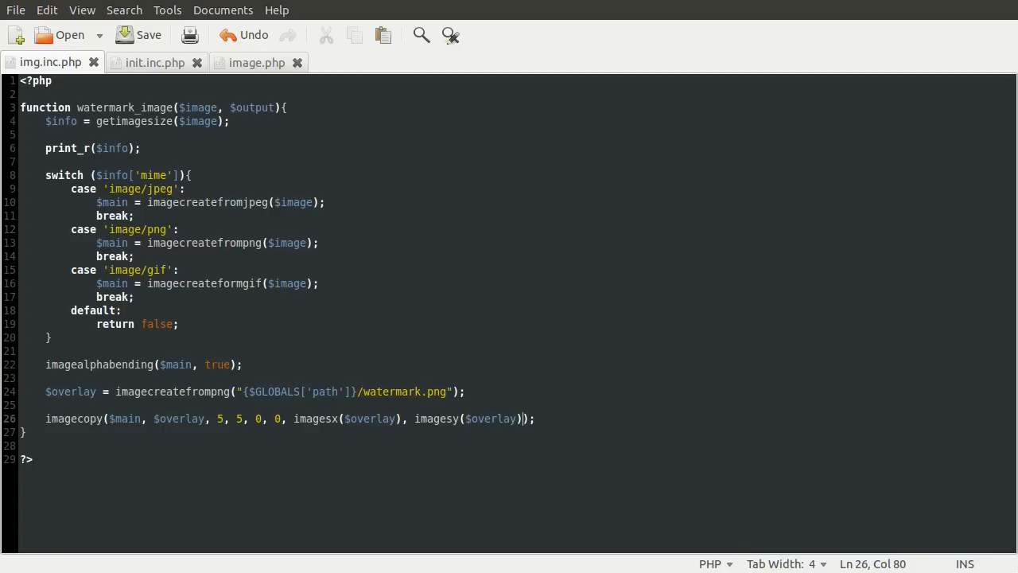
# Write imagepng($main, $output); below the imagecopy call and save img.inc.php.
pyautogui.press('Return')
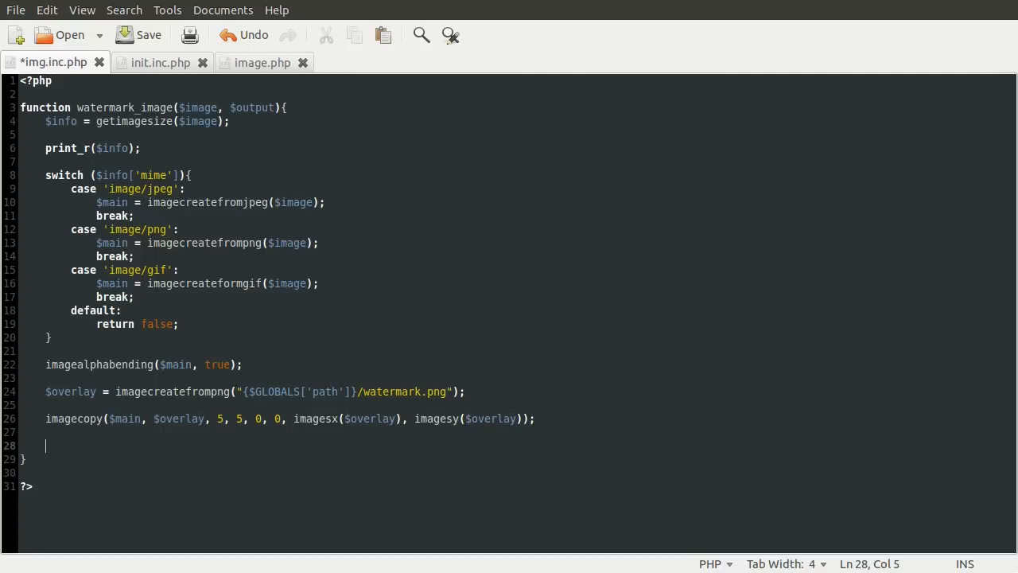
pyautogui.write('imagepng();')
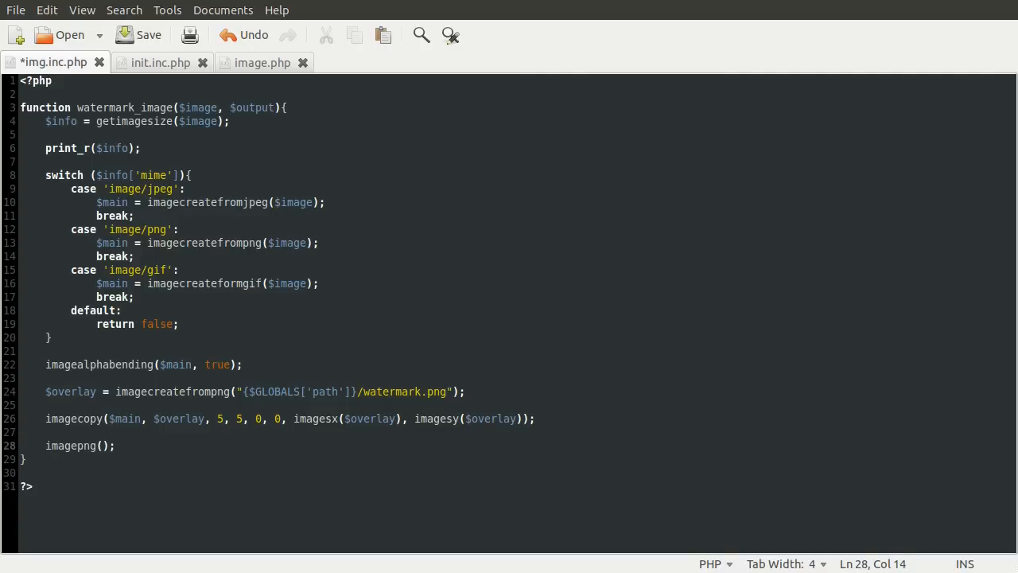
pyautogui.write('$')
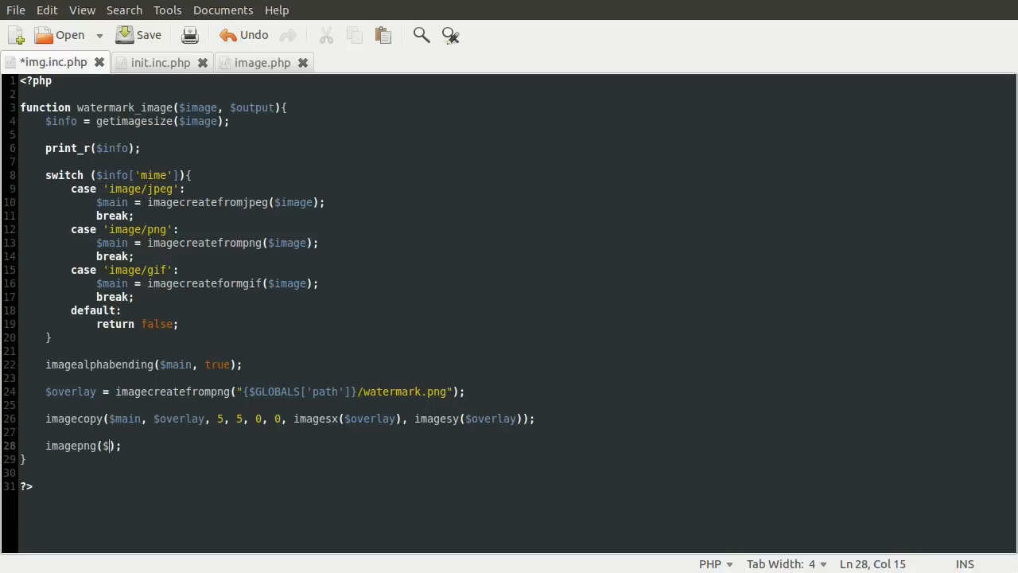
pyautogui.write('main')
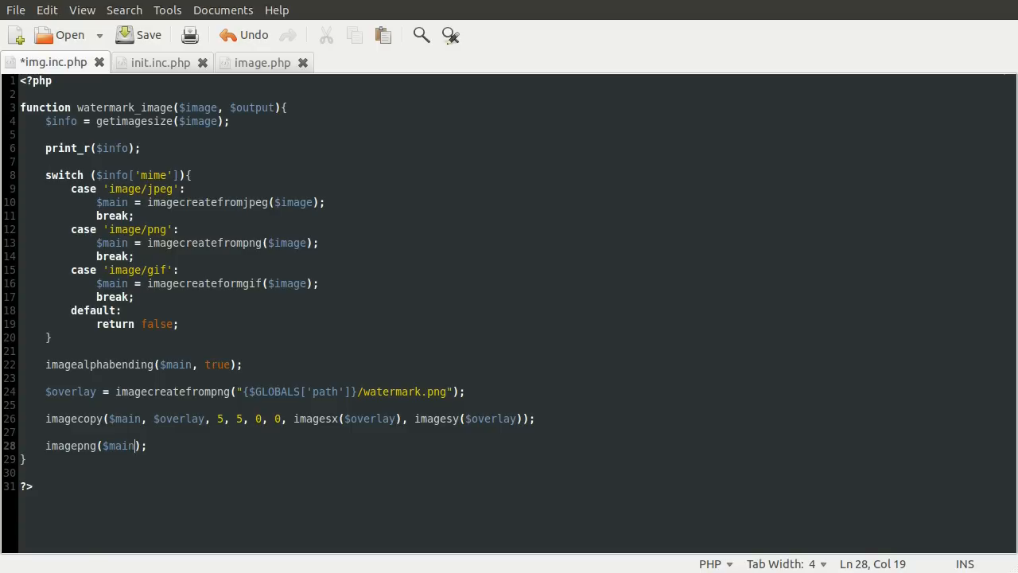
pyautogui.doubleClick(253, 108)
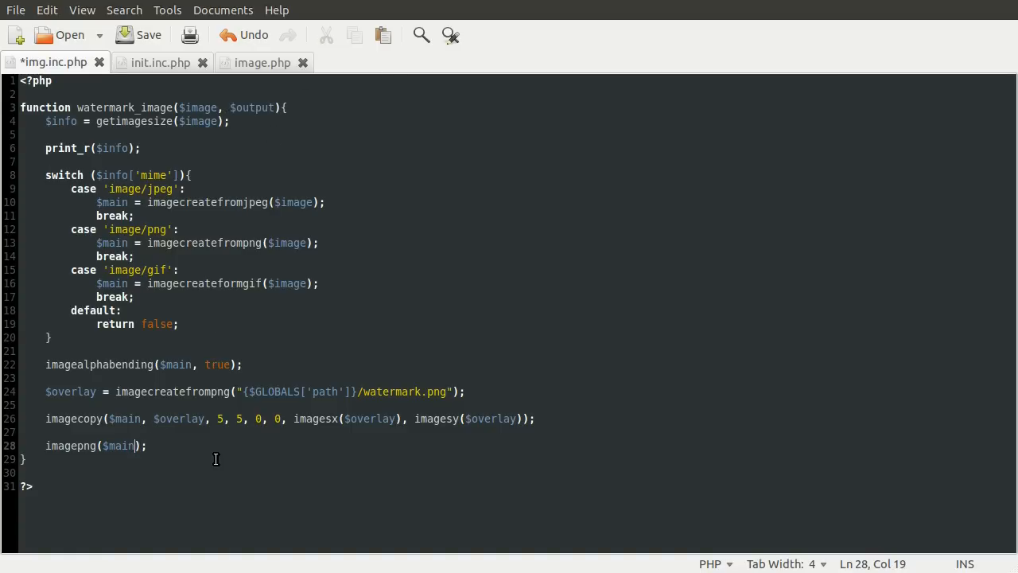
pyautogui.write(', $out')
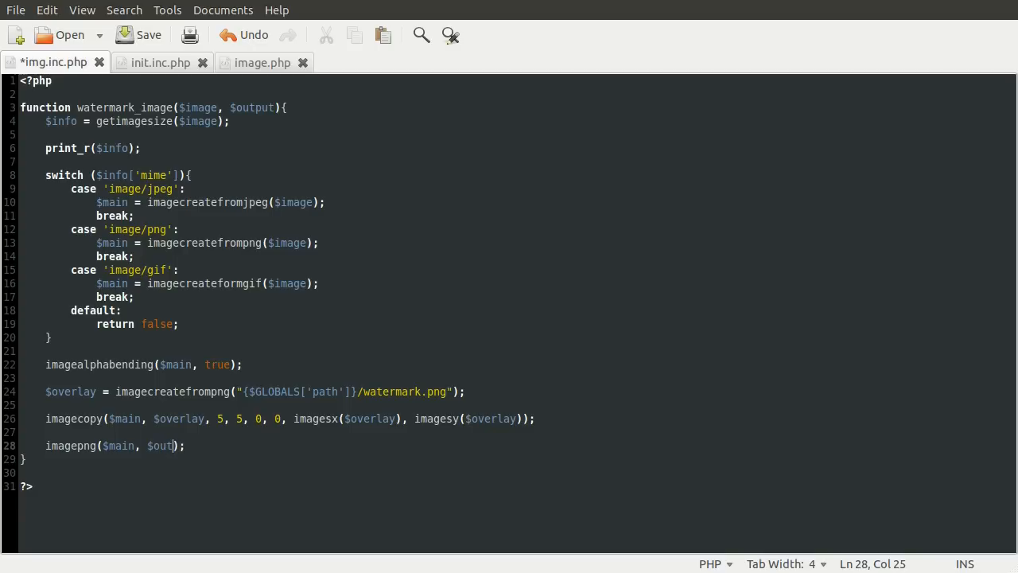
pyautogui.press('ctrl+s')
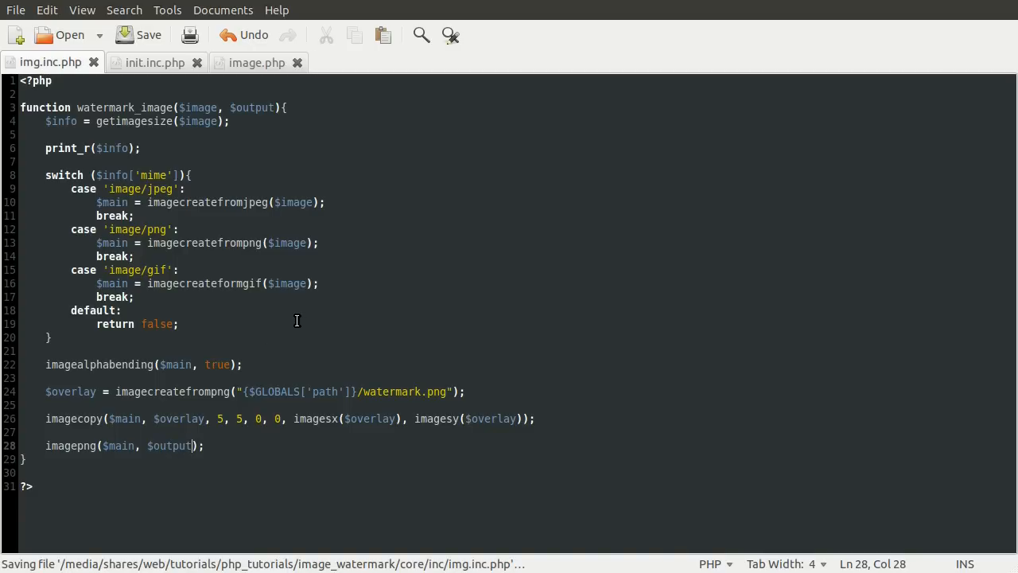